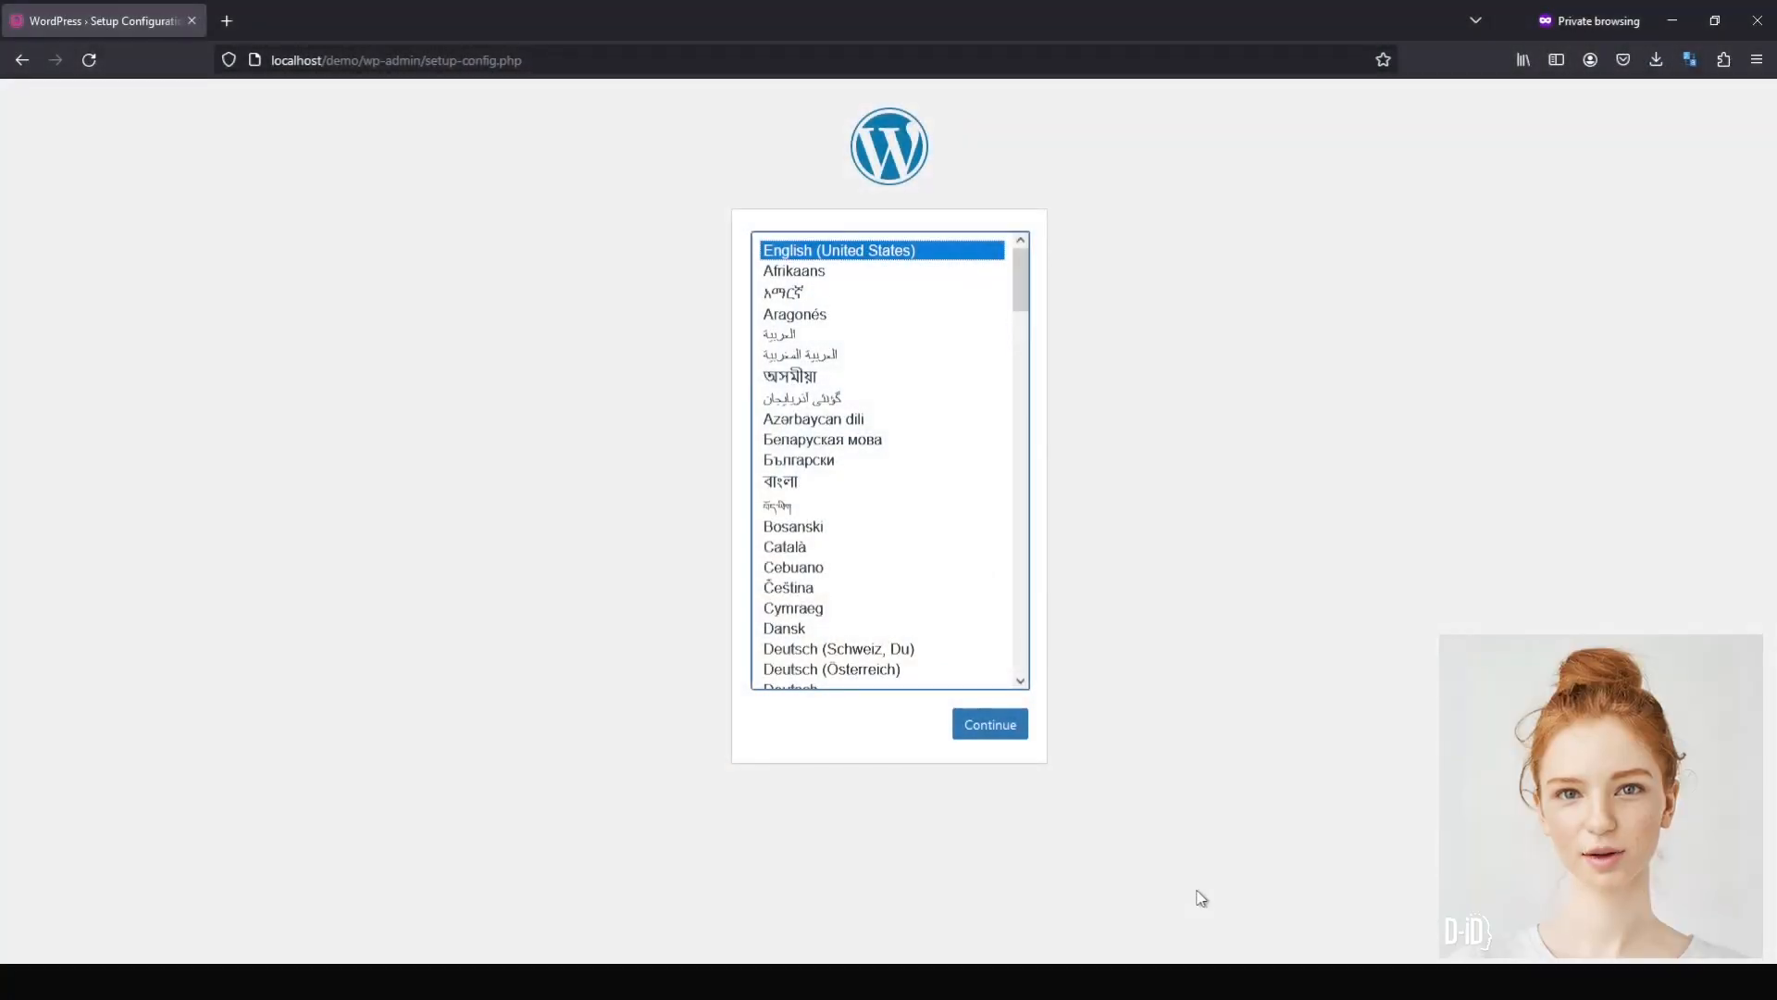
Choose English (United States), then enter database name wpdemo and username root
left_click(988, 723)
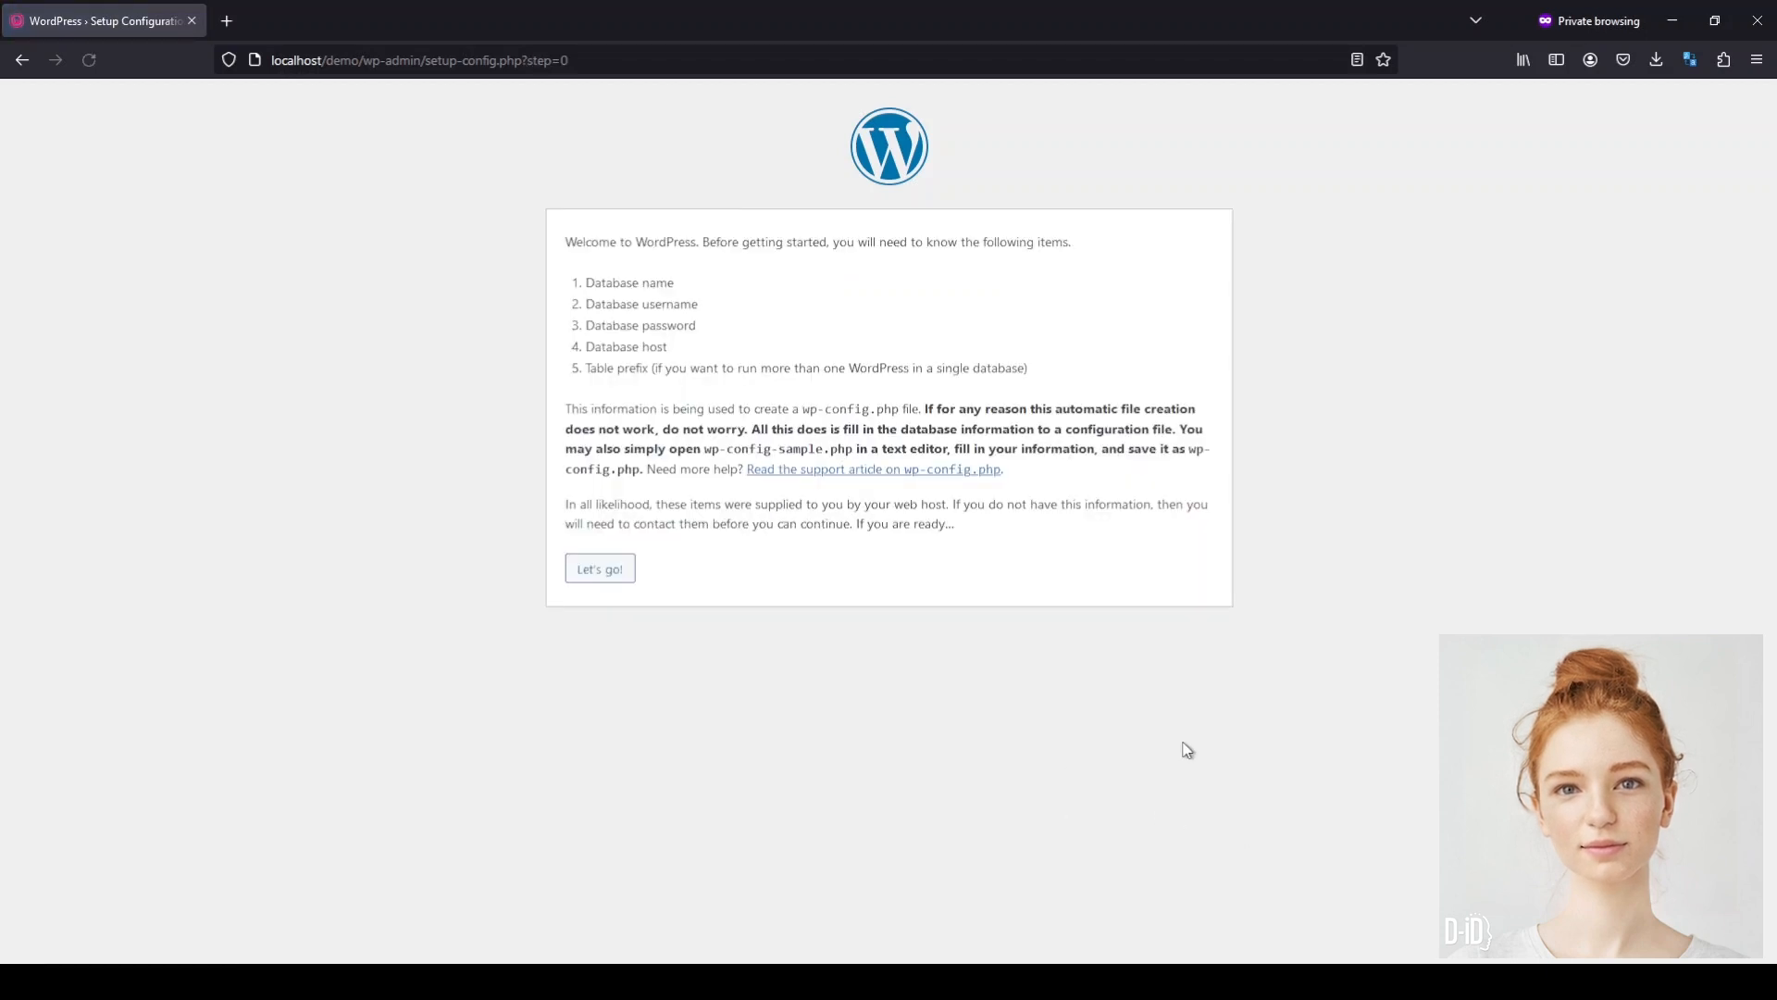
left_click(599, 567)
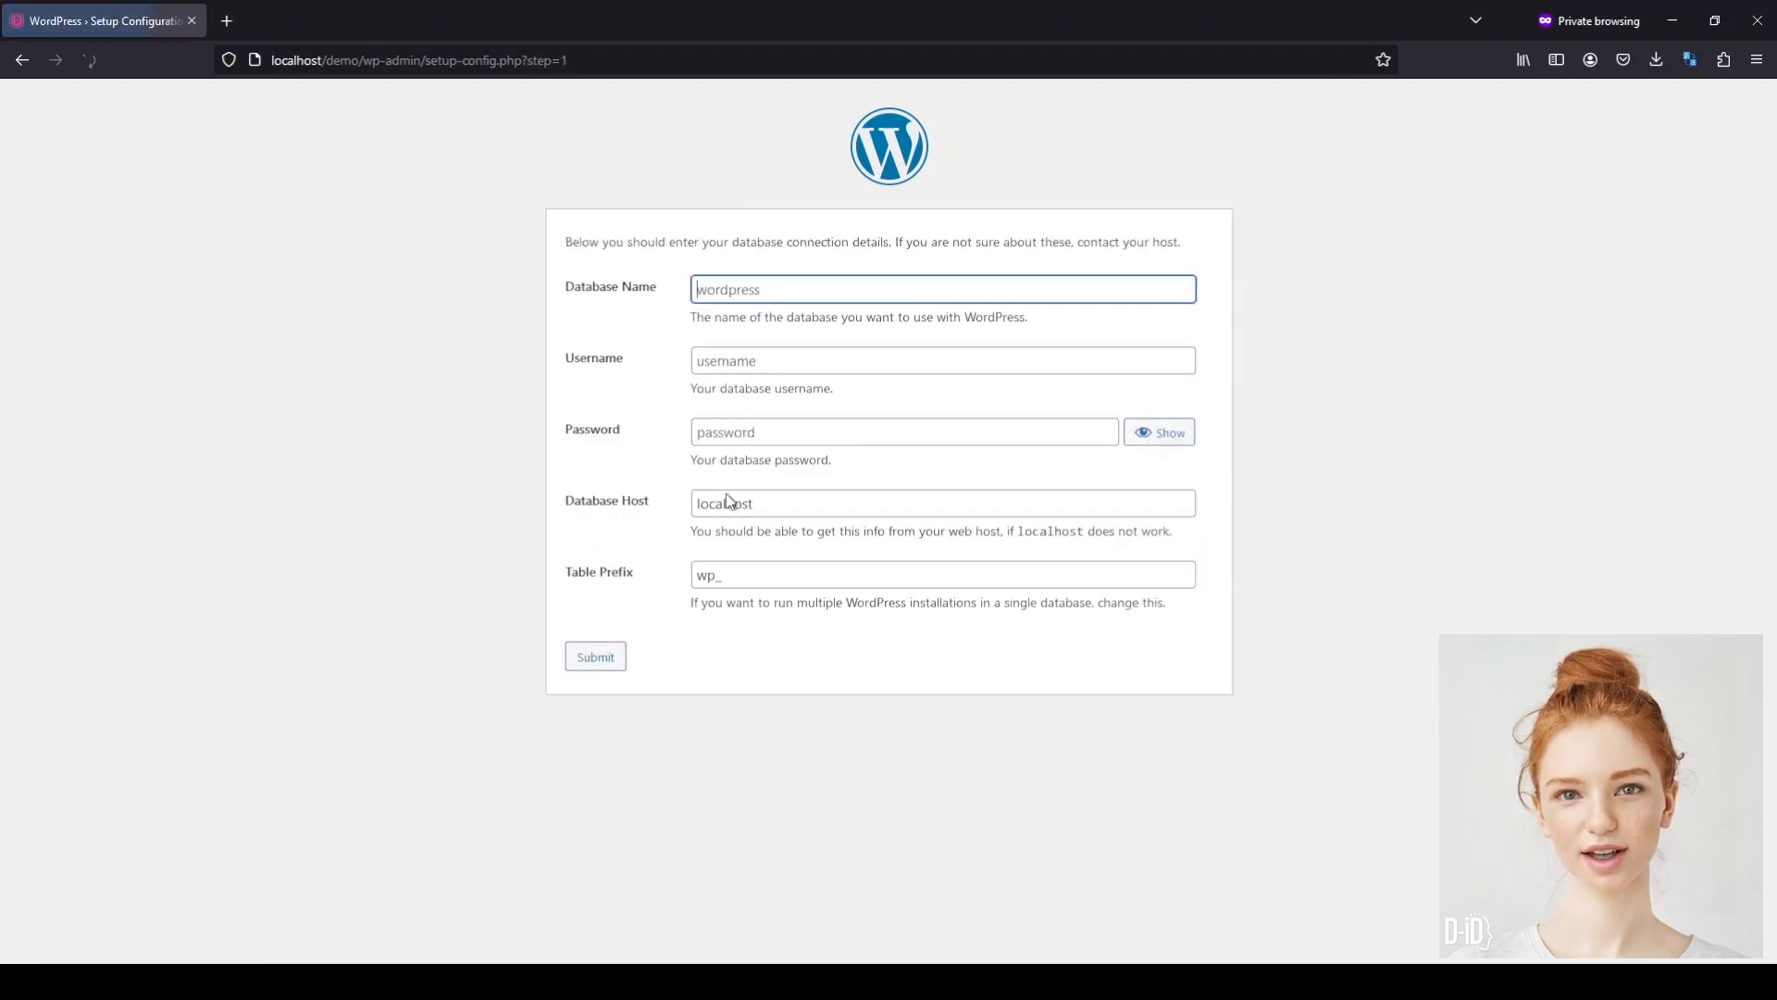
type("wpde")
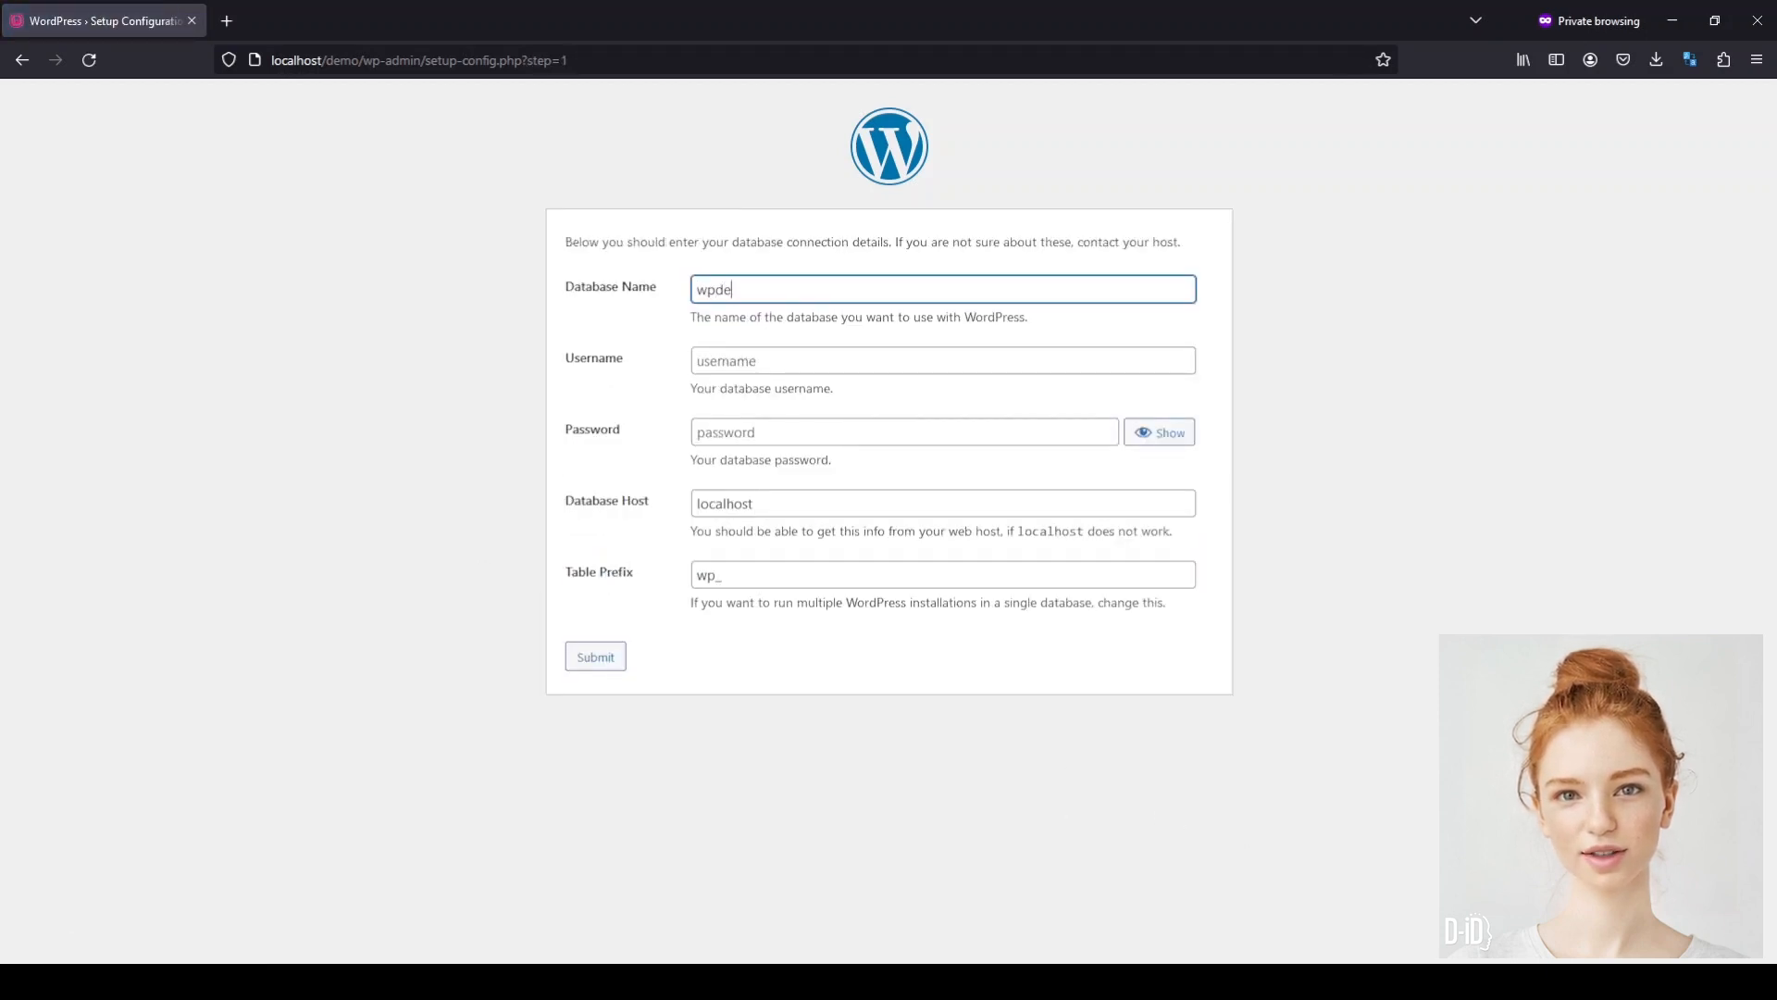
left_click(940, 360)
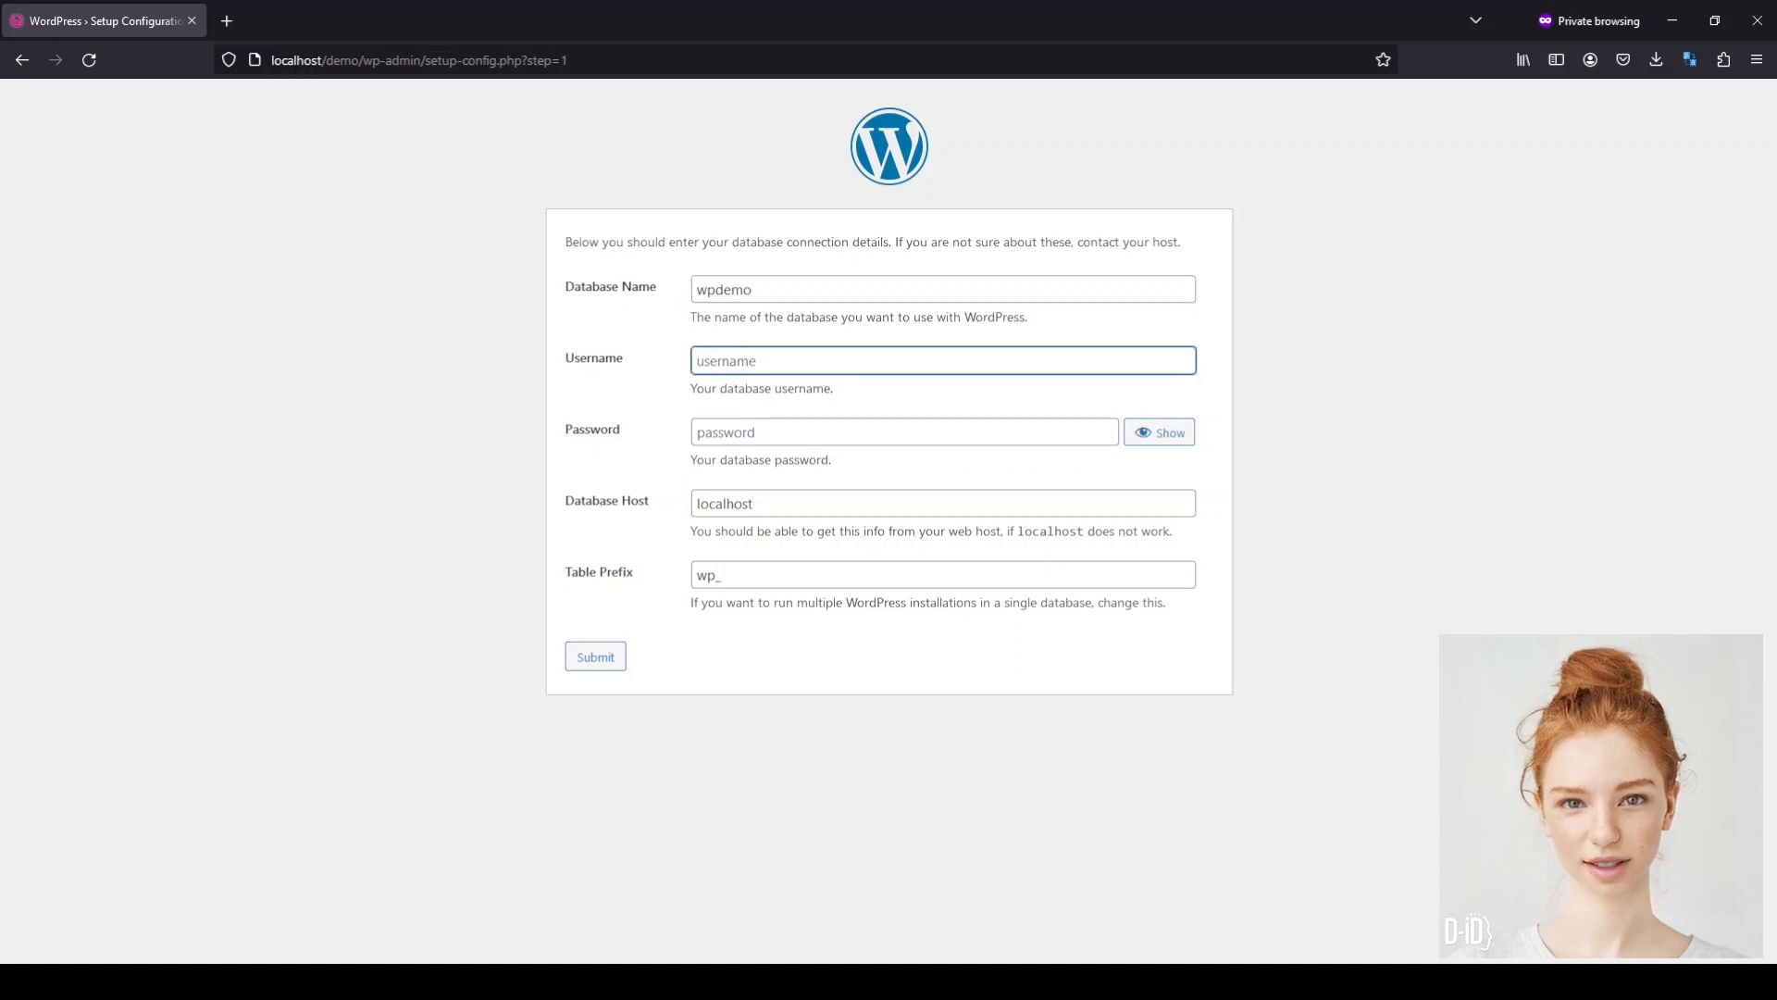
type("root")
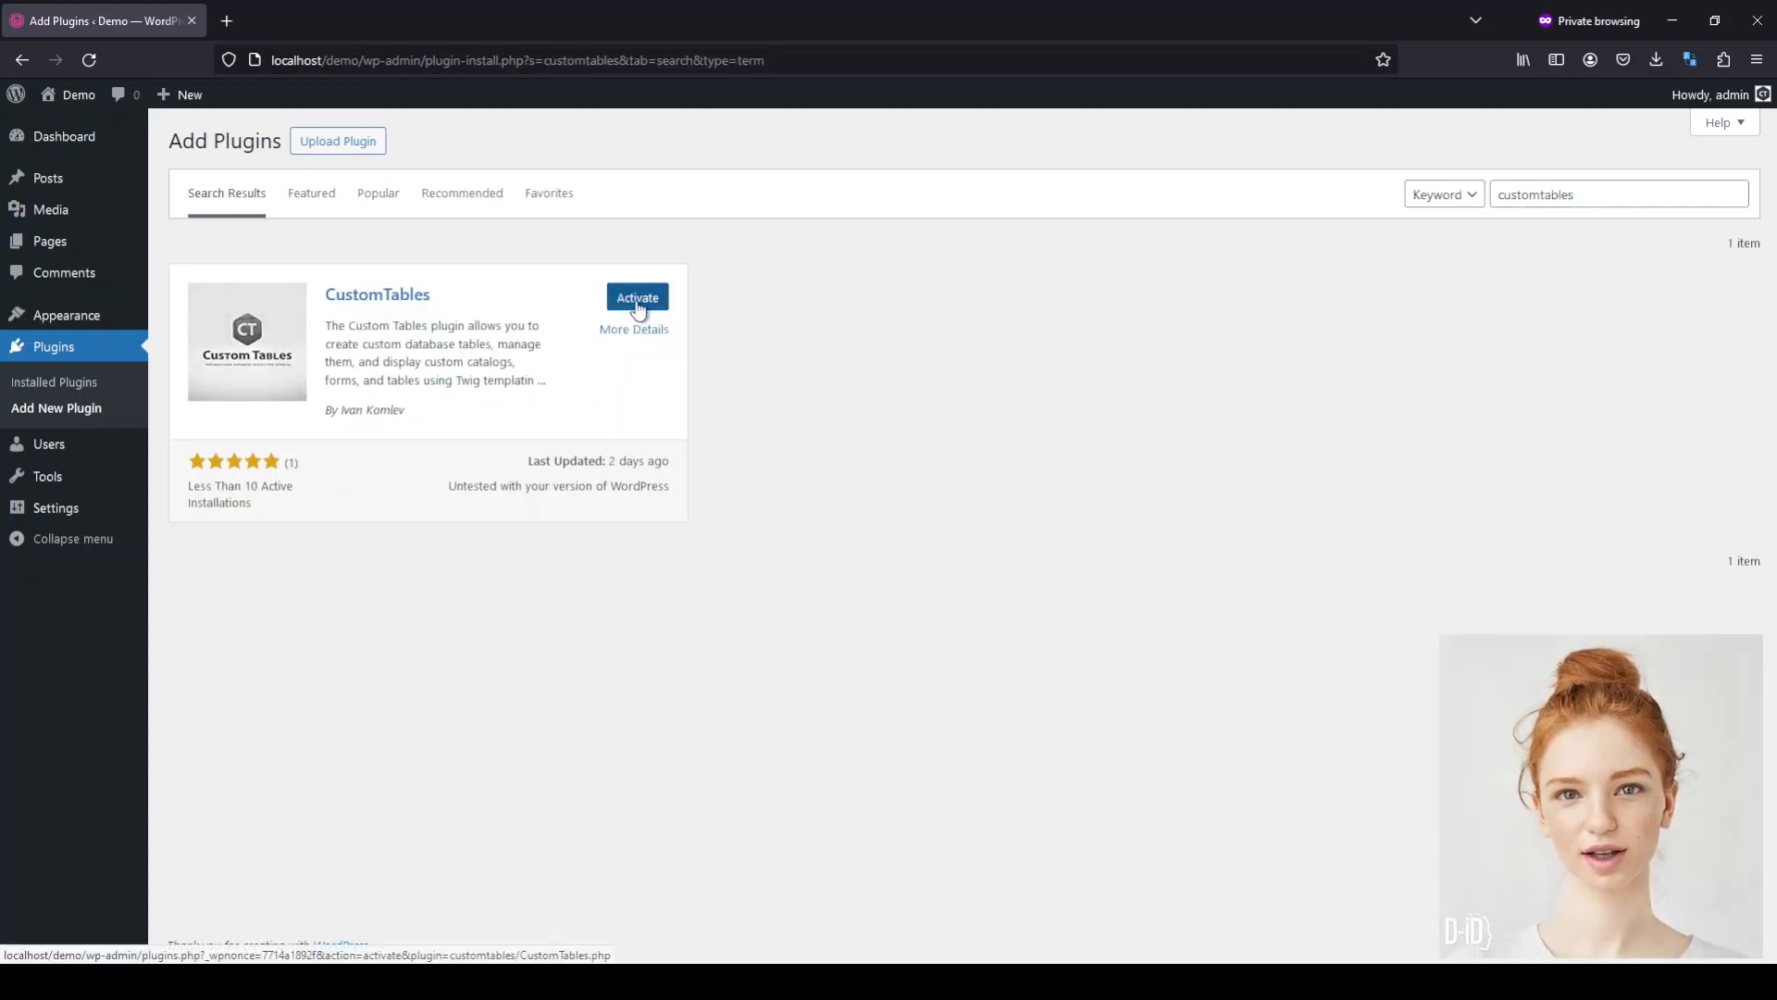
Activate the CustomTables plugin and open its Tables list
left_click(637, 297)
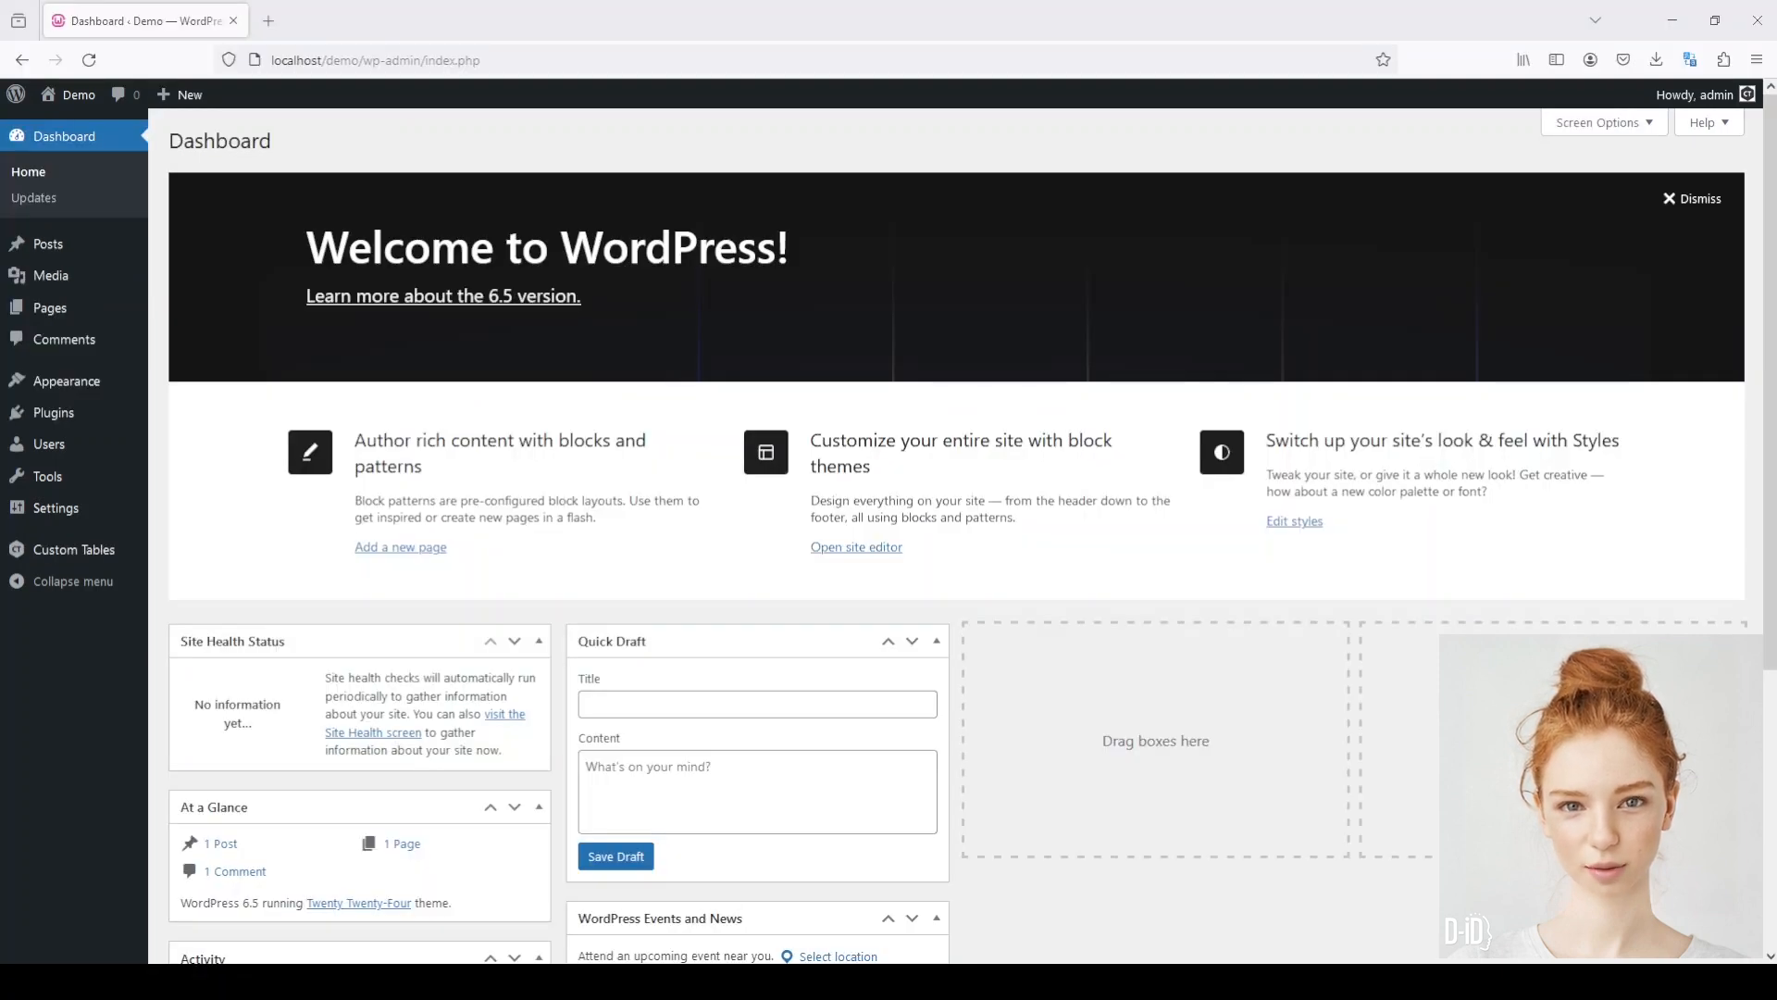
mouse_move(125, 236)
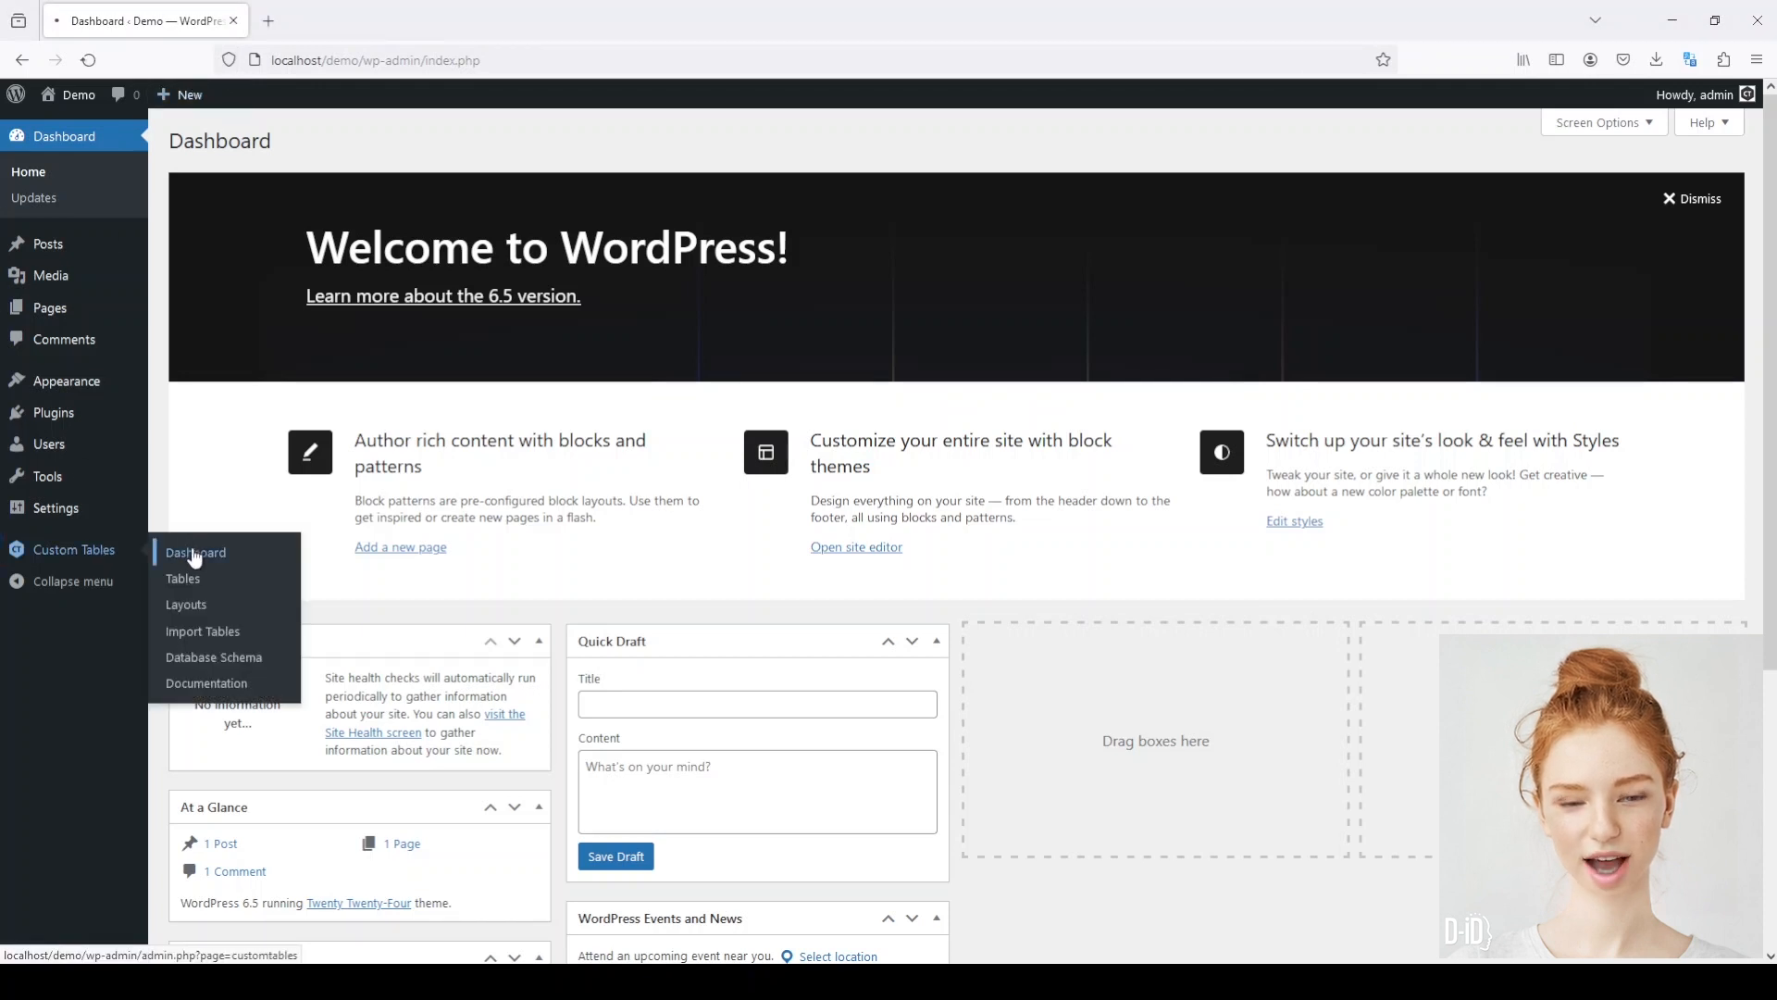
left_click(195, 553)
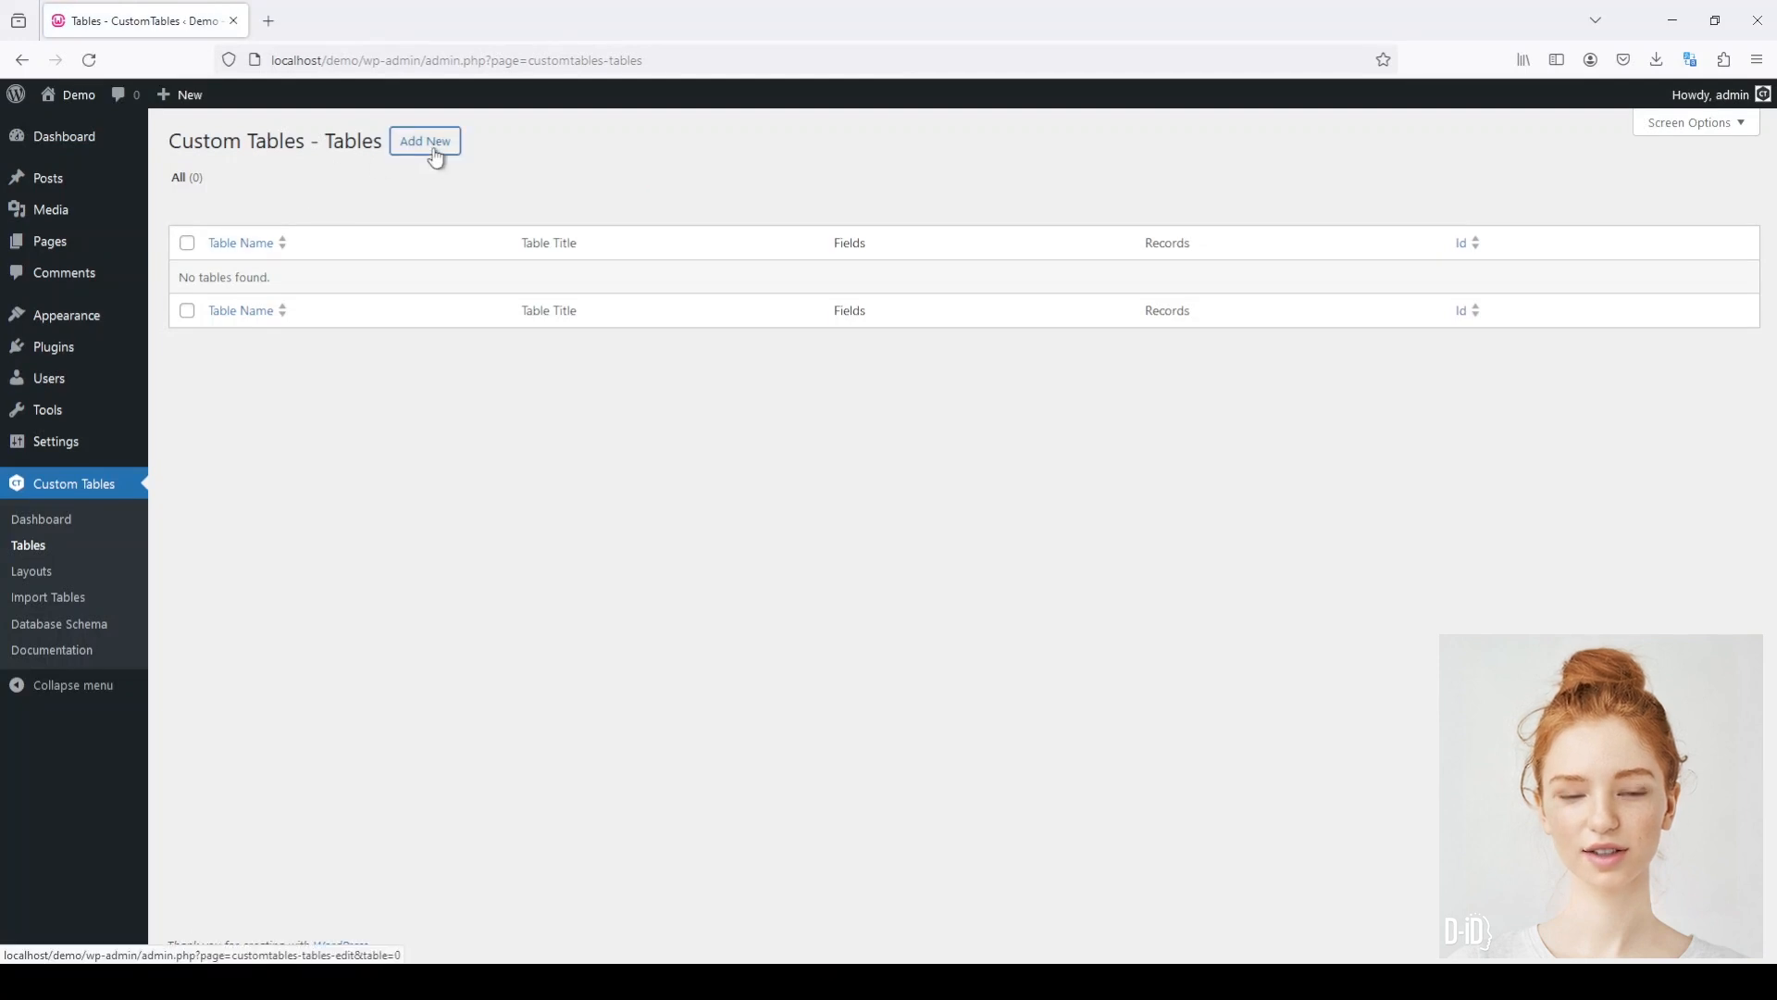
Create a custom table with name and title 'Contact Form'
left_click(424, 140)
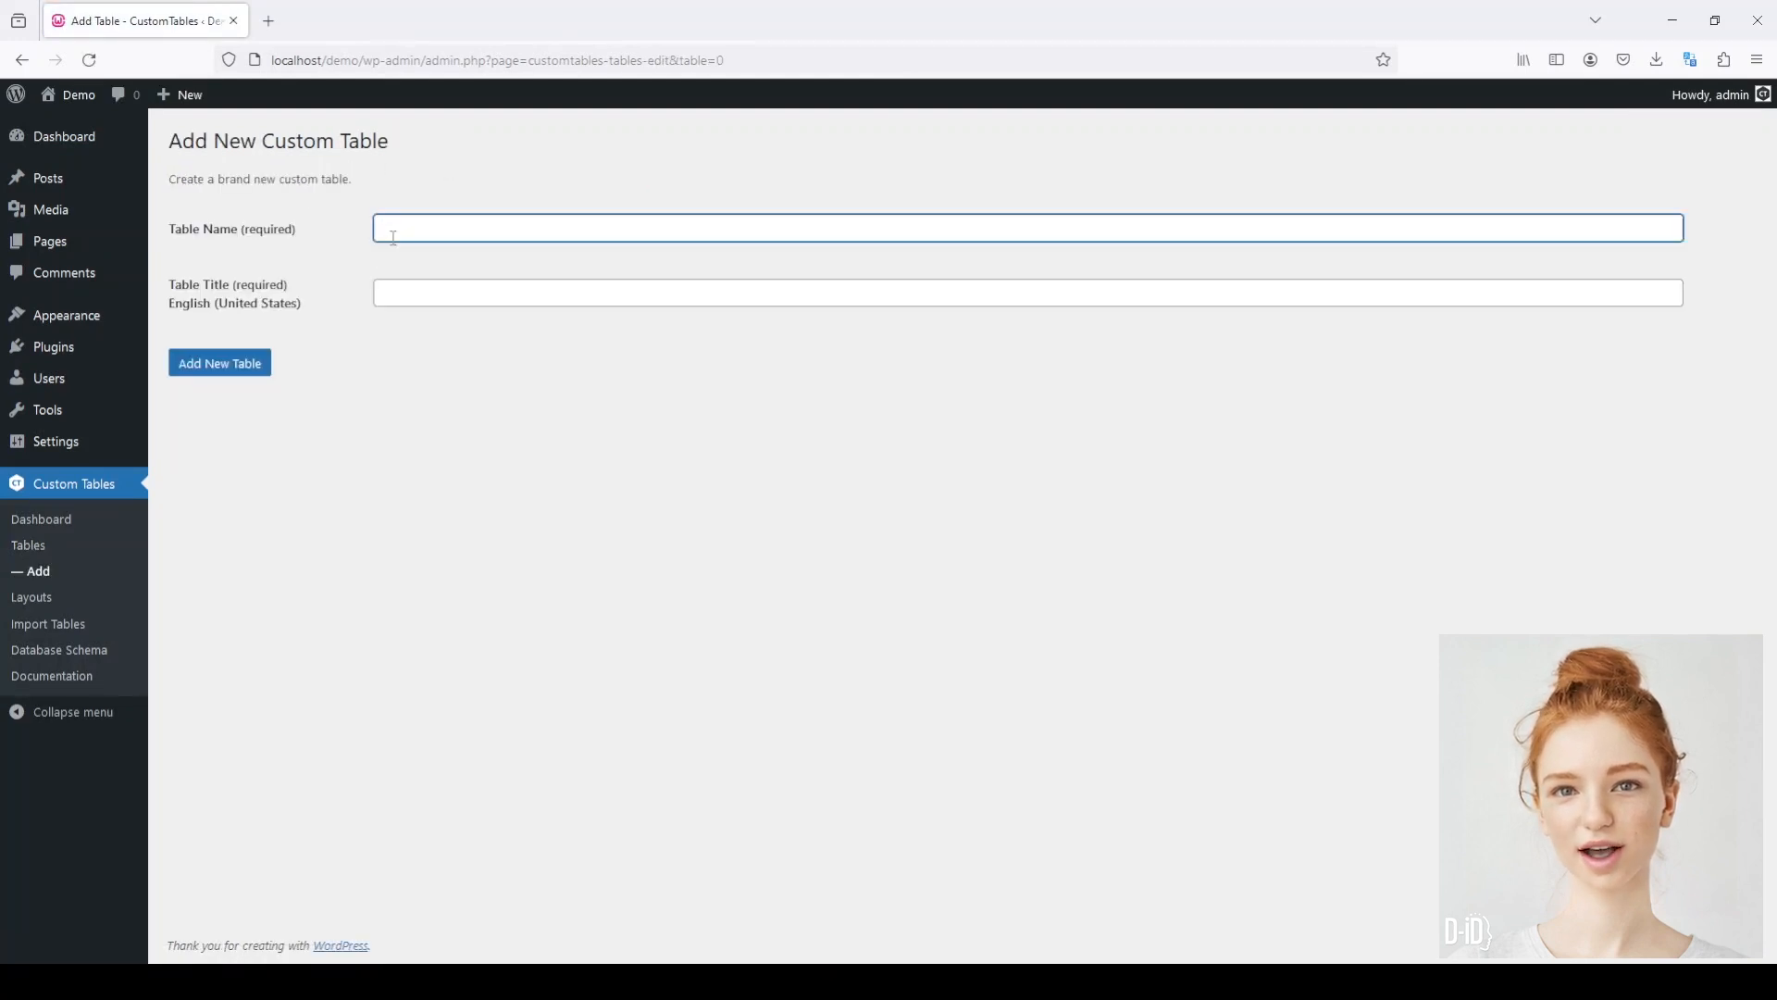
type("Contact Form")
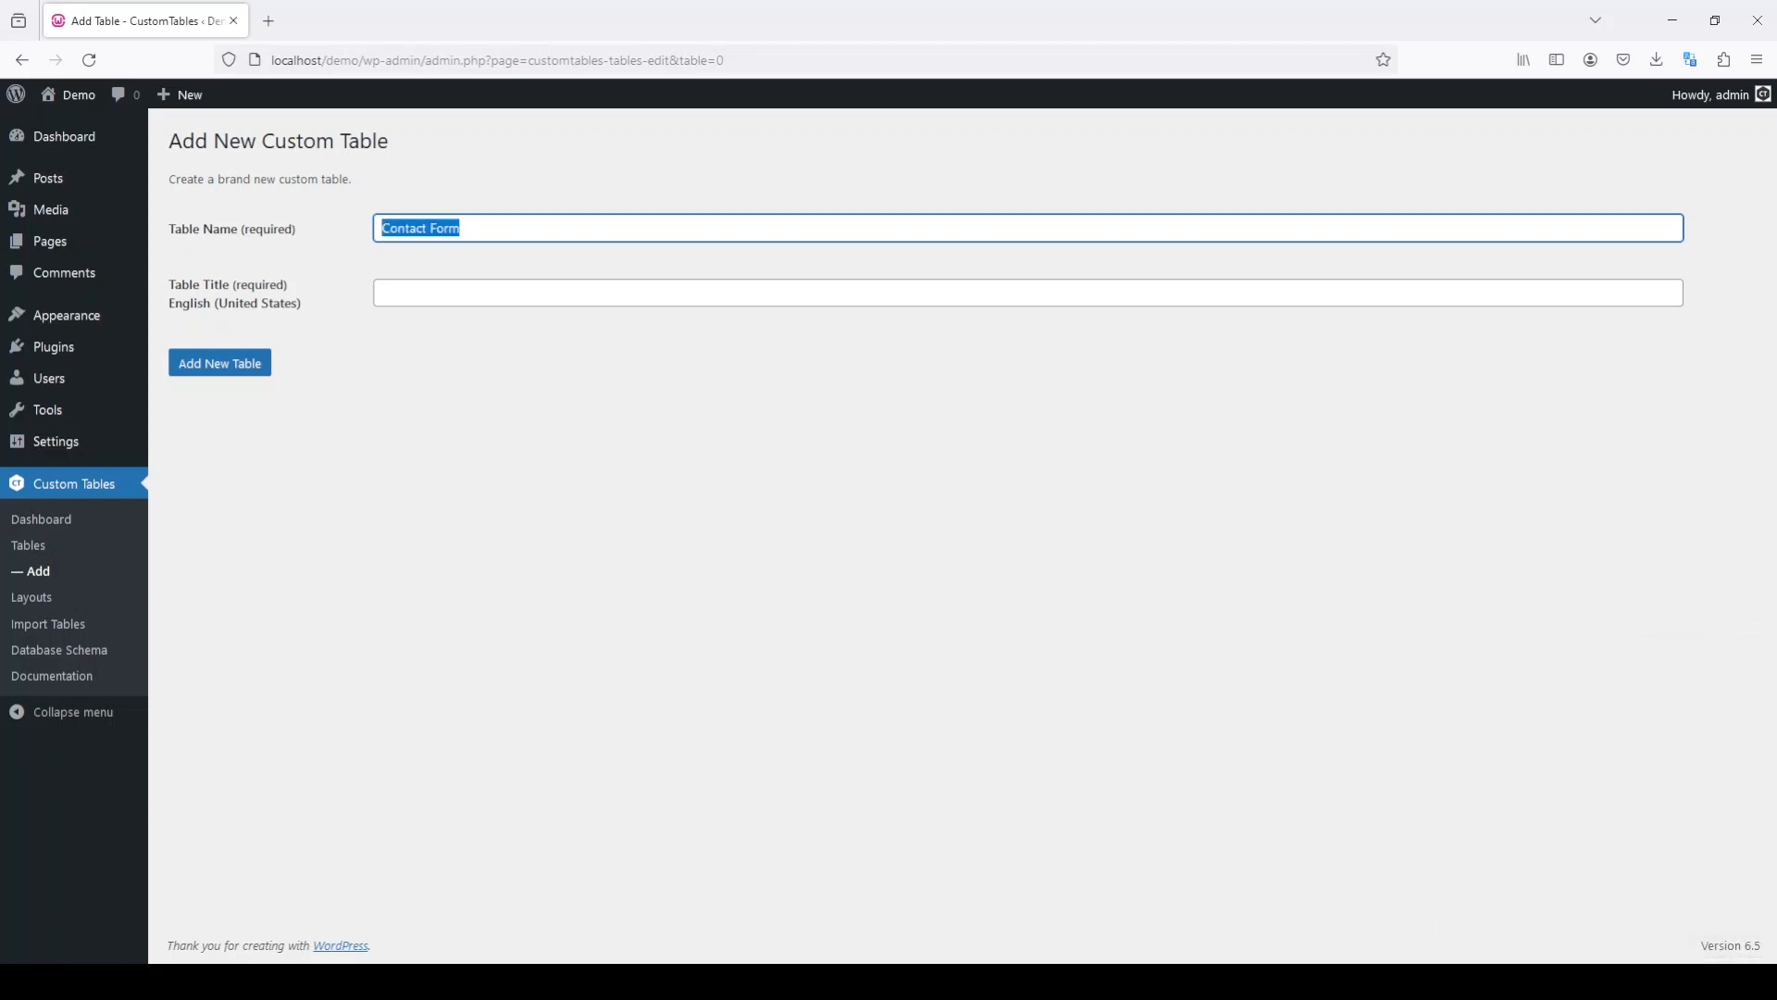
type("Contact Form")
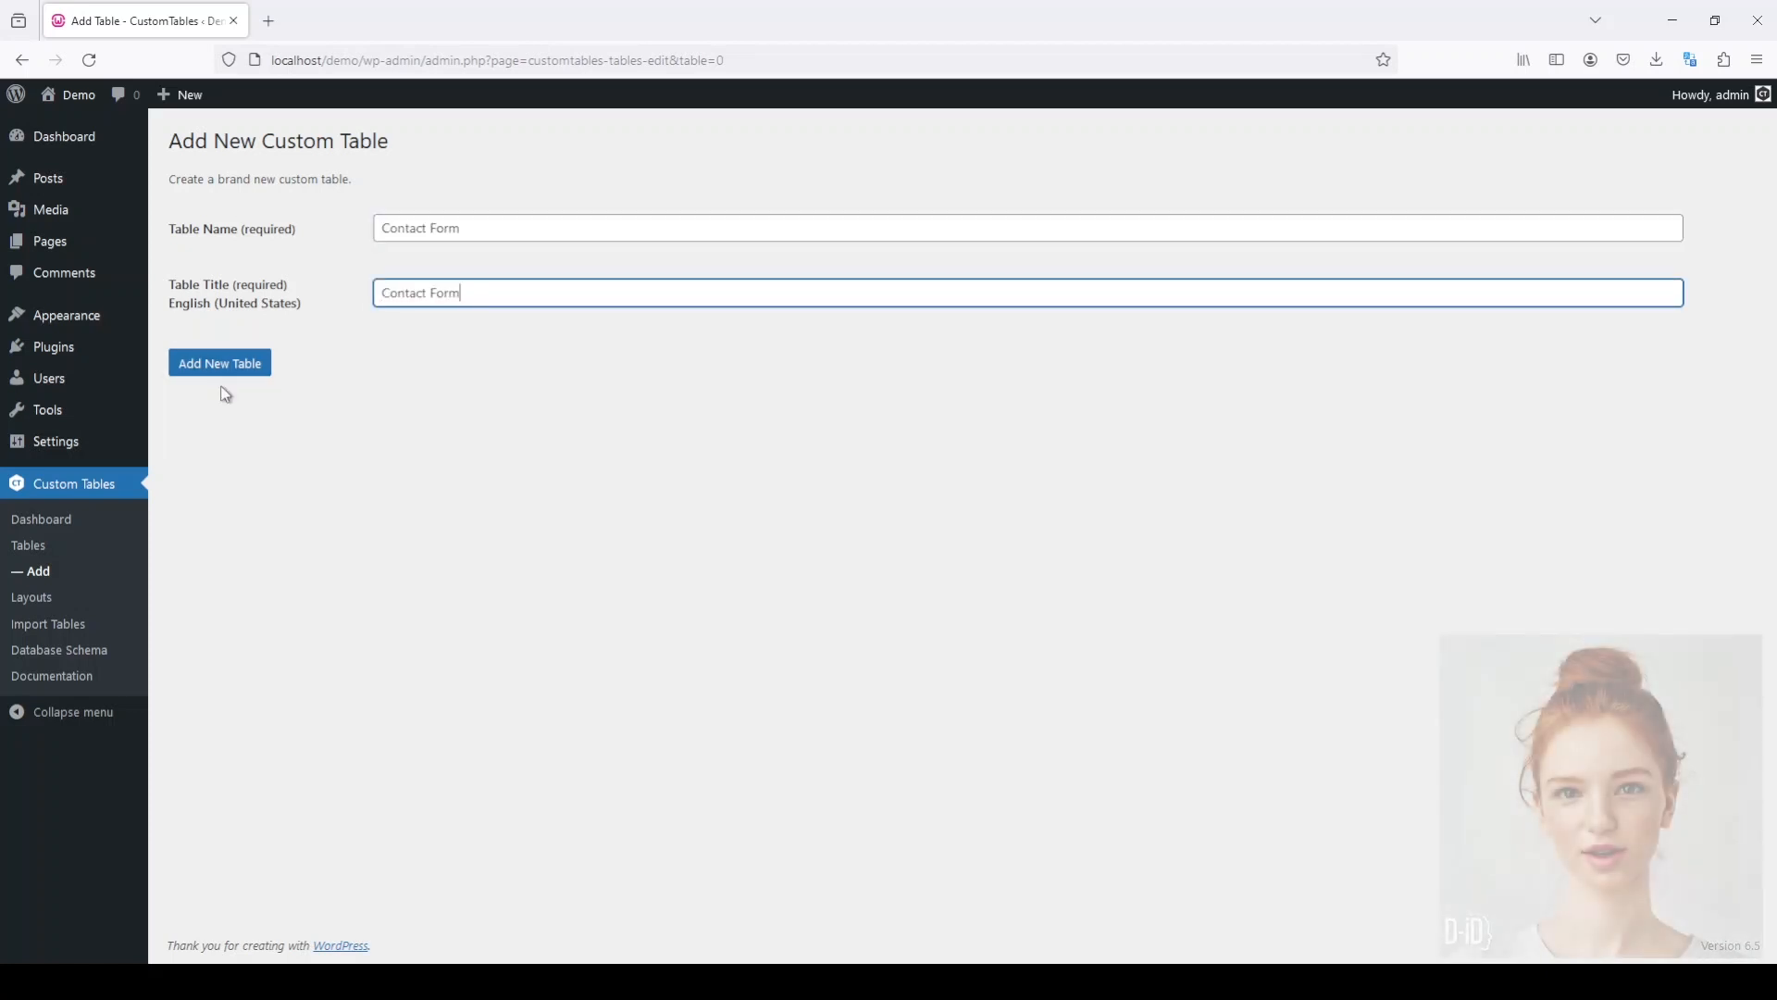
left_click(219, 363)
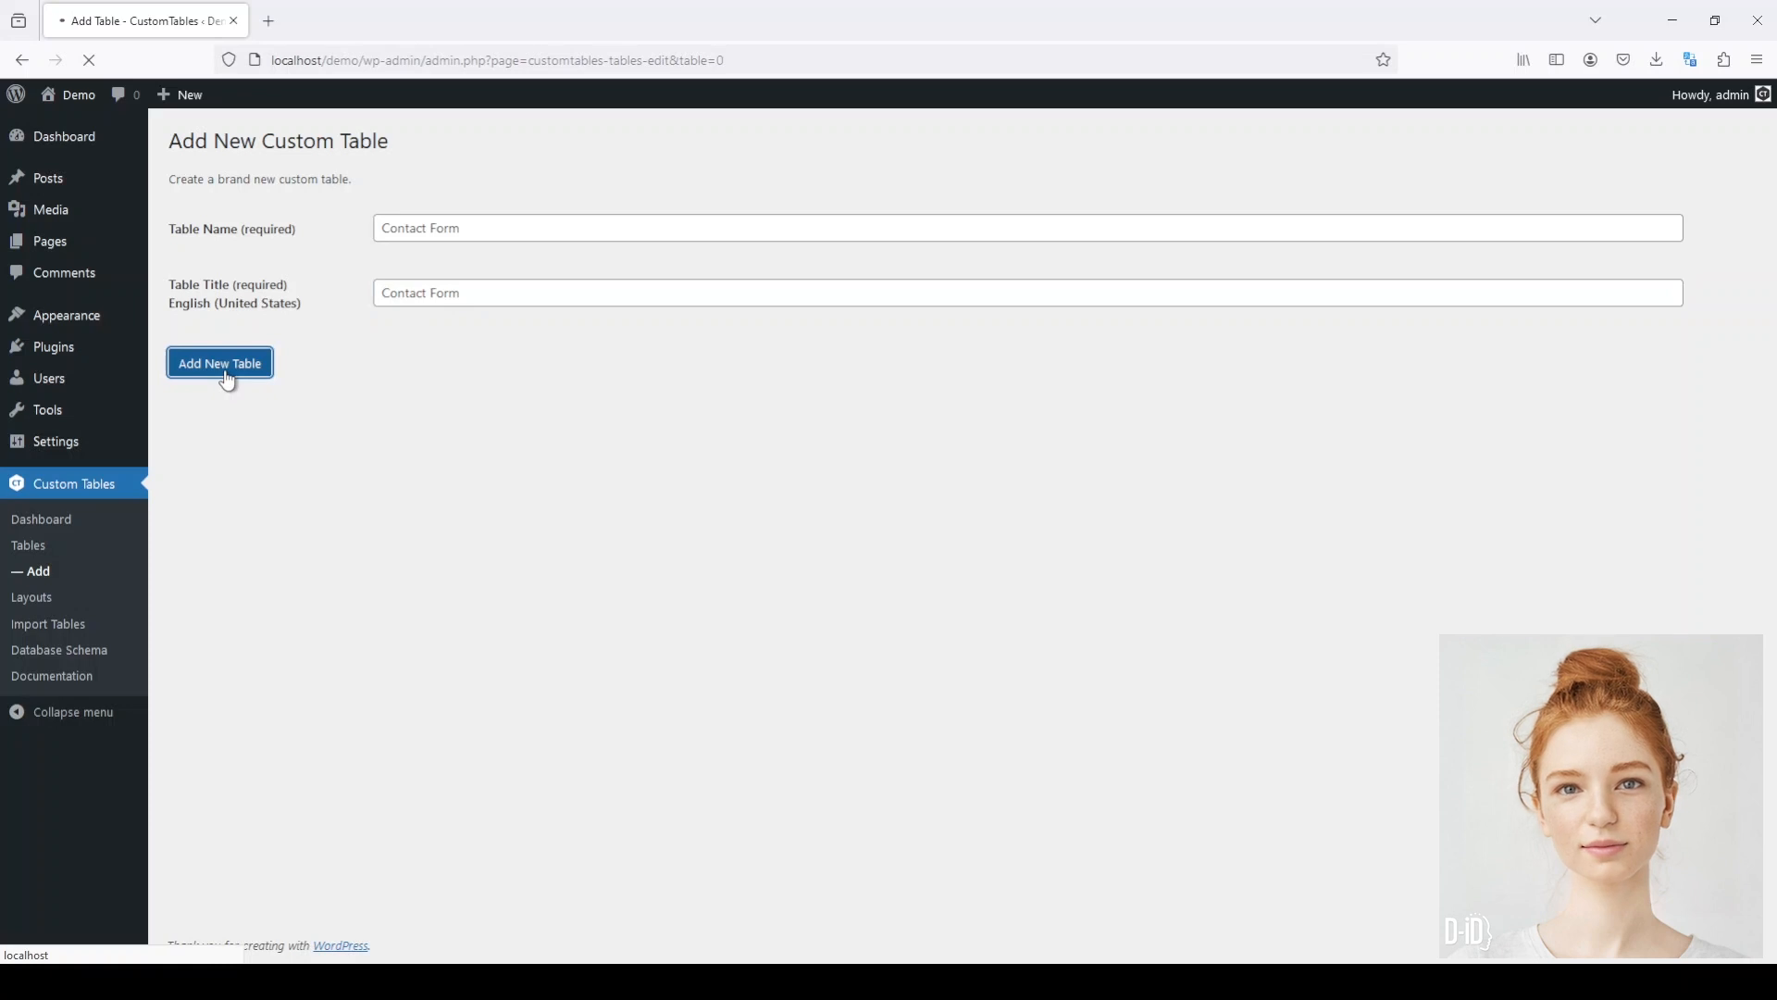
left_click(219, 362)
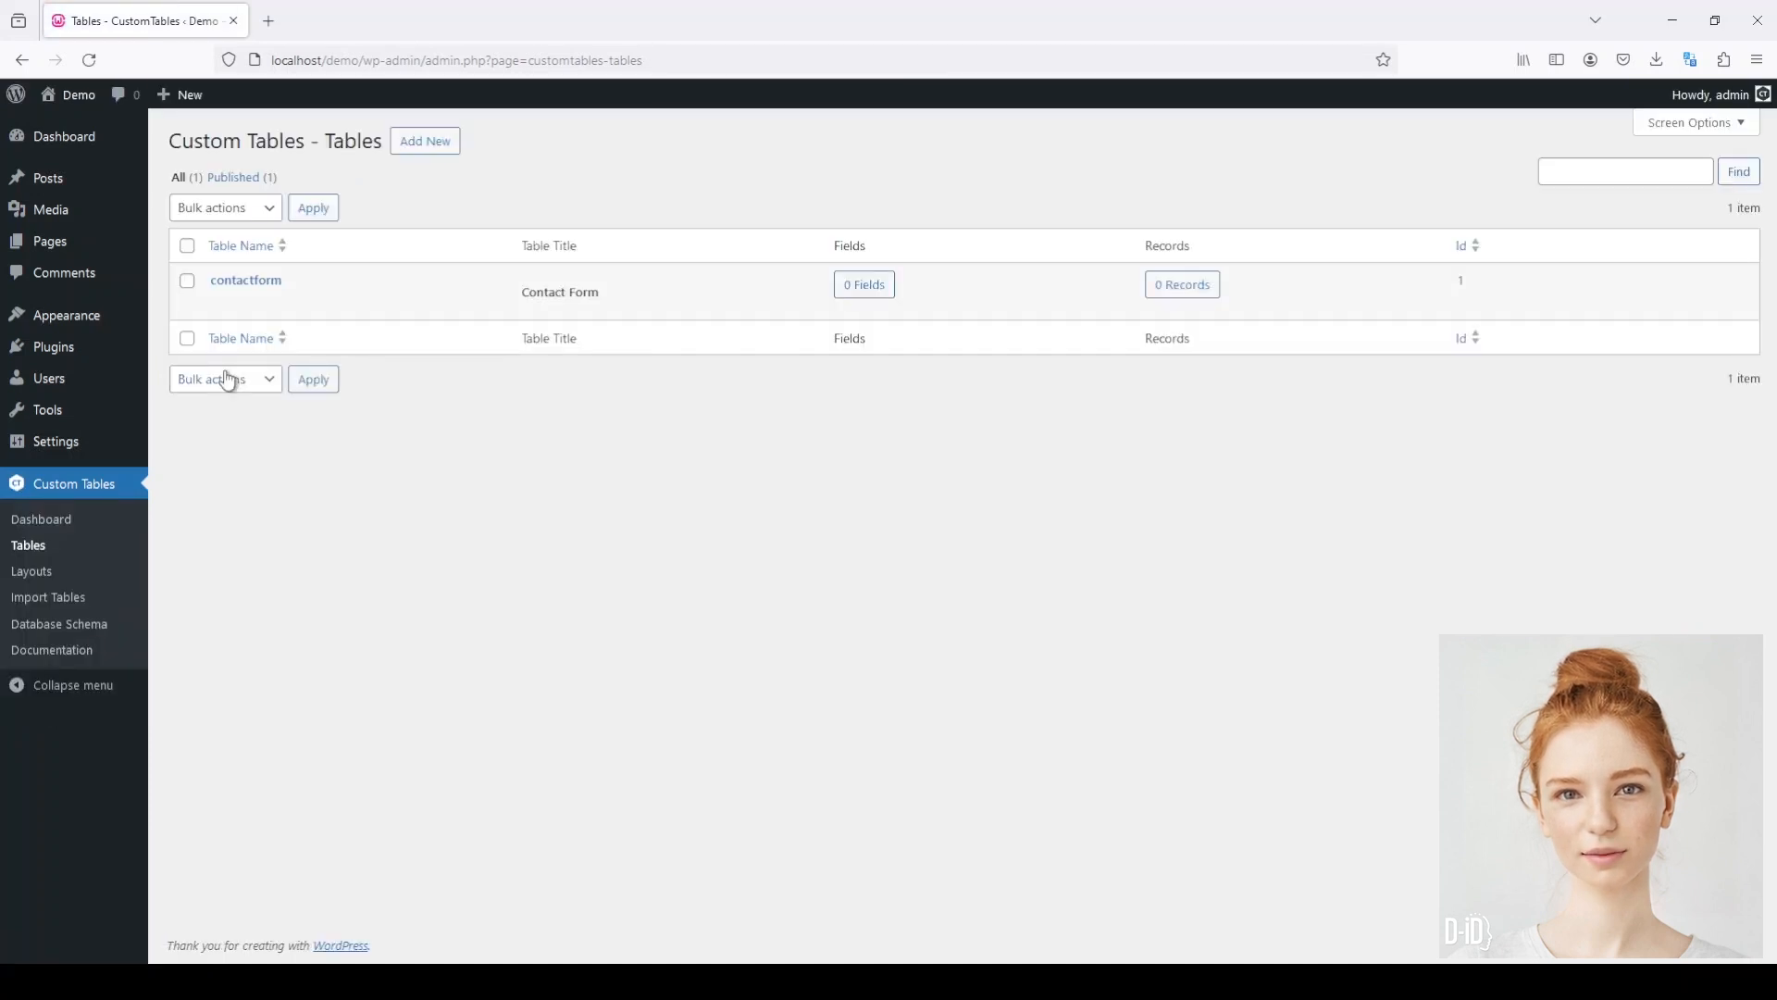
mouse_move(226, 378)
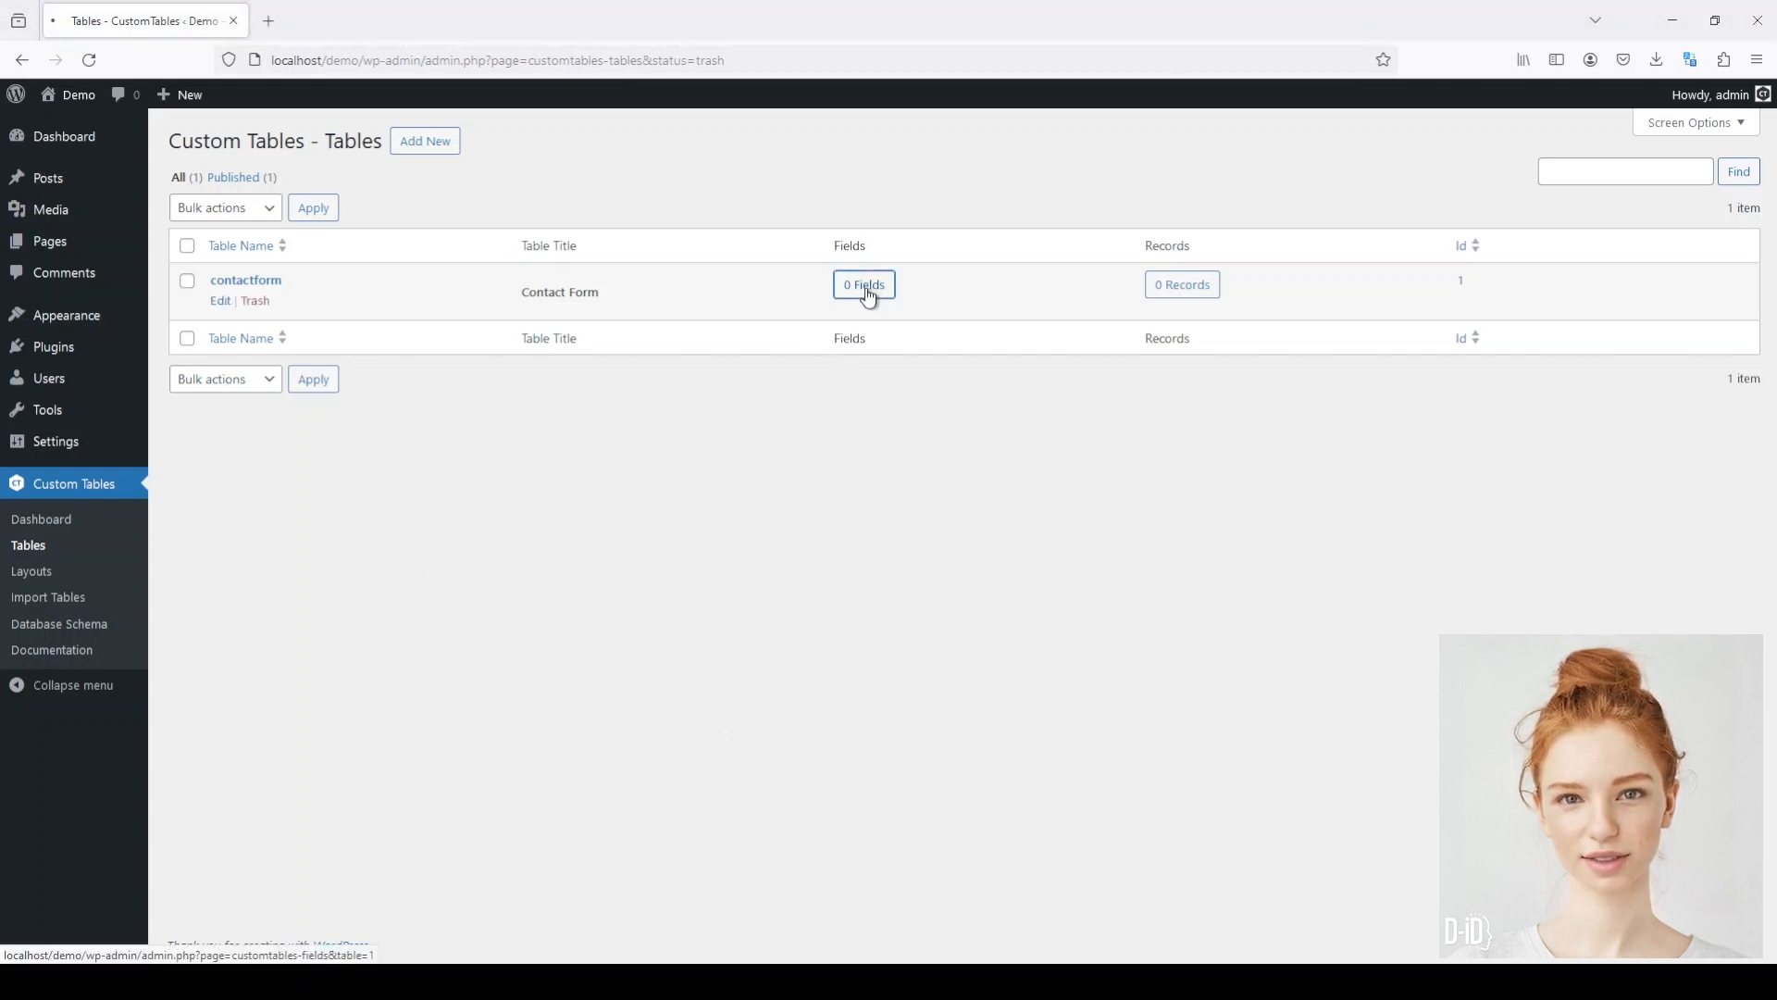
Add single-line text fields Name (length 30) and Phone (length 10) to Contact Form
left_click(862, 284)
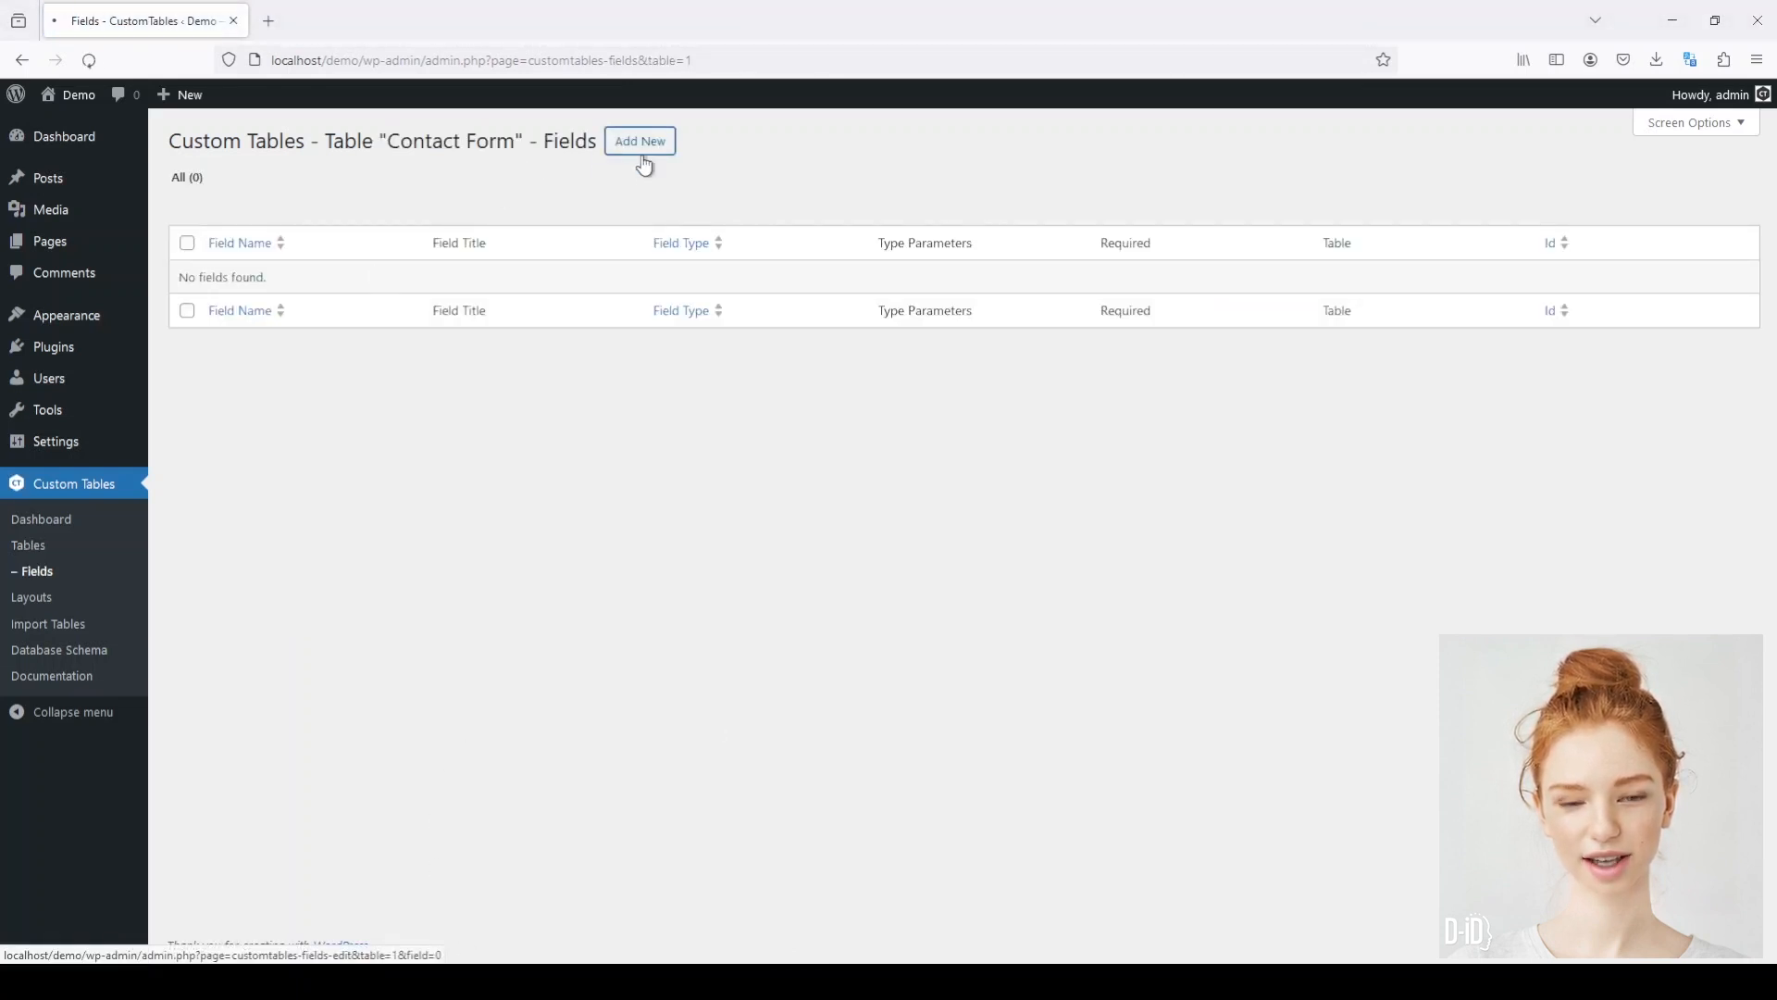
left_click(640, 141)
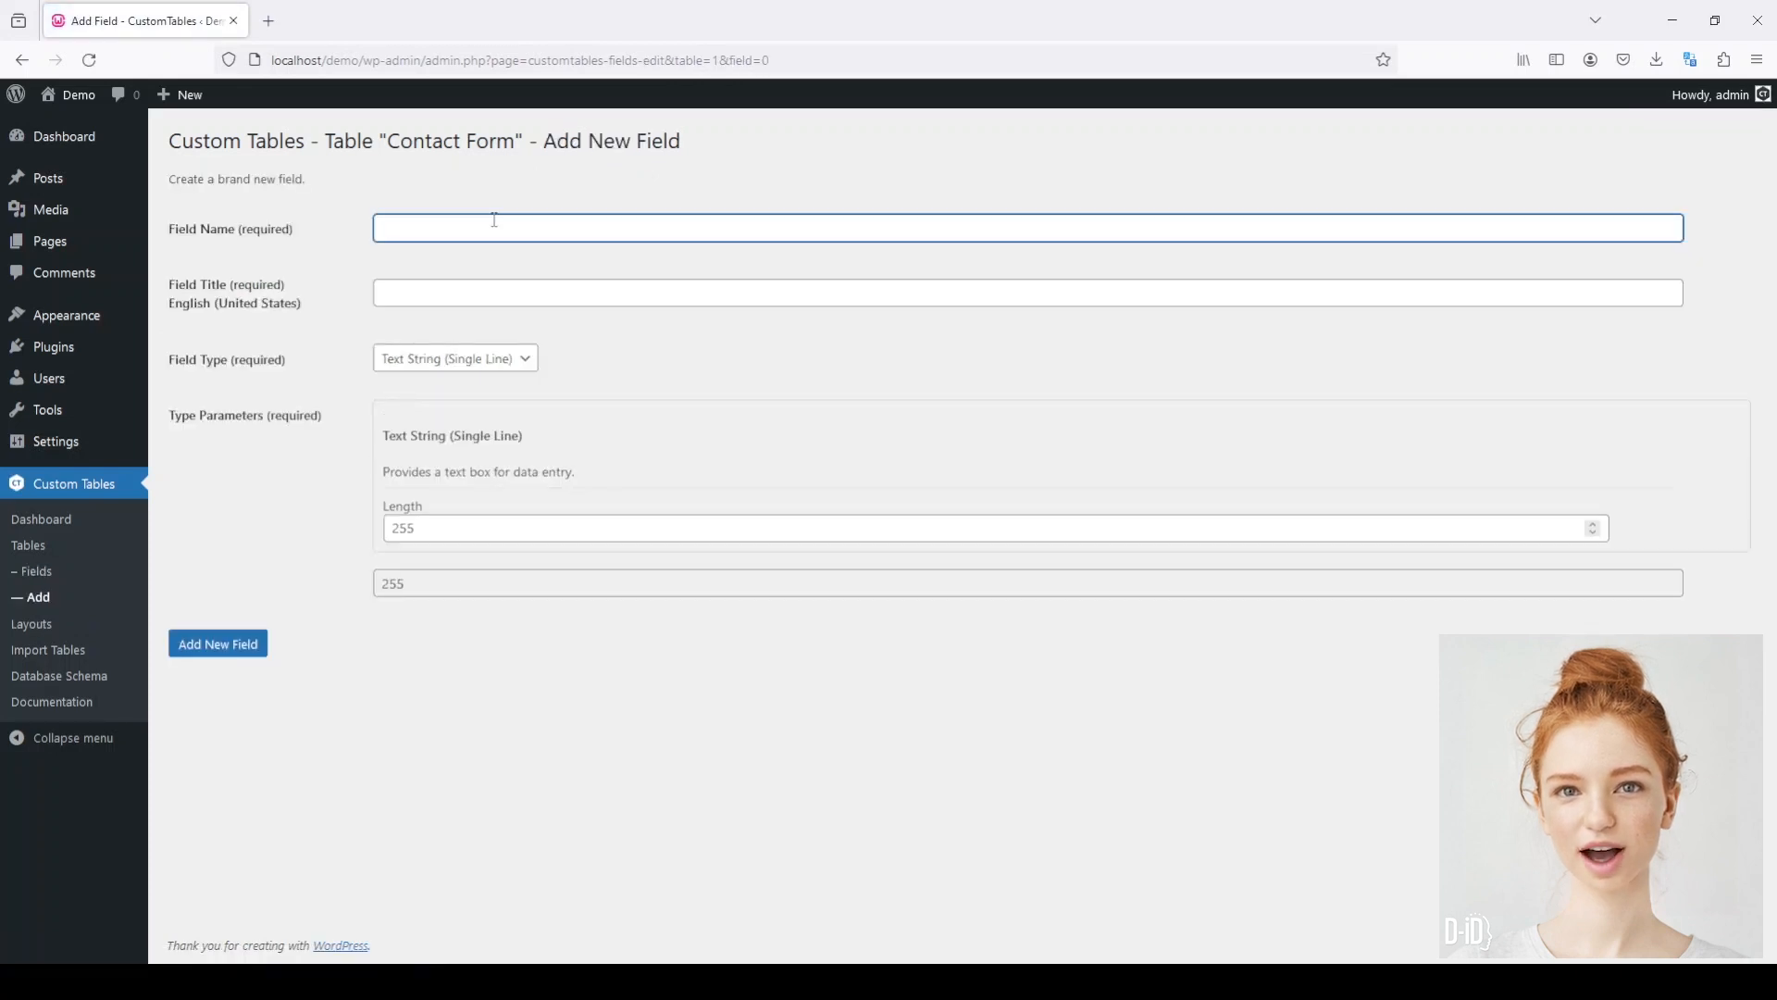
type("Name")
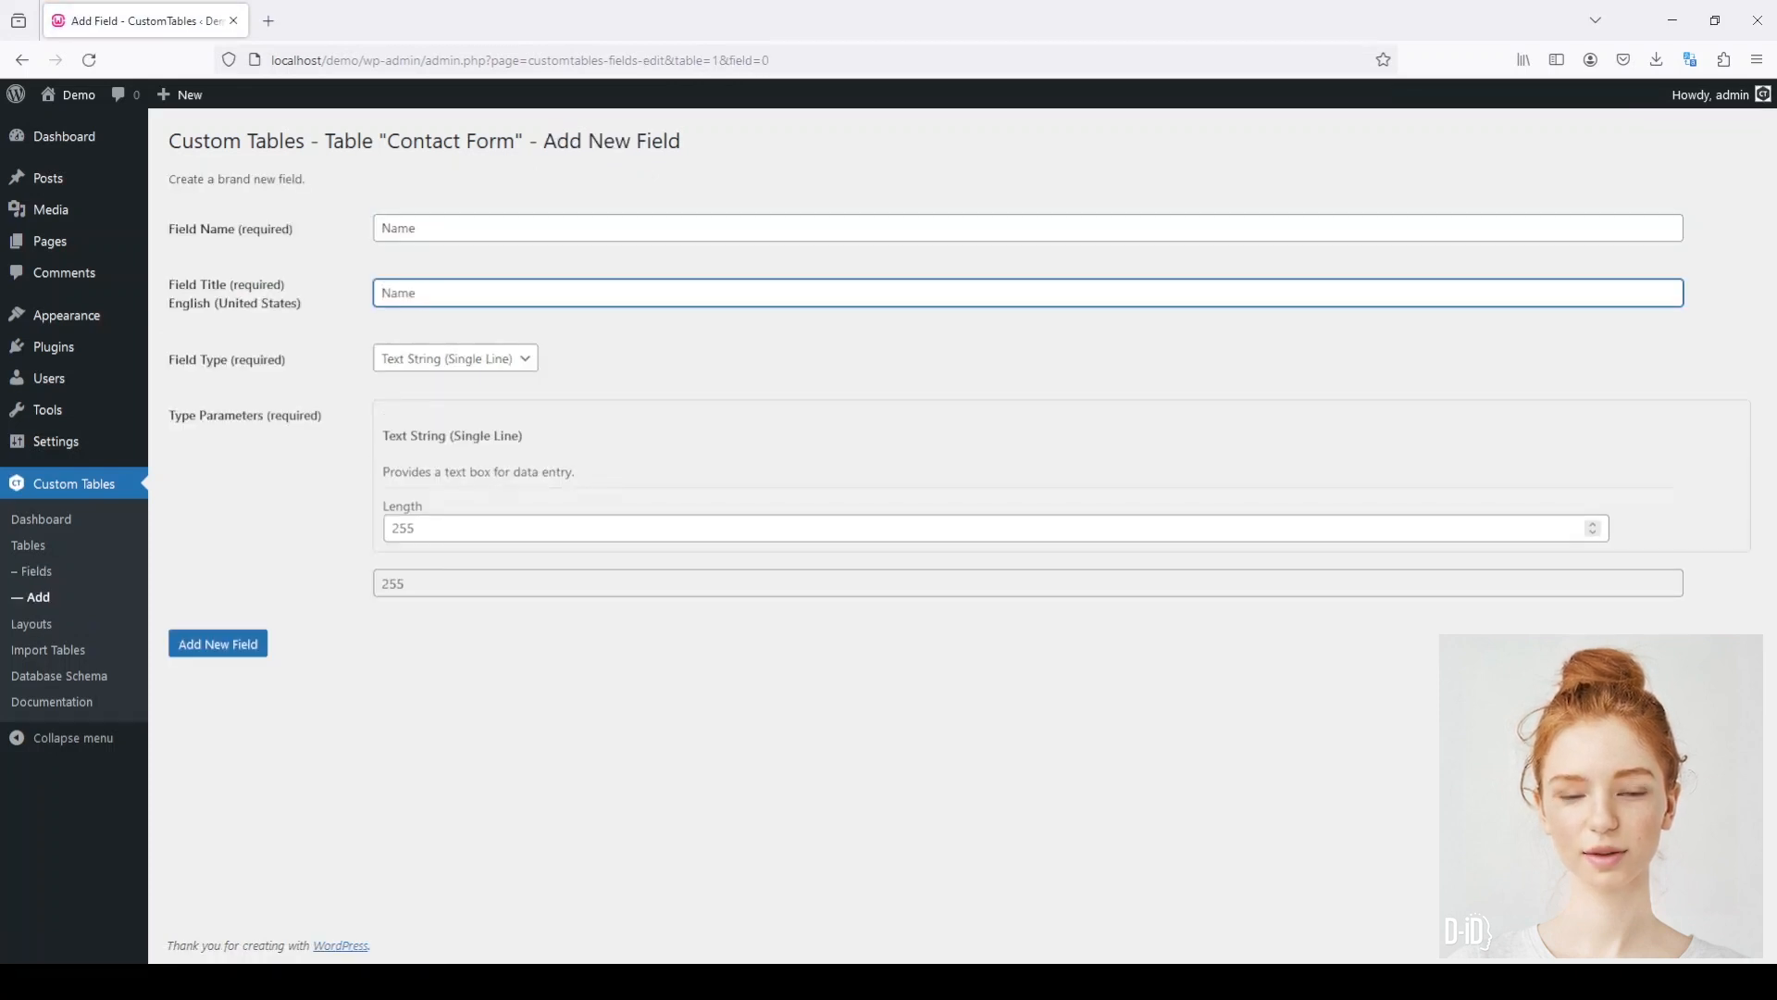
type("30")
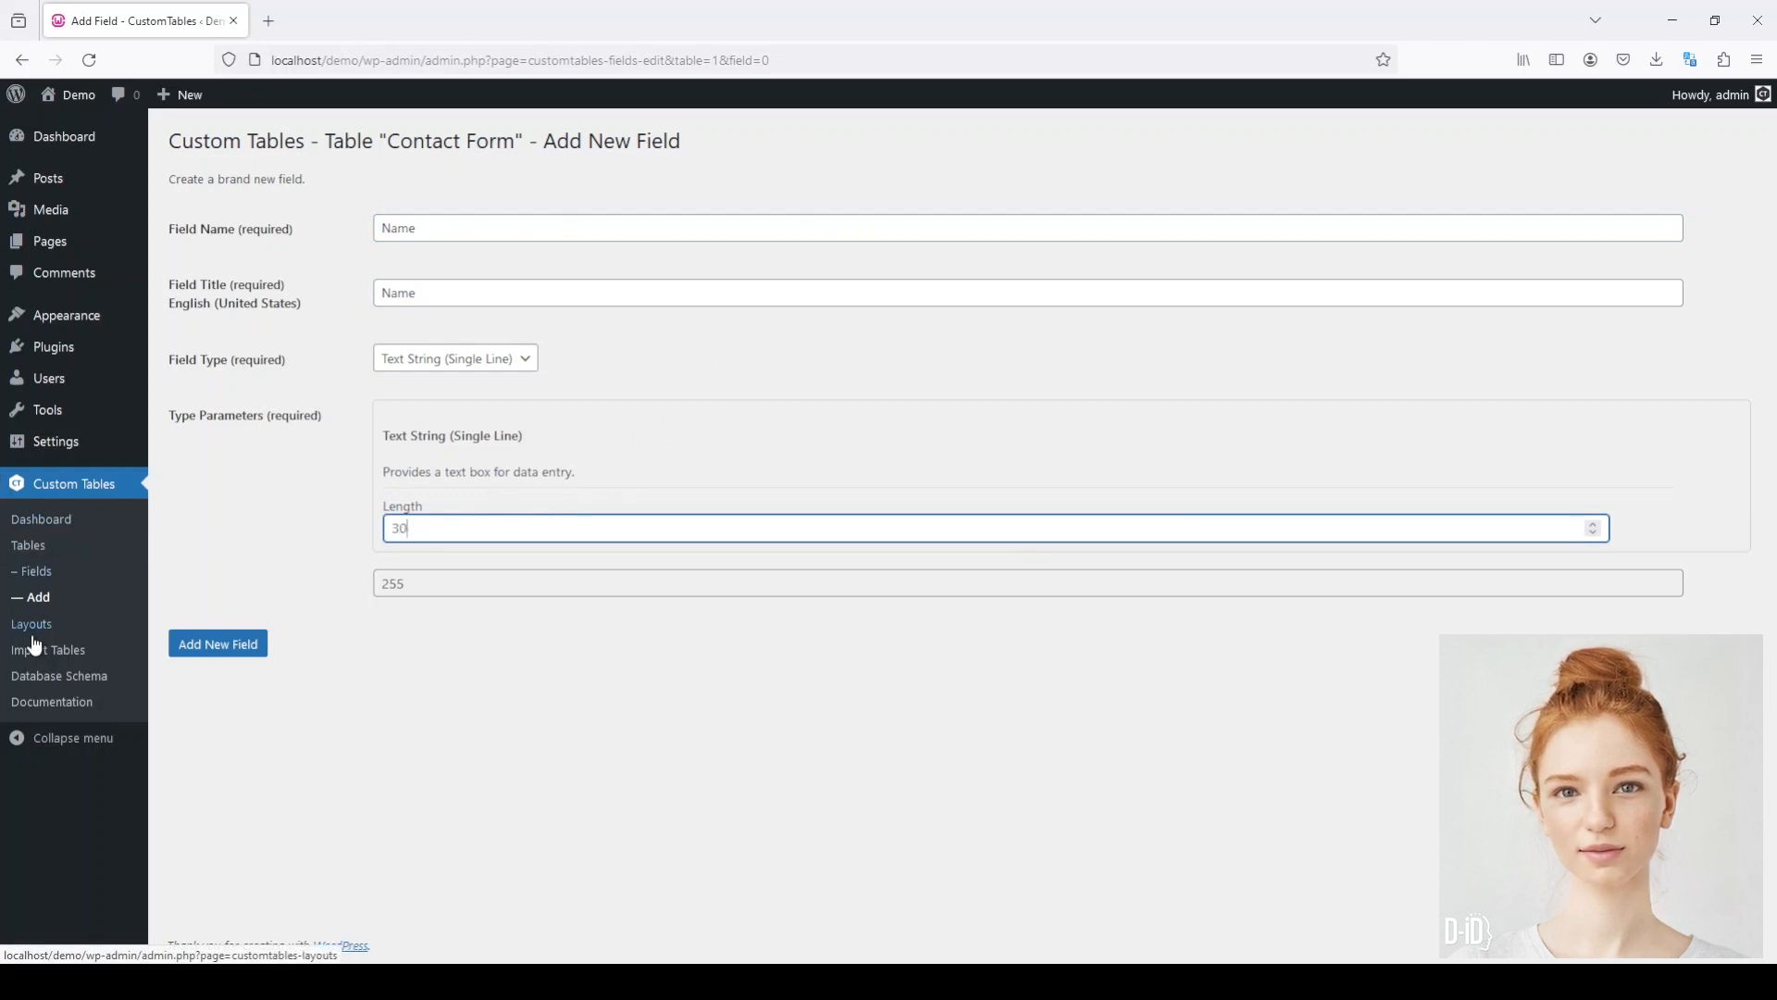
left_click(217, 644)
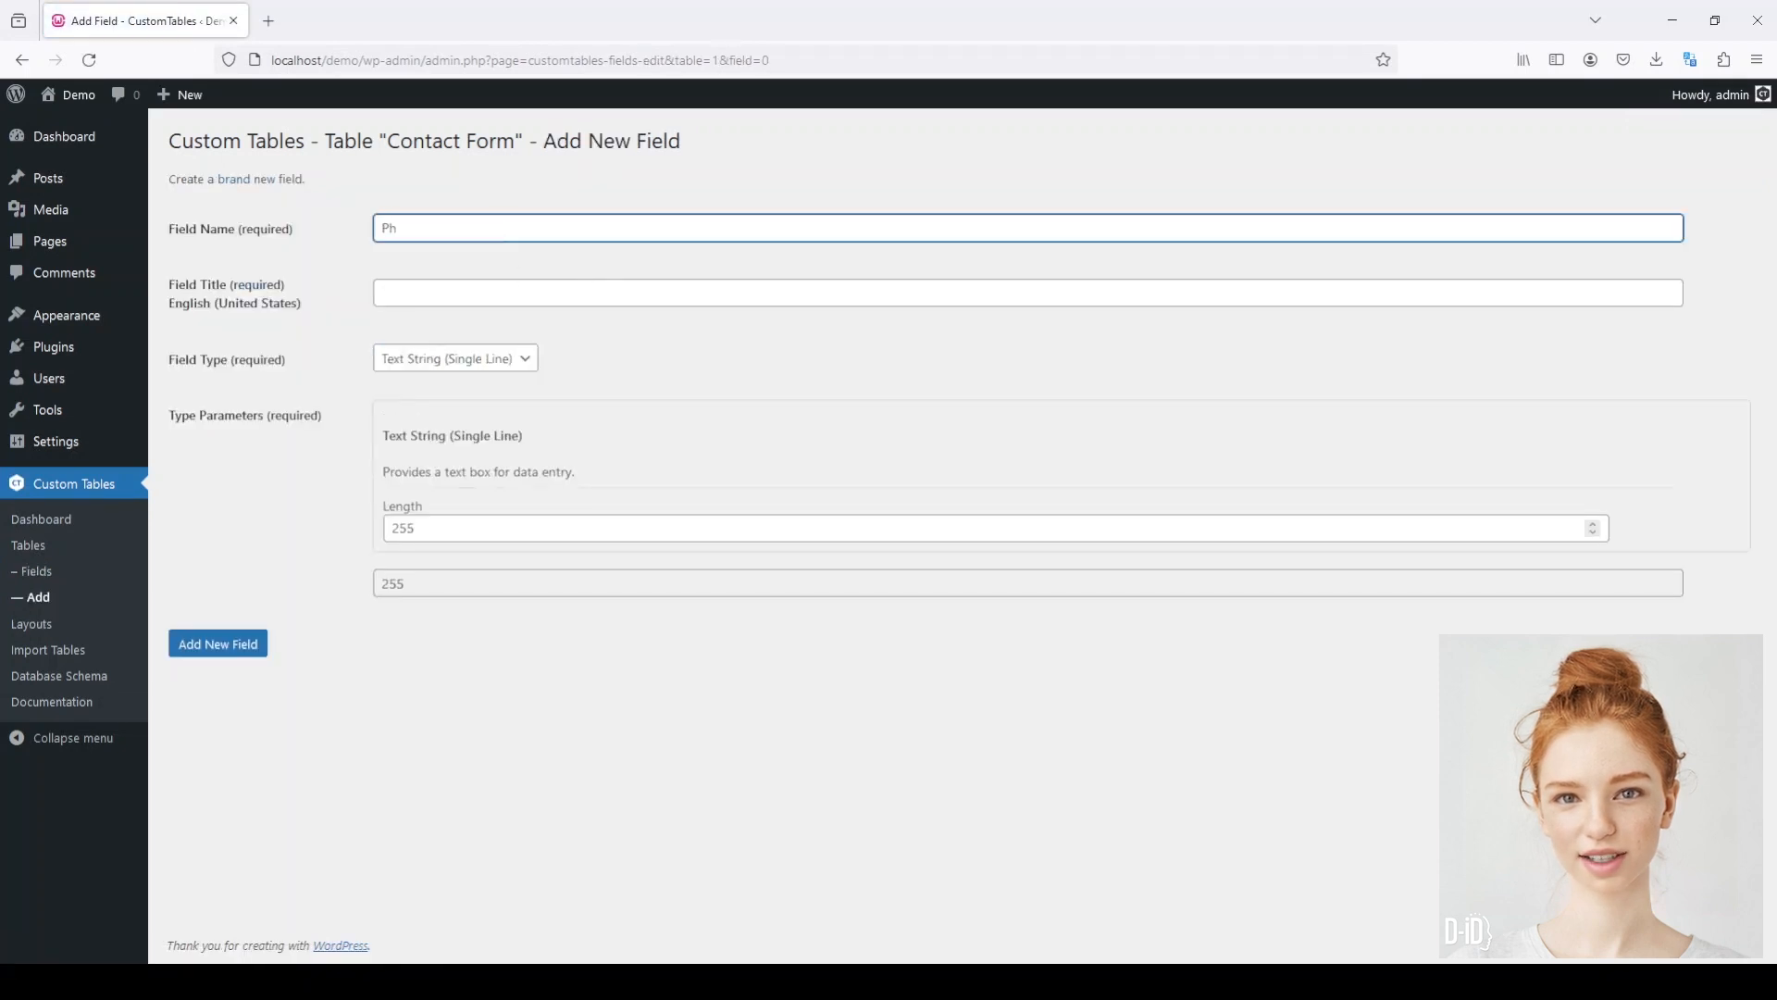
type("Phone")
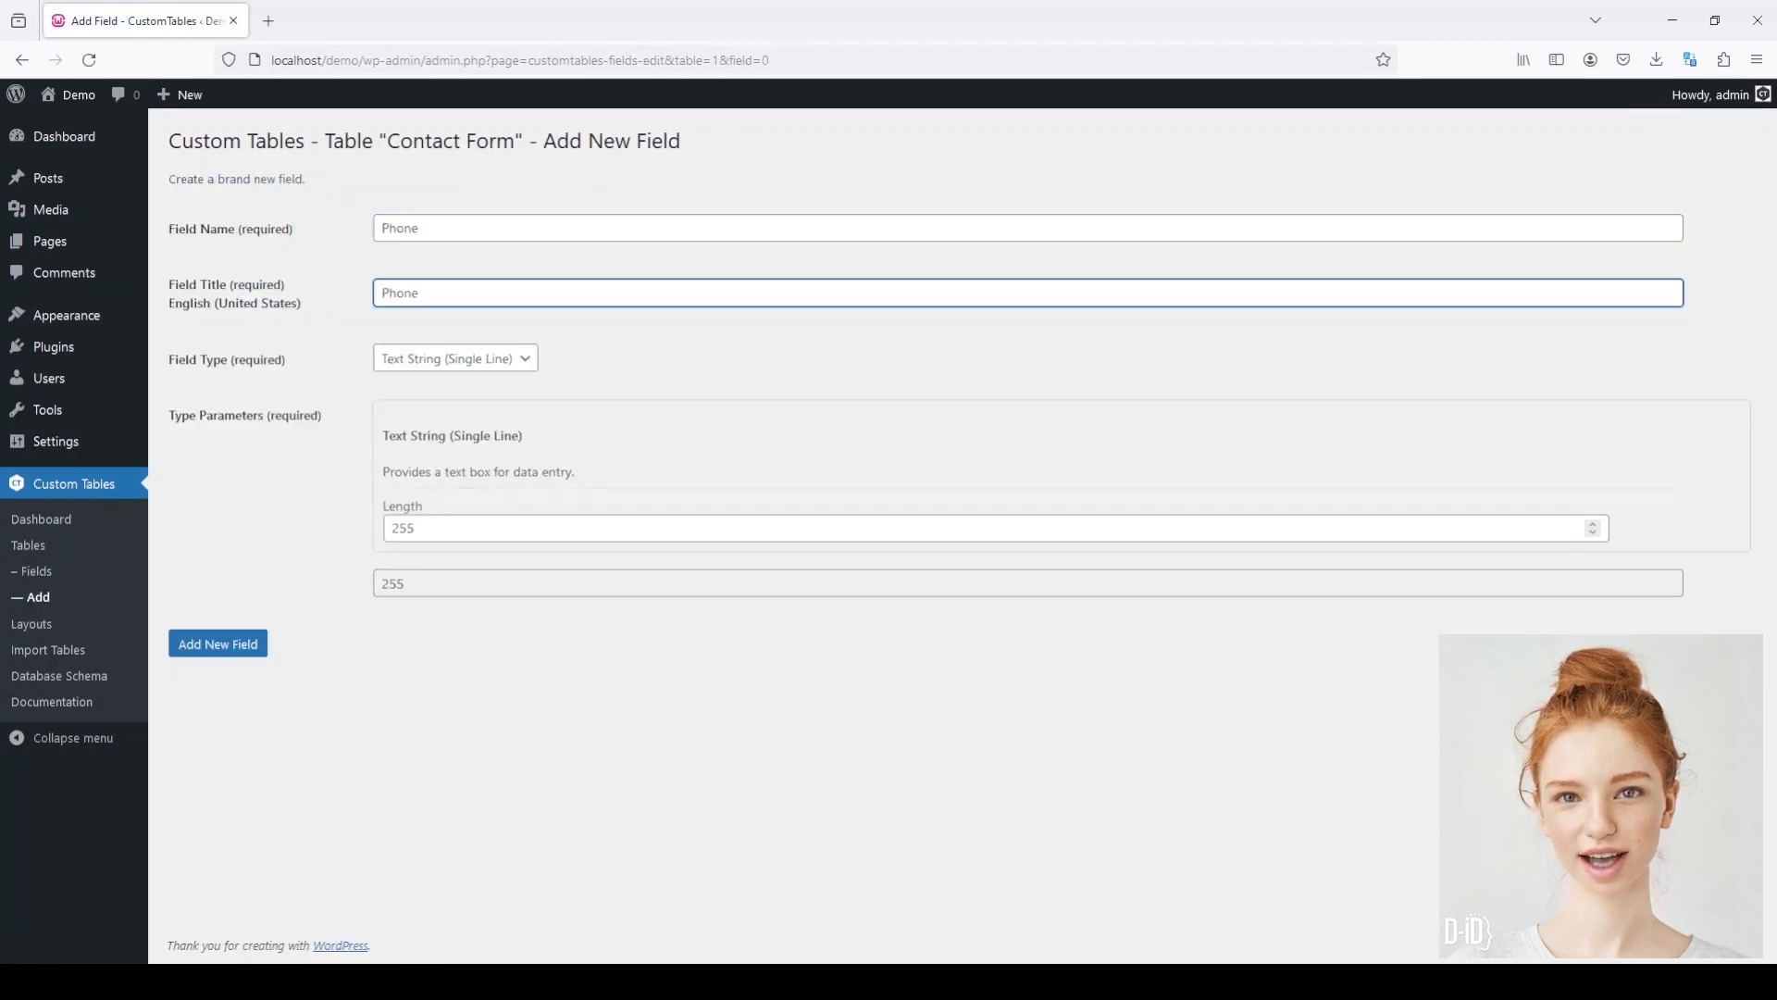
left_click(986, 528)
type("10")
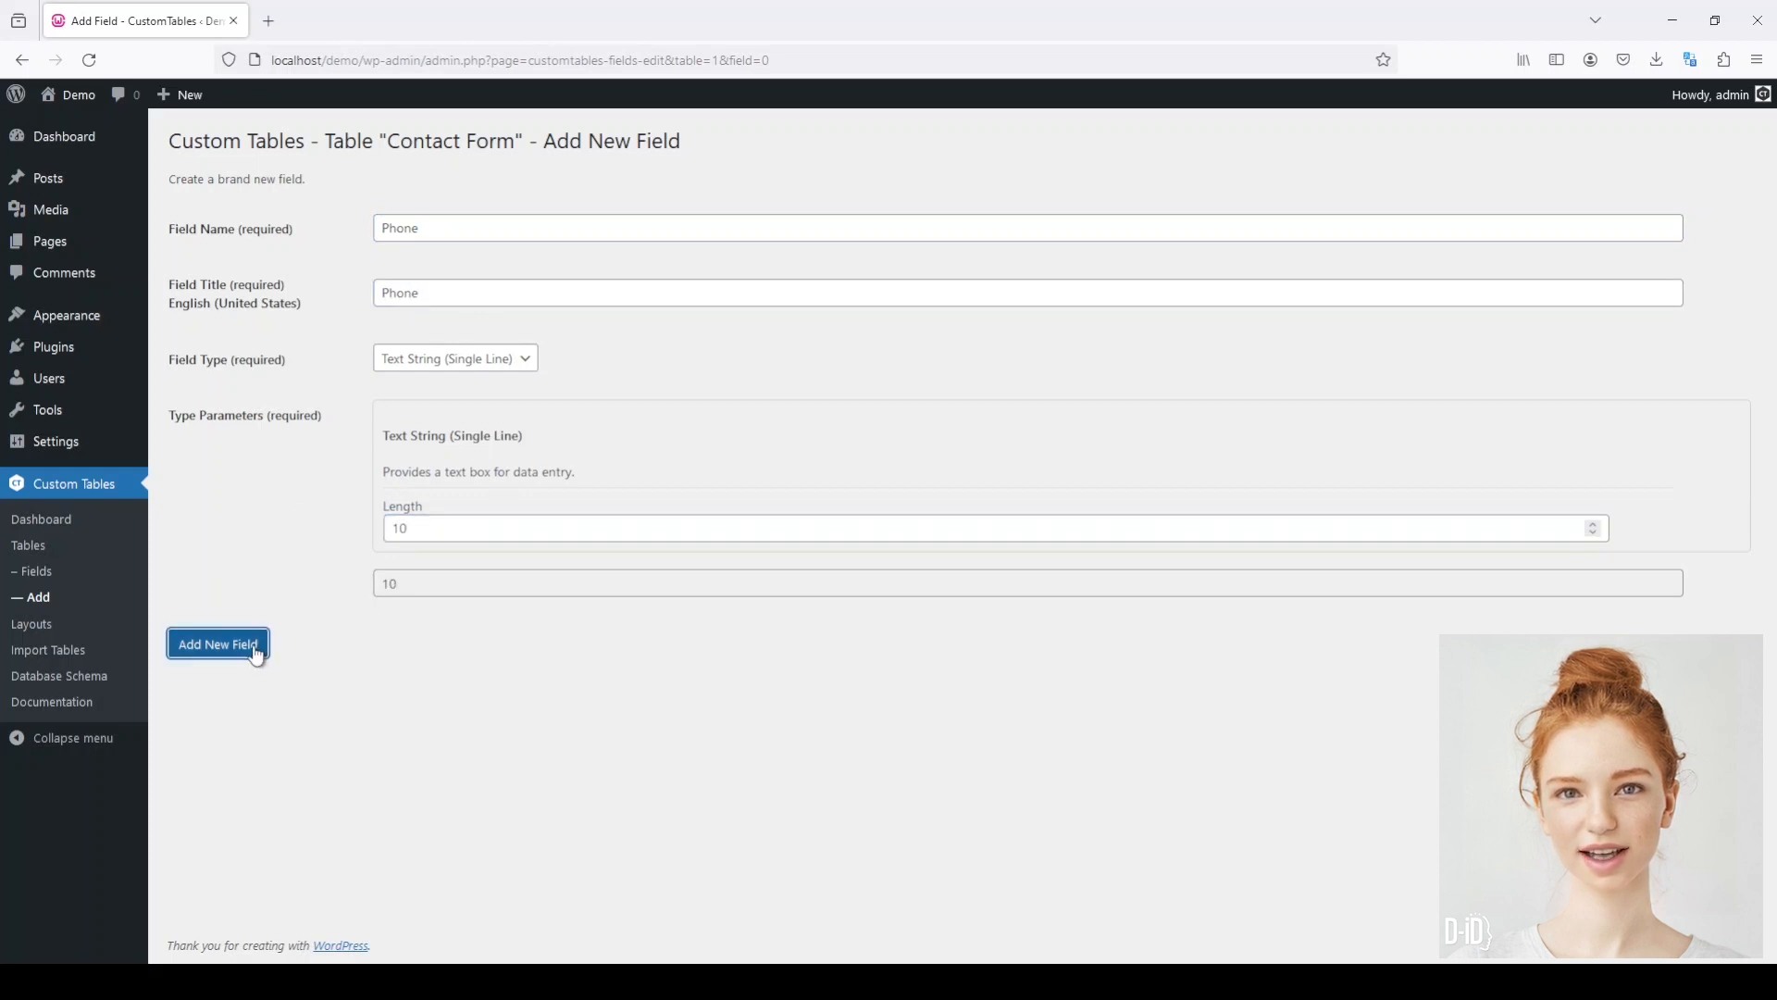
left_click(217, 644)
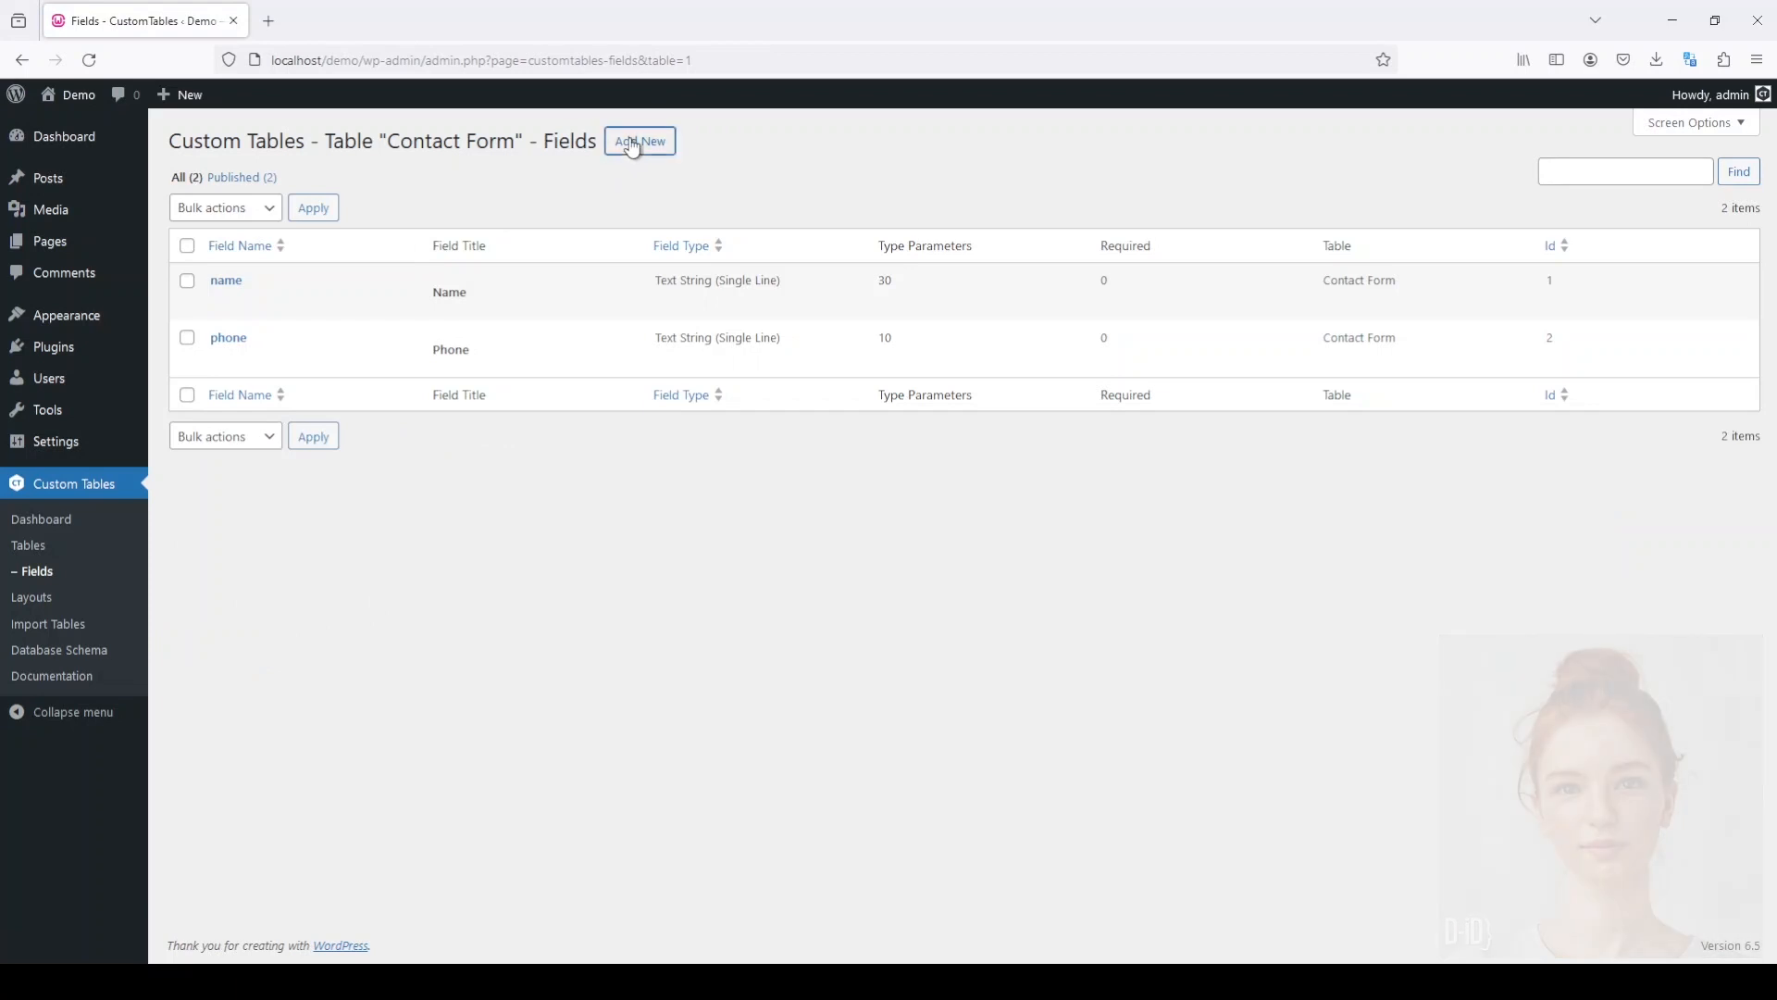
Add a single-line address field of length 255
left_click(640, 141)
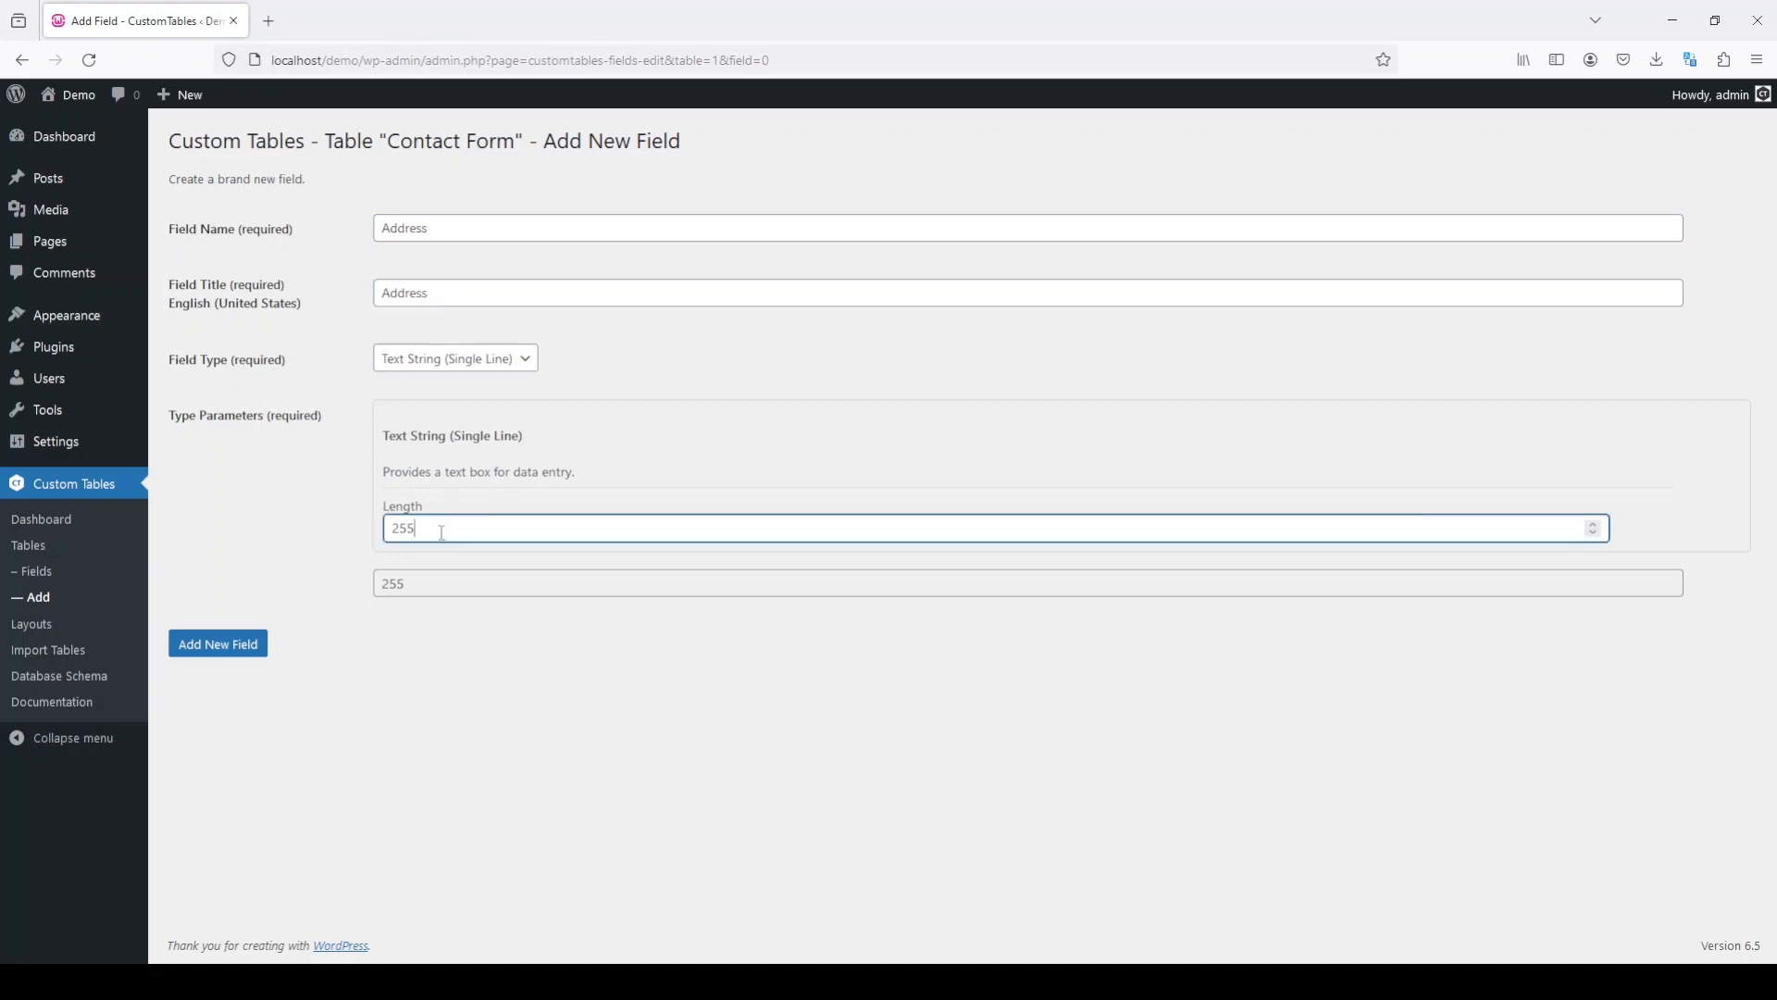
left_click(216, 644)
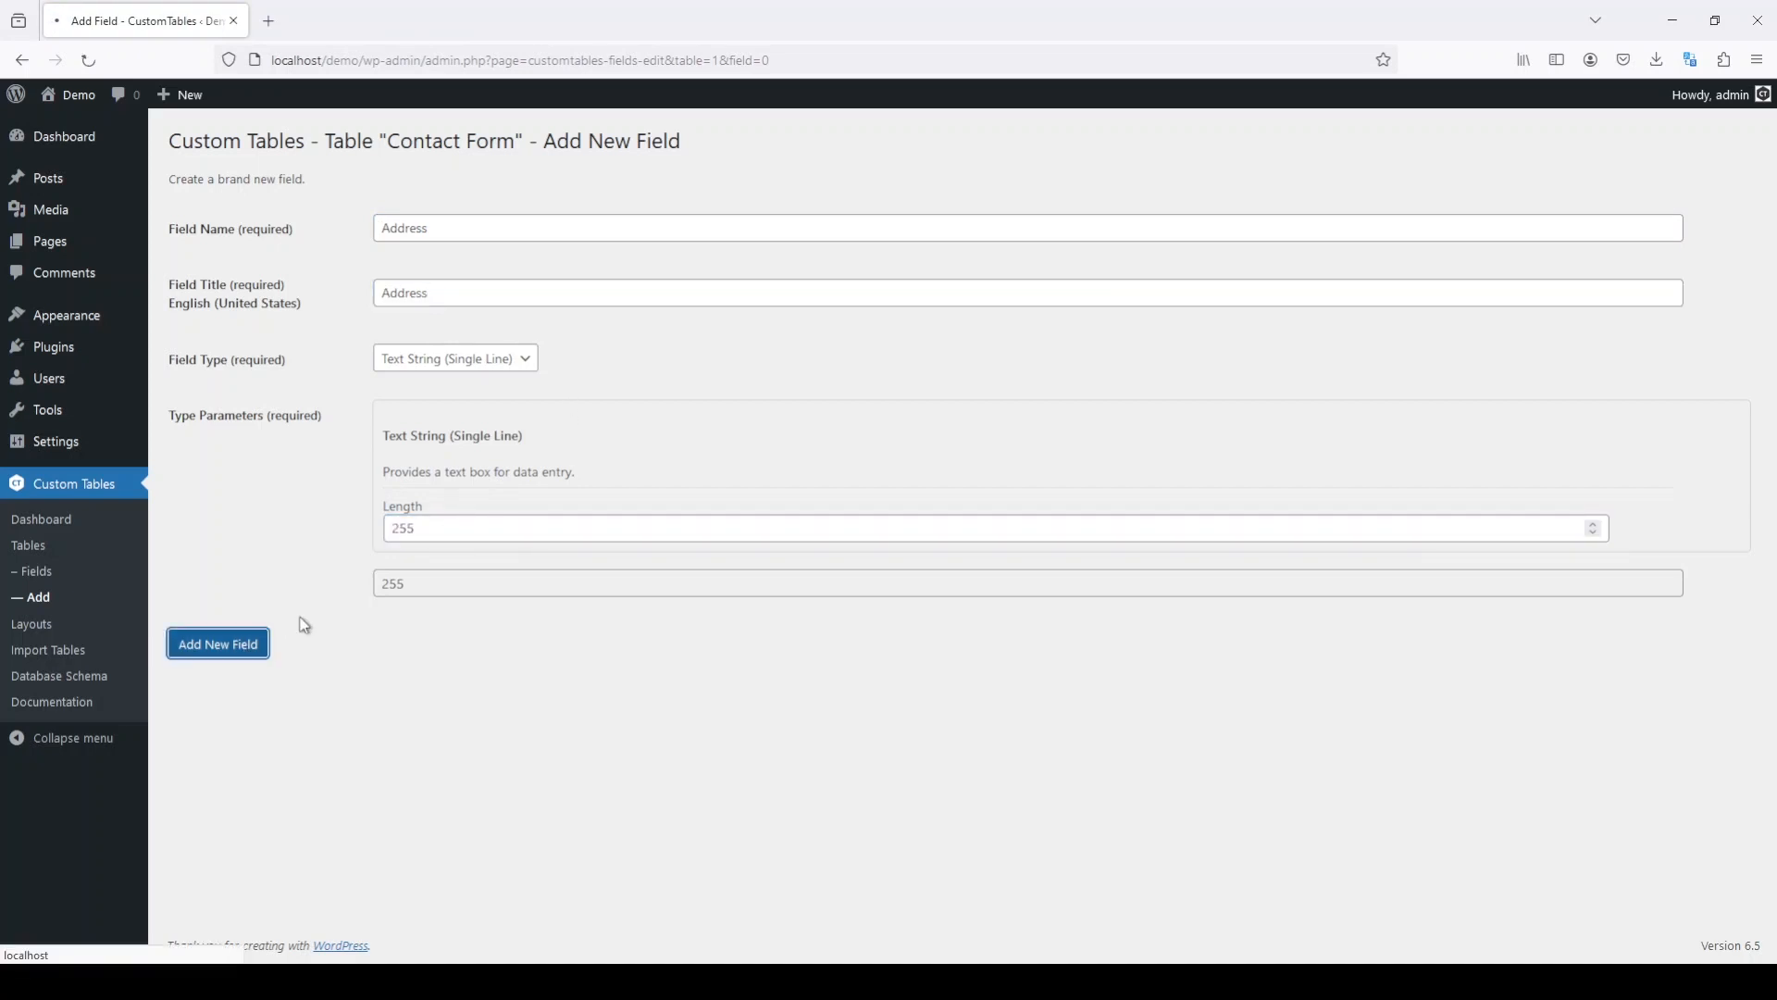
left_click(217, 642)
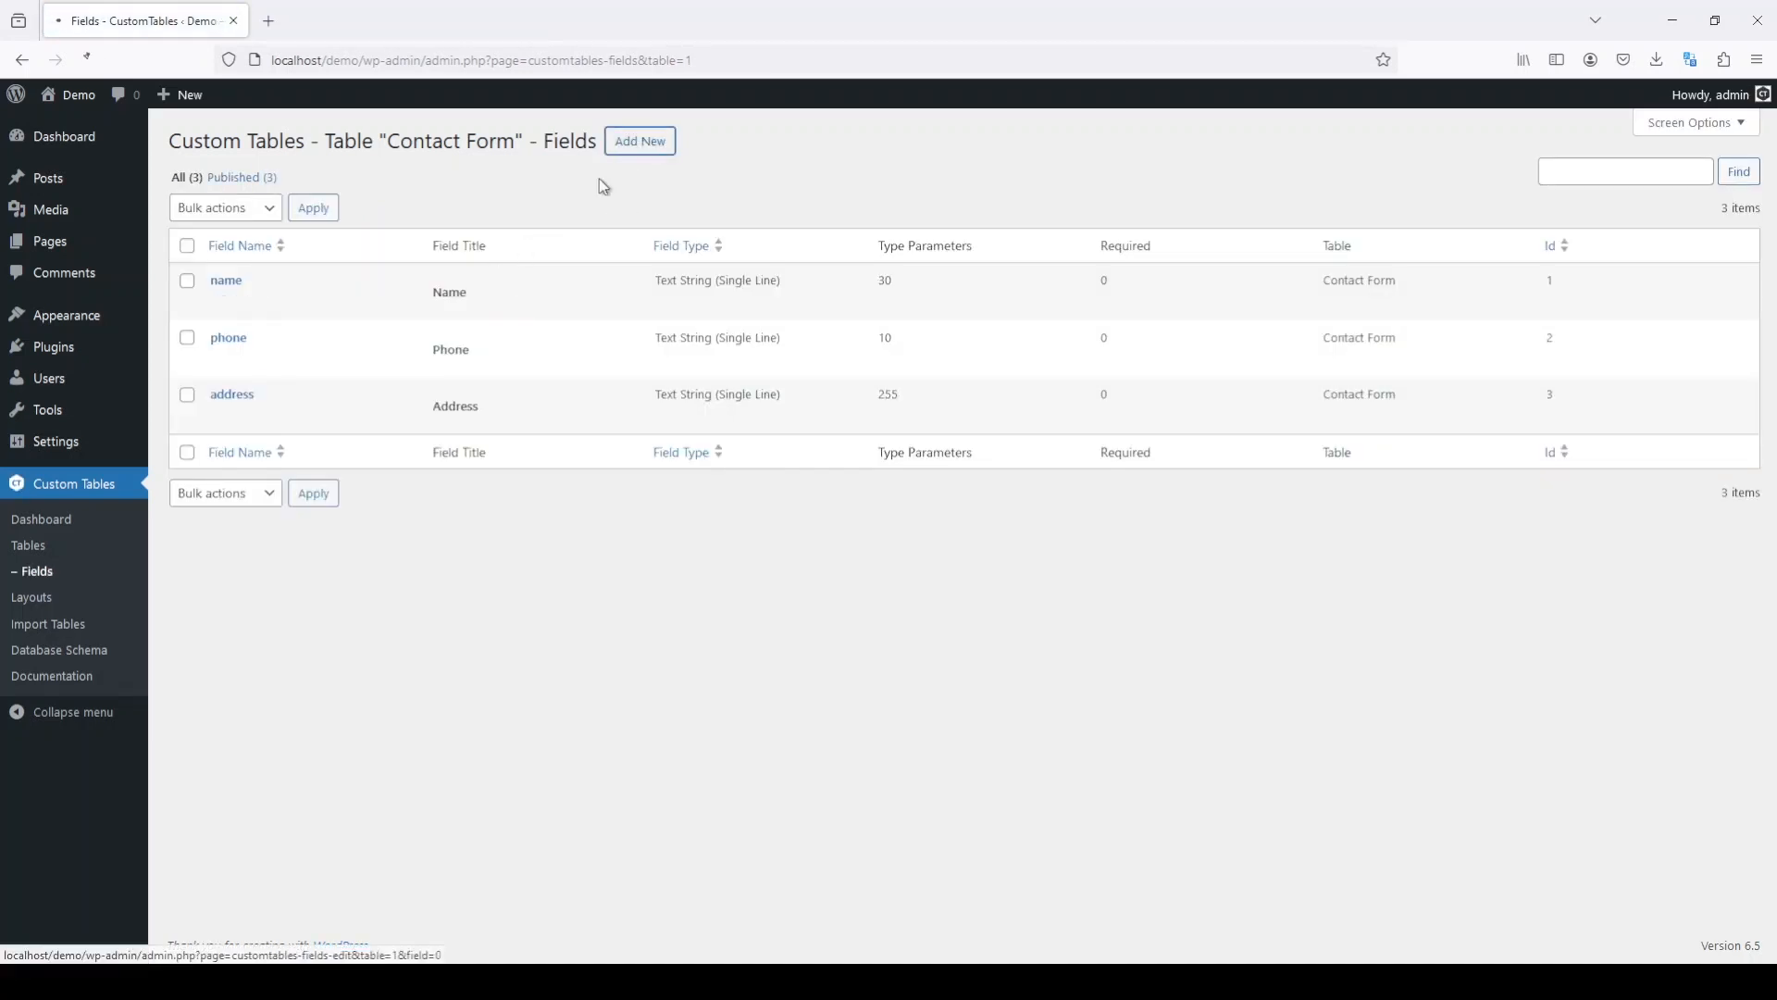
Add an Email-type field named Email, then go to the Pages list
left_click(639, 141)
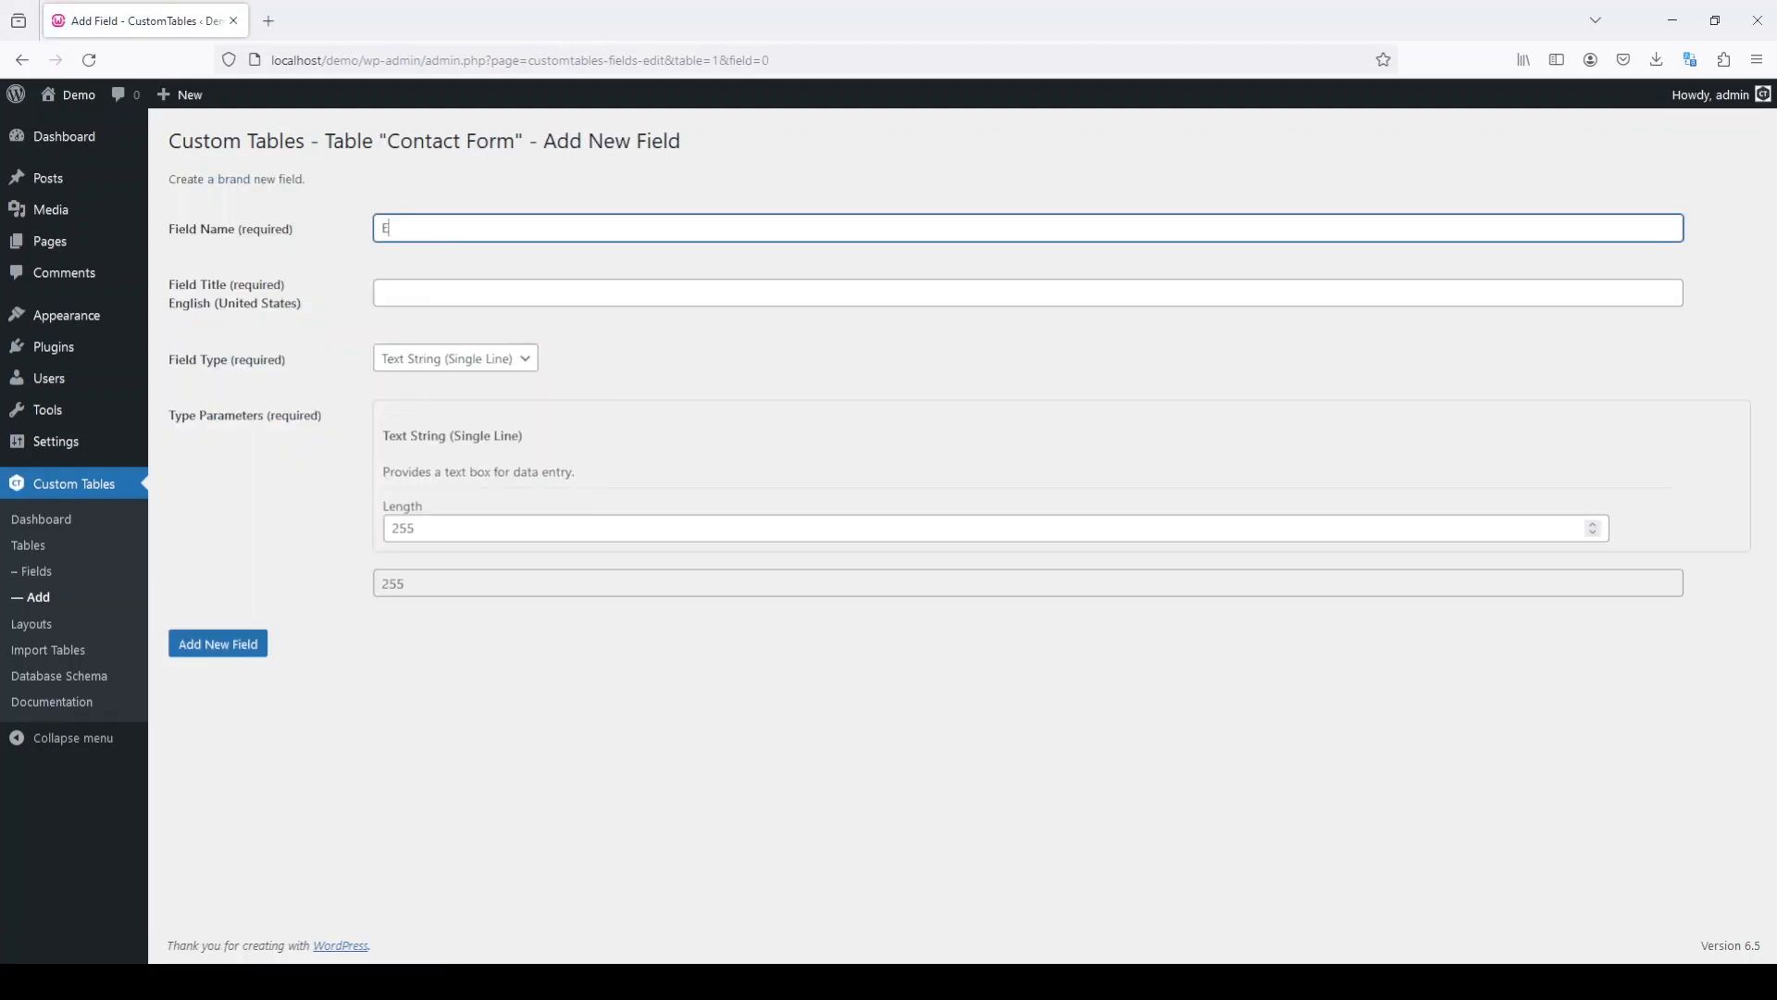
type("Email")
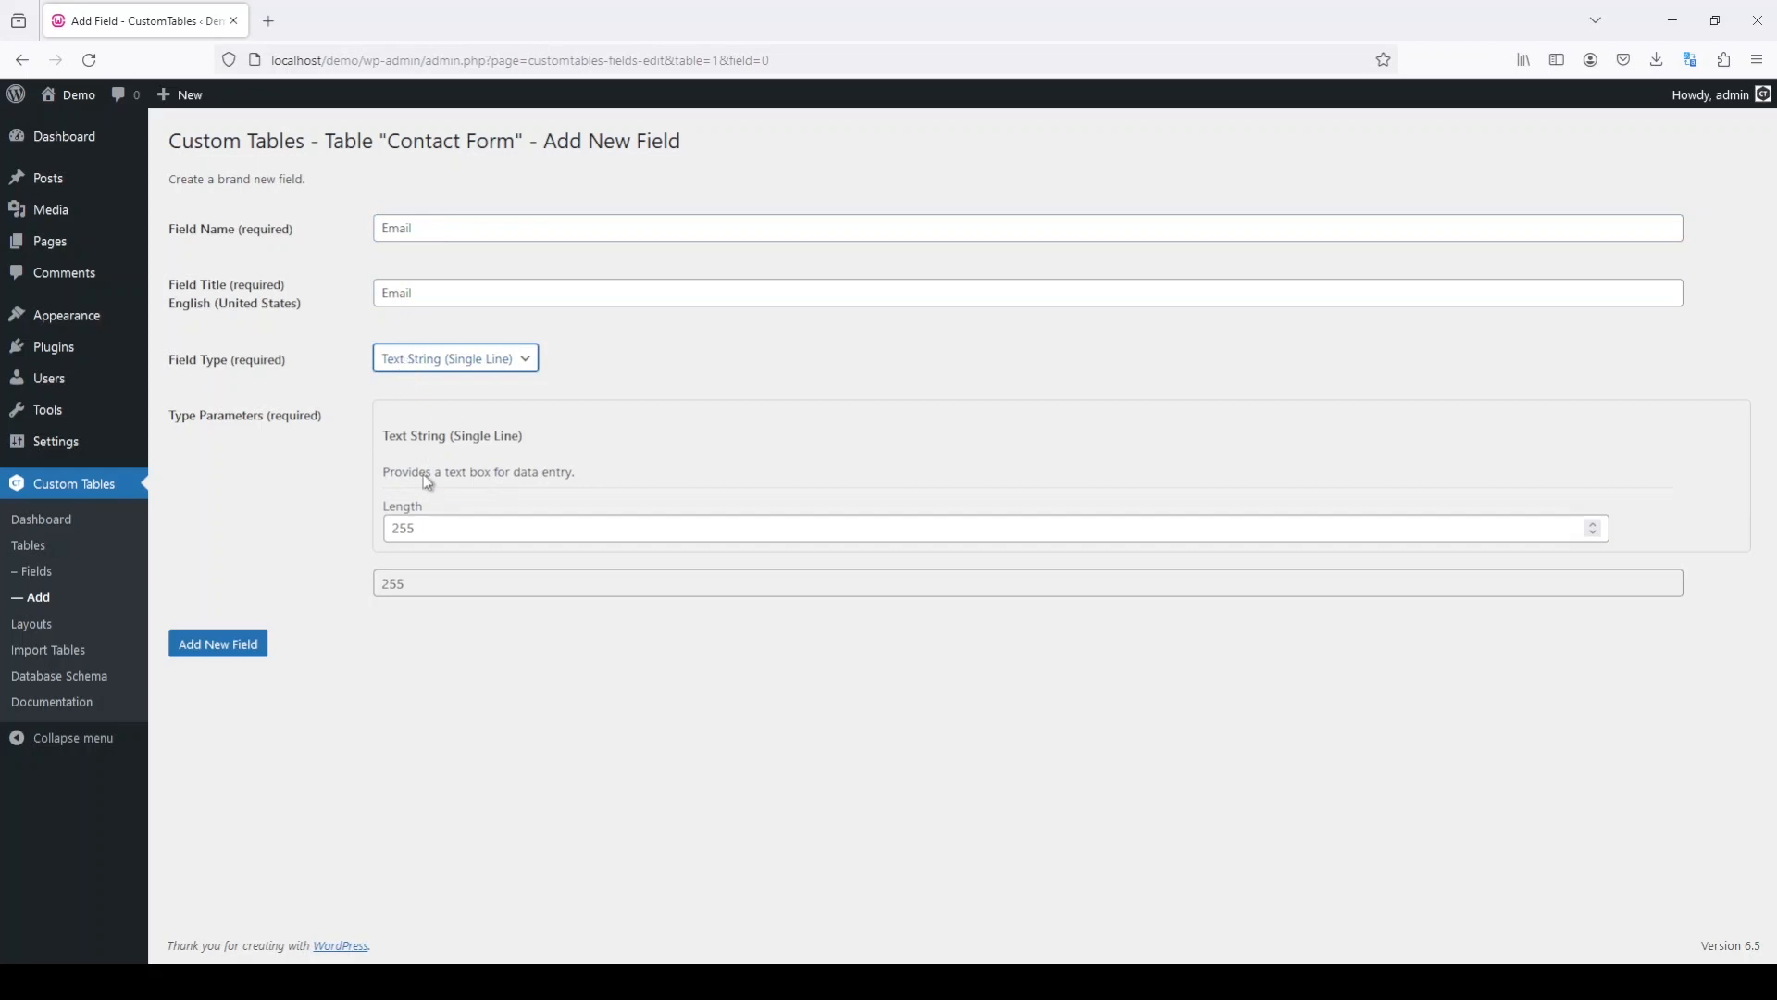
left_click(454, 357)
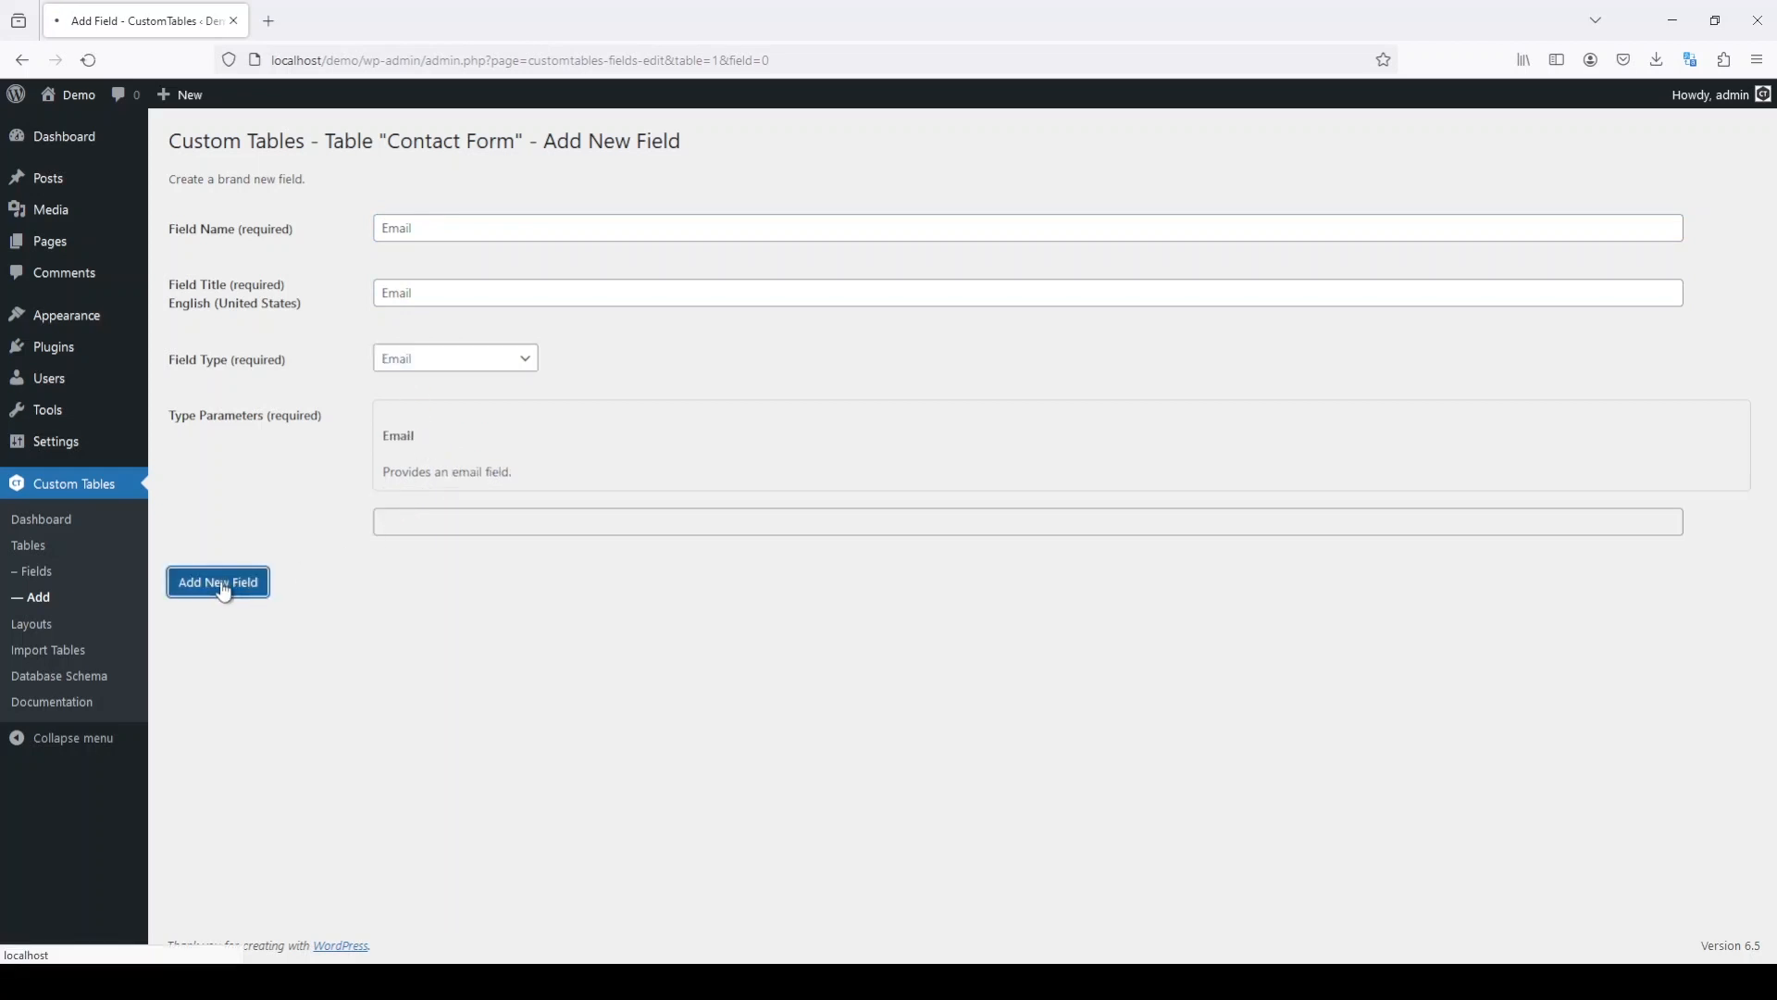
left_click(217, 582)
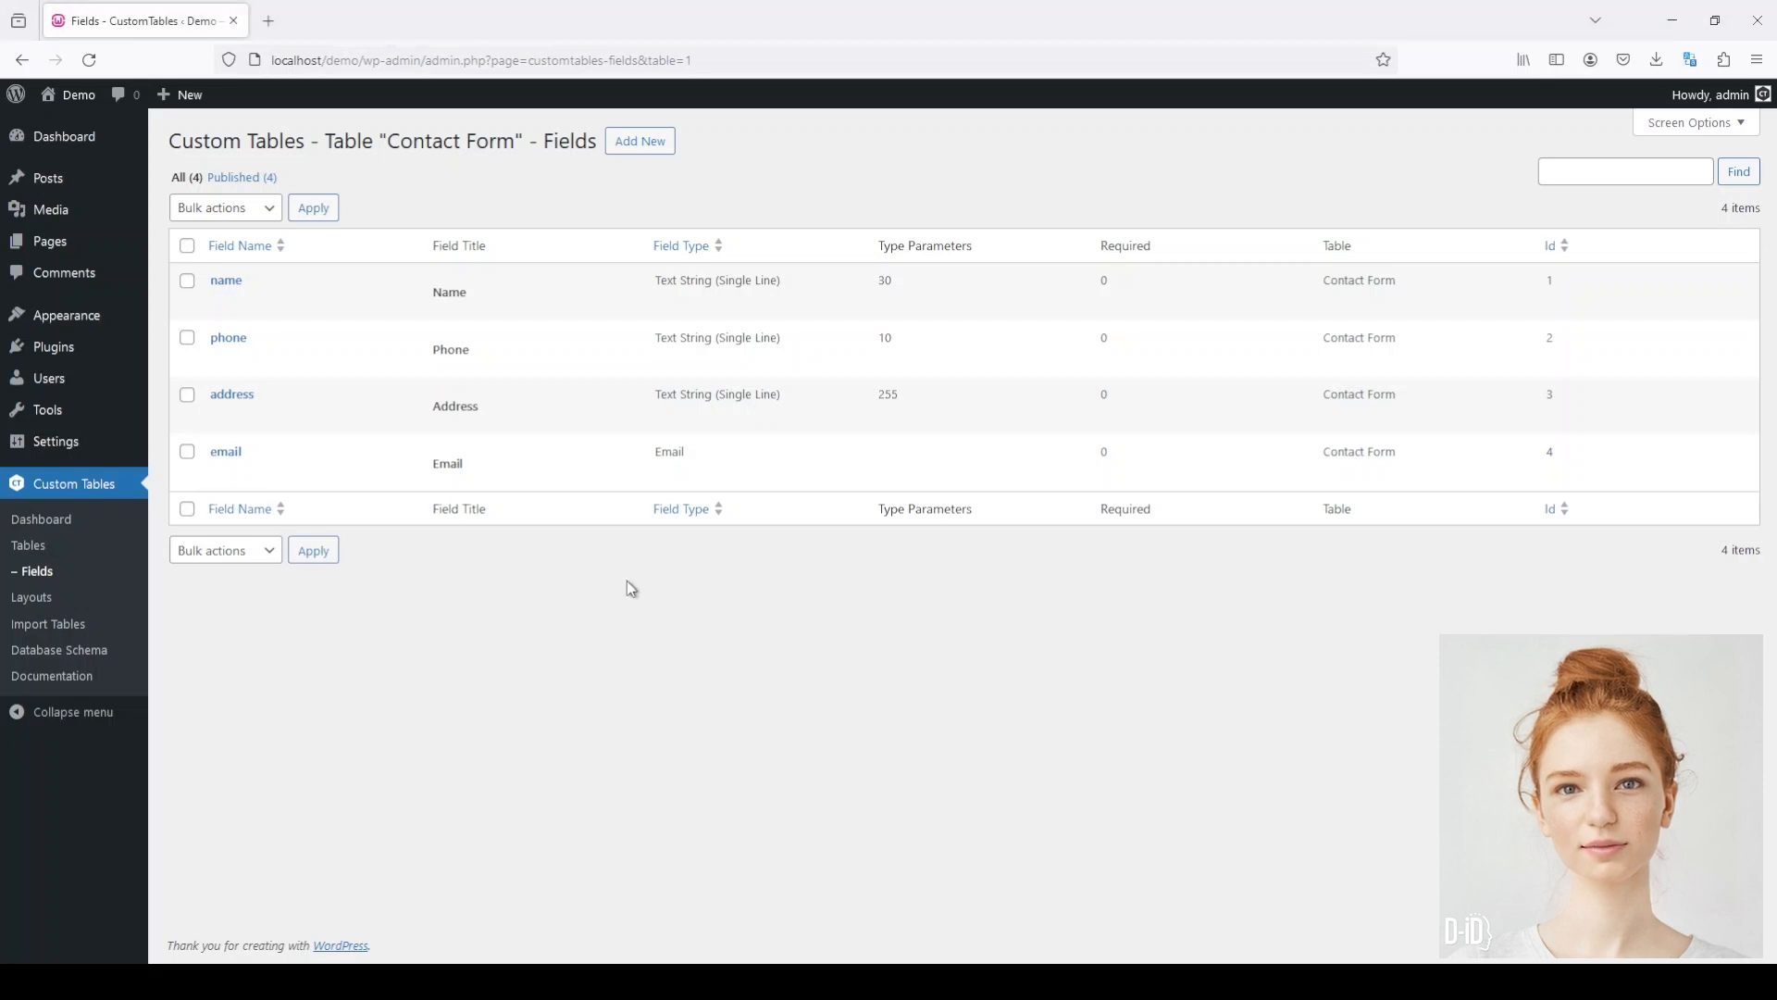
left_click(49, 241)
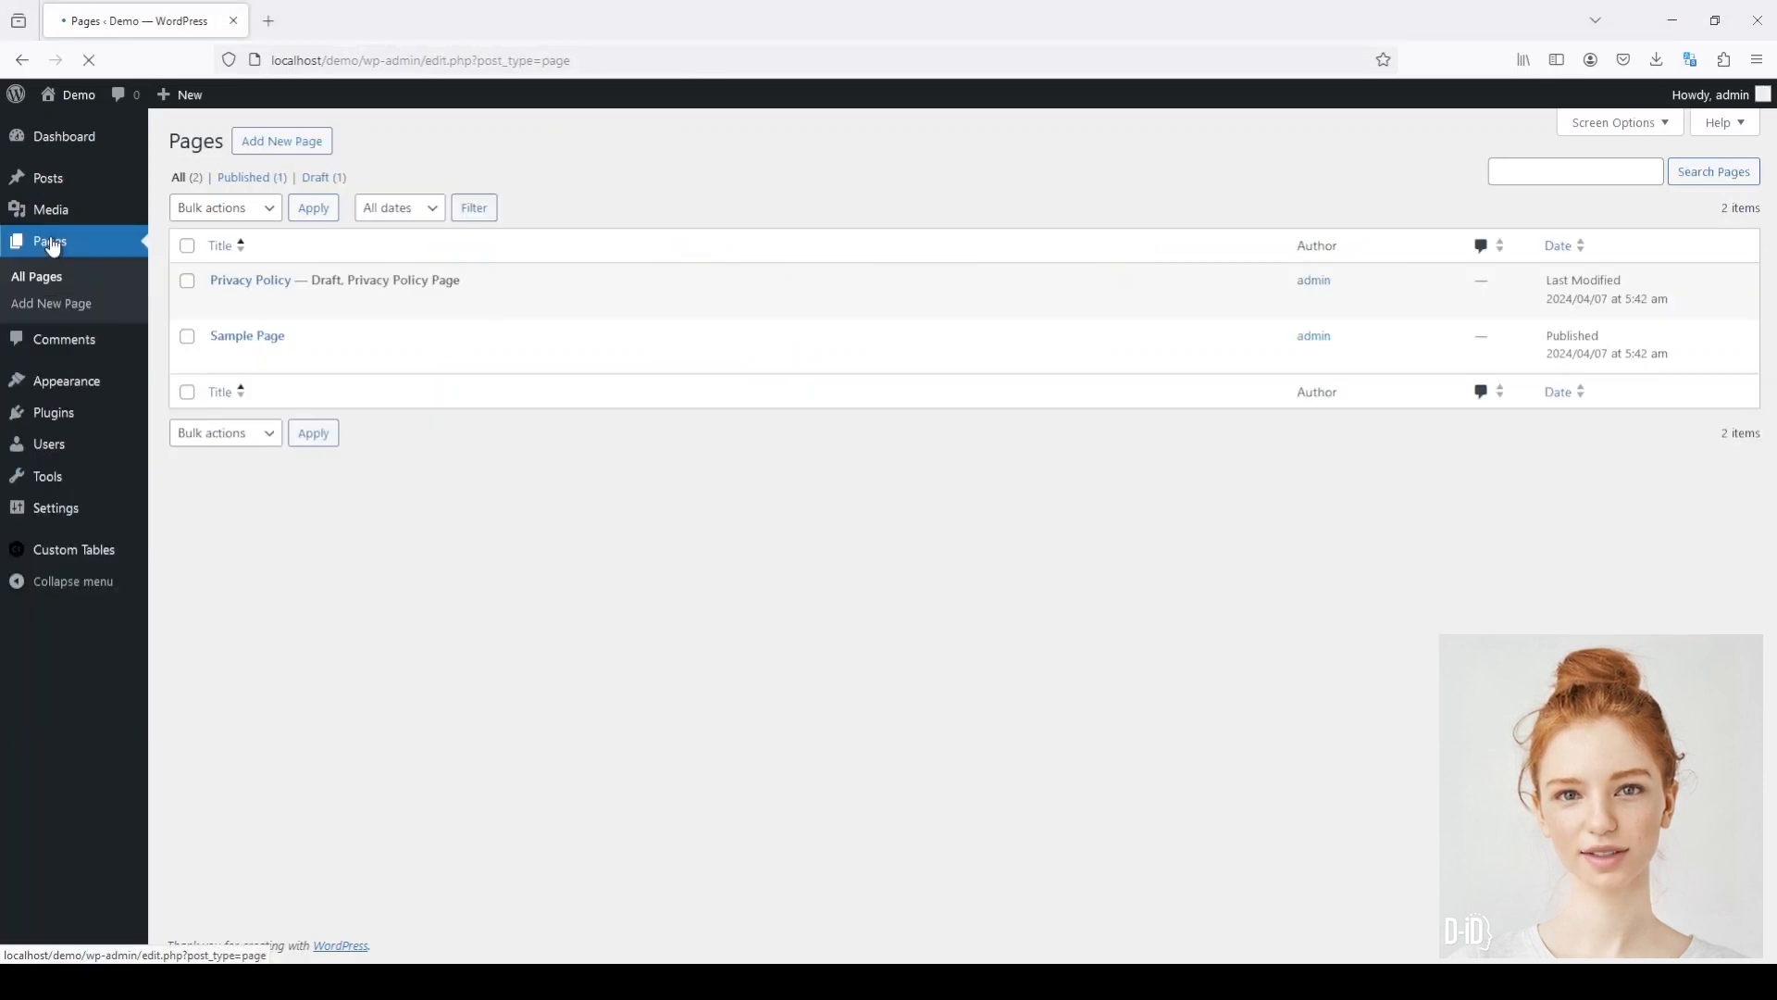
Start a new page titled 'Contact Form' and open the block inserter
left_click(281, 140)
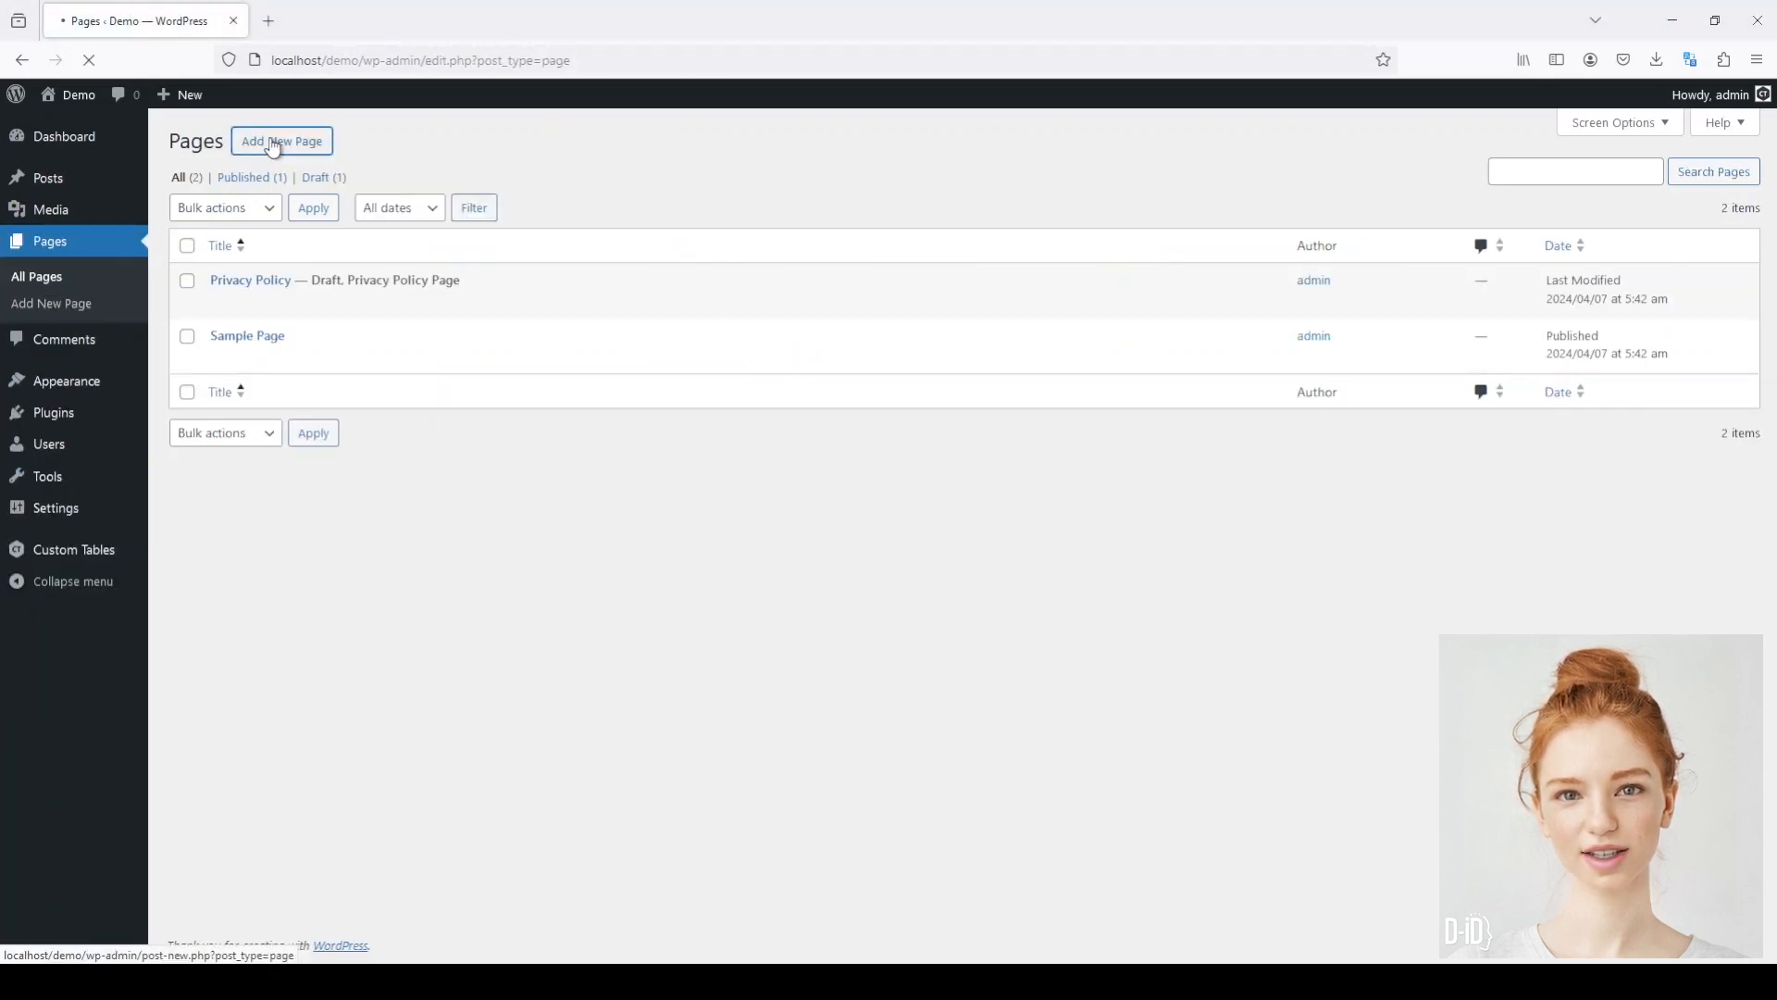
left_click(281, 141)
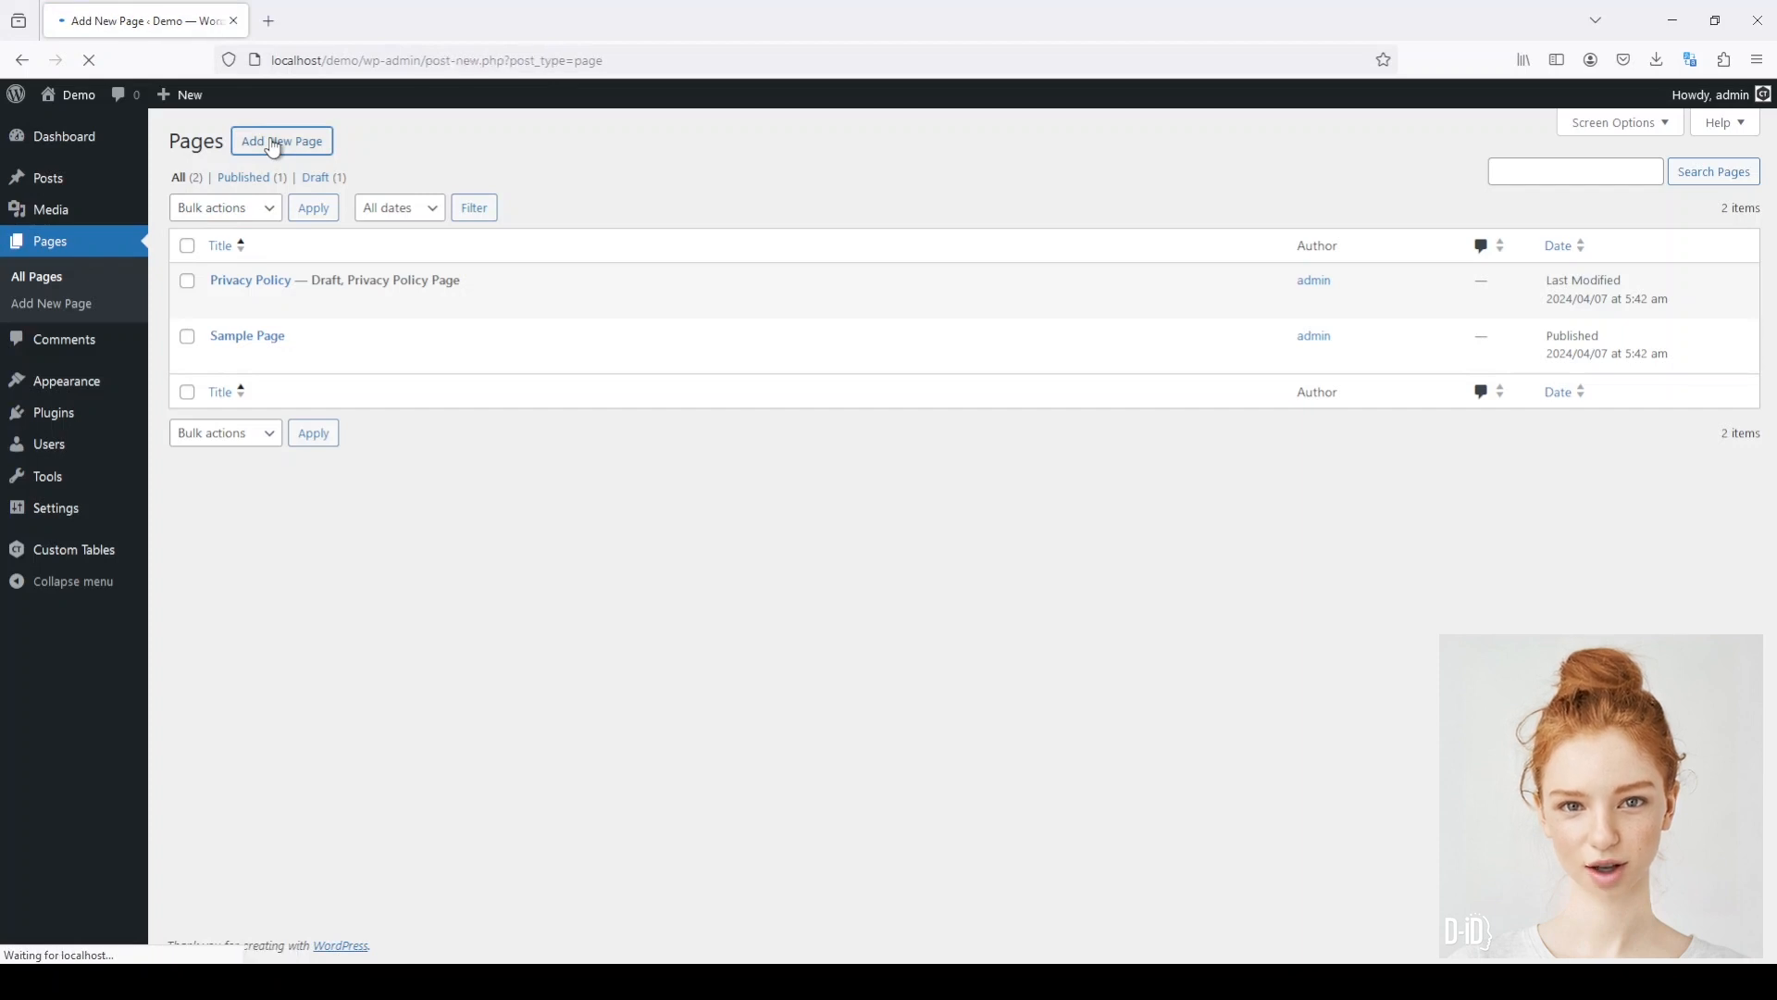
left_click(281, 140)
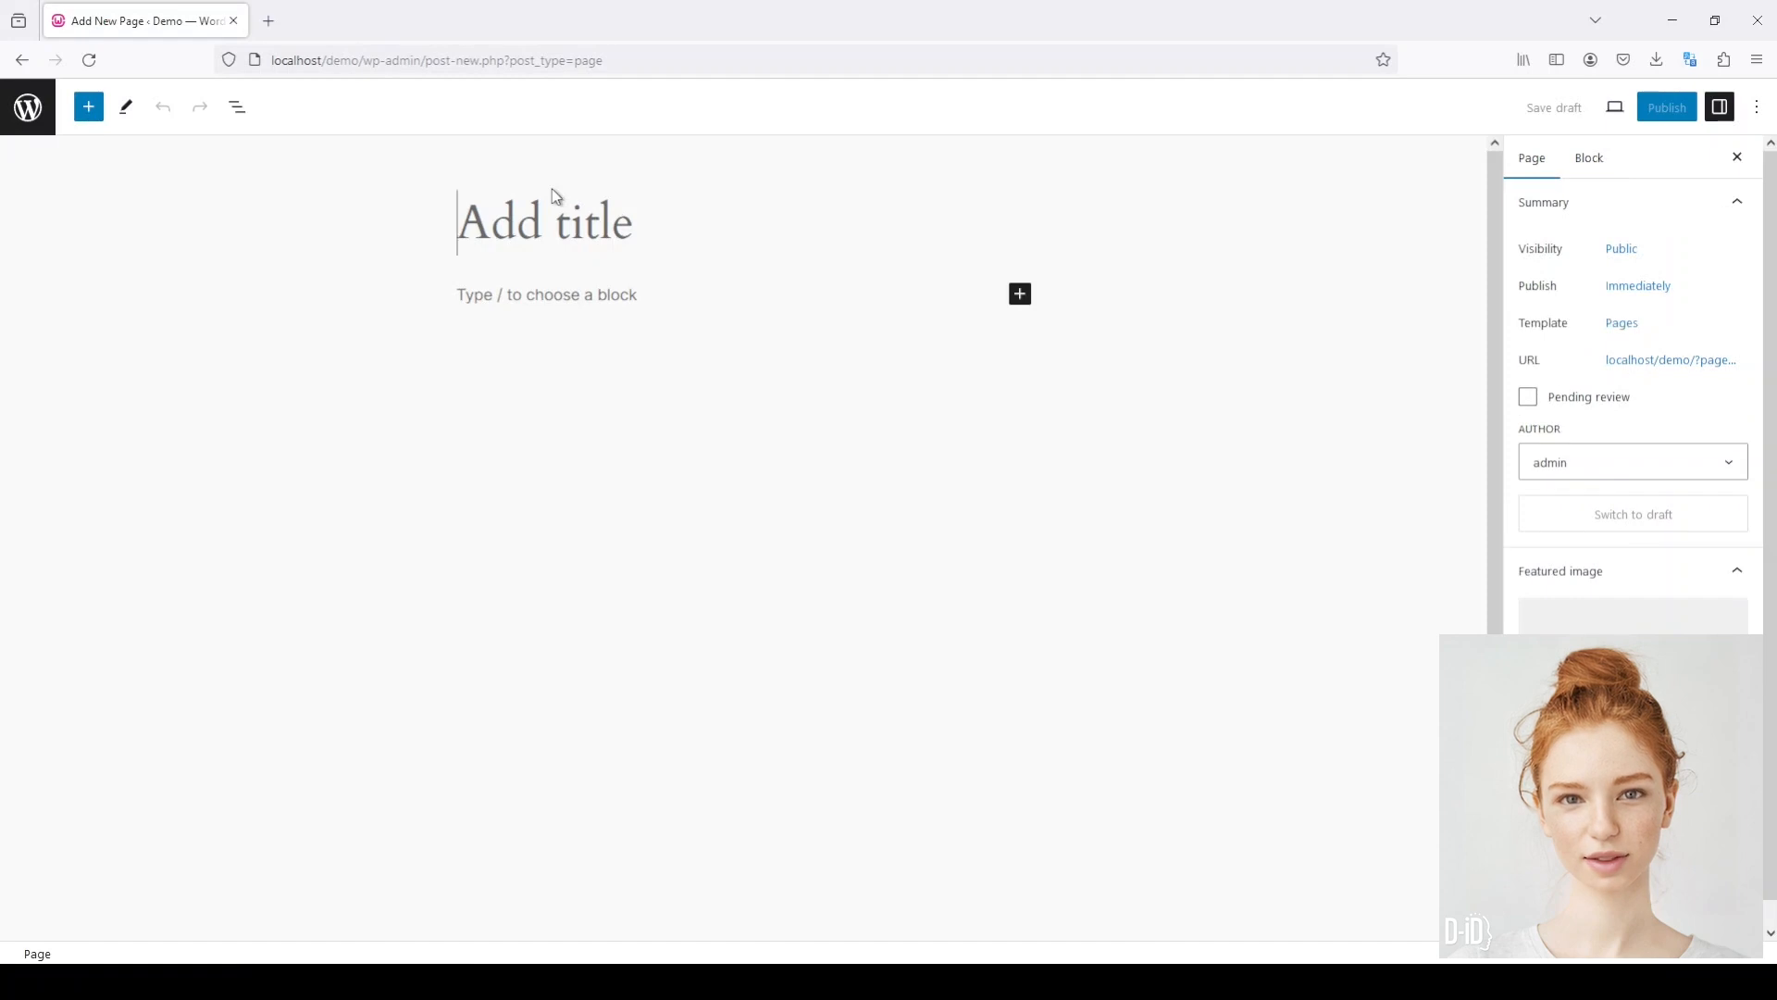
type("Contact For")
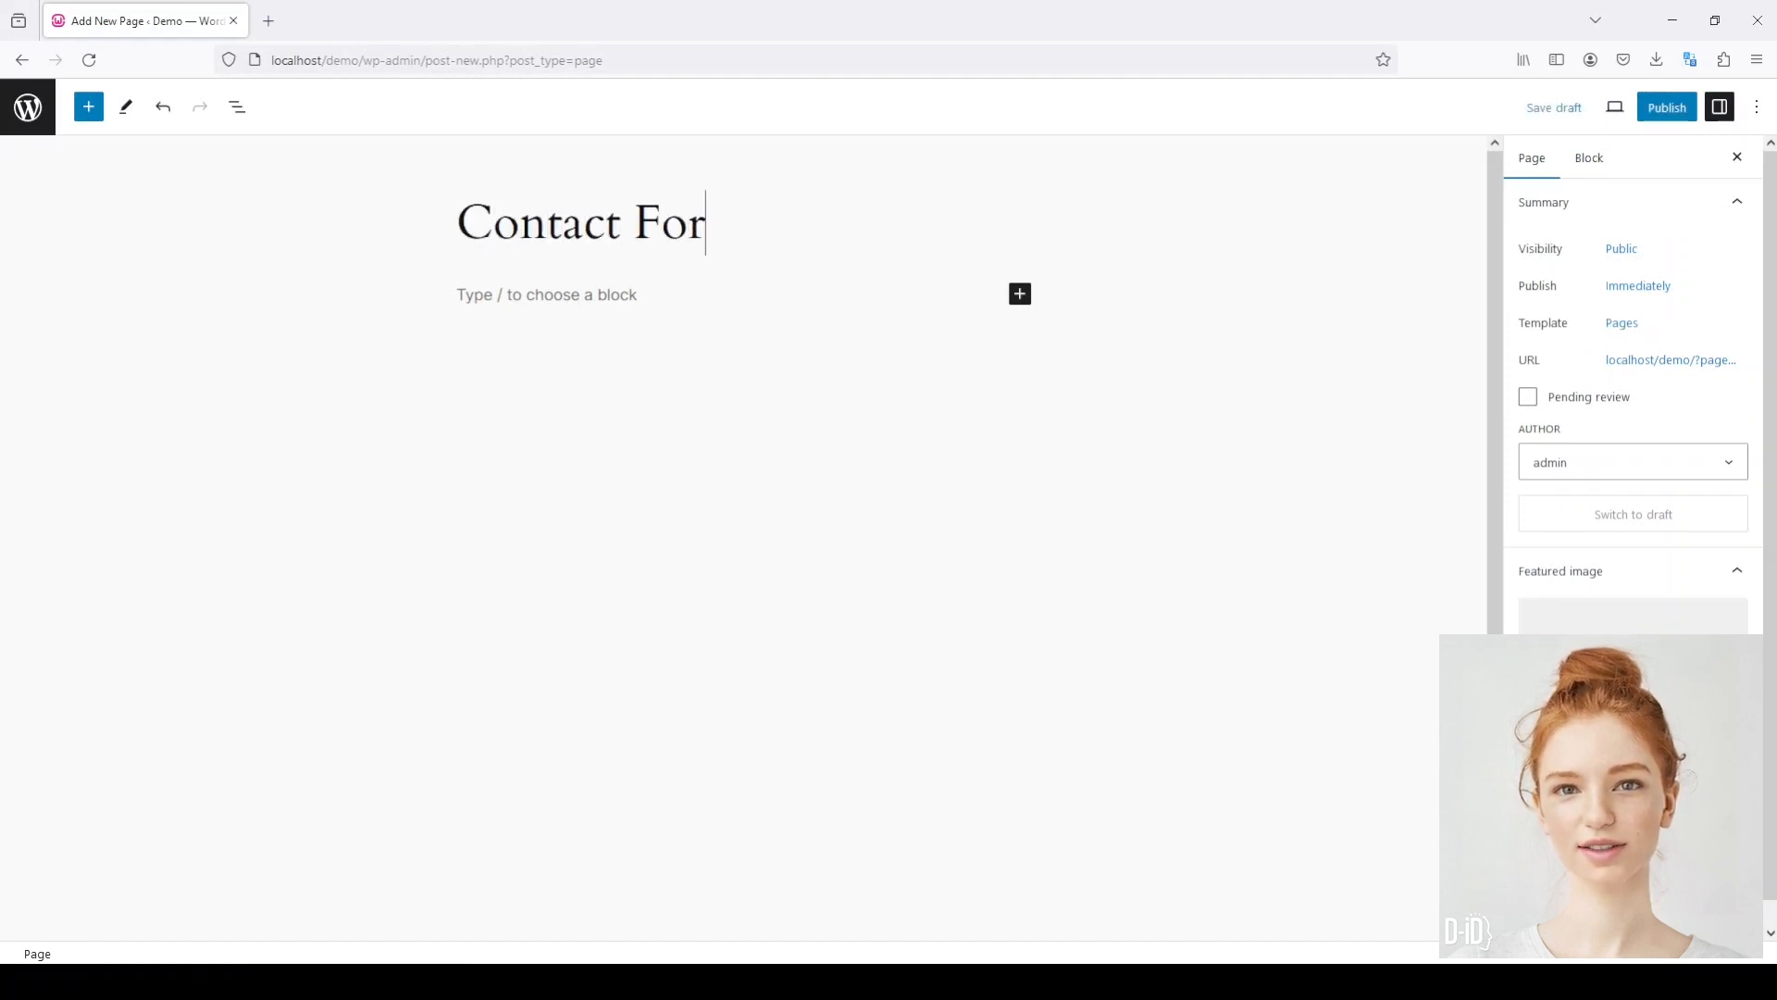
type("m")
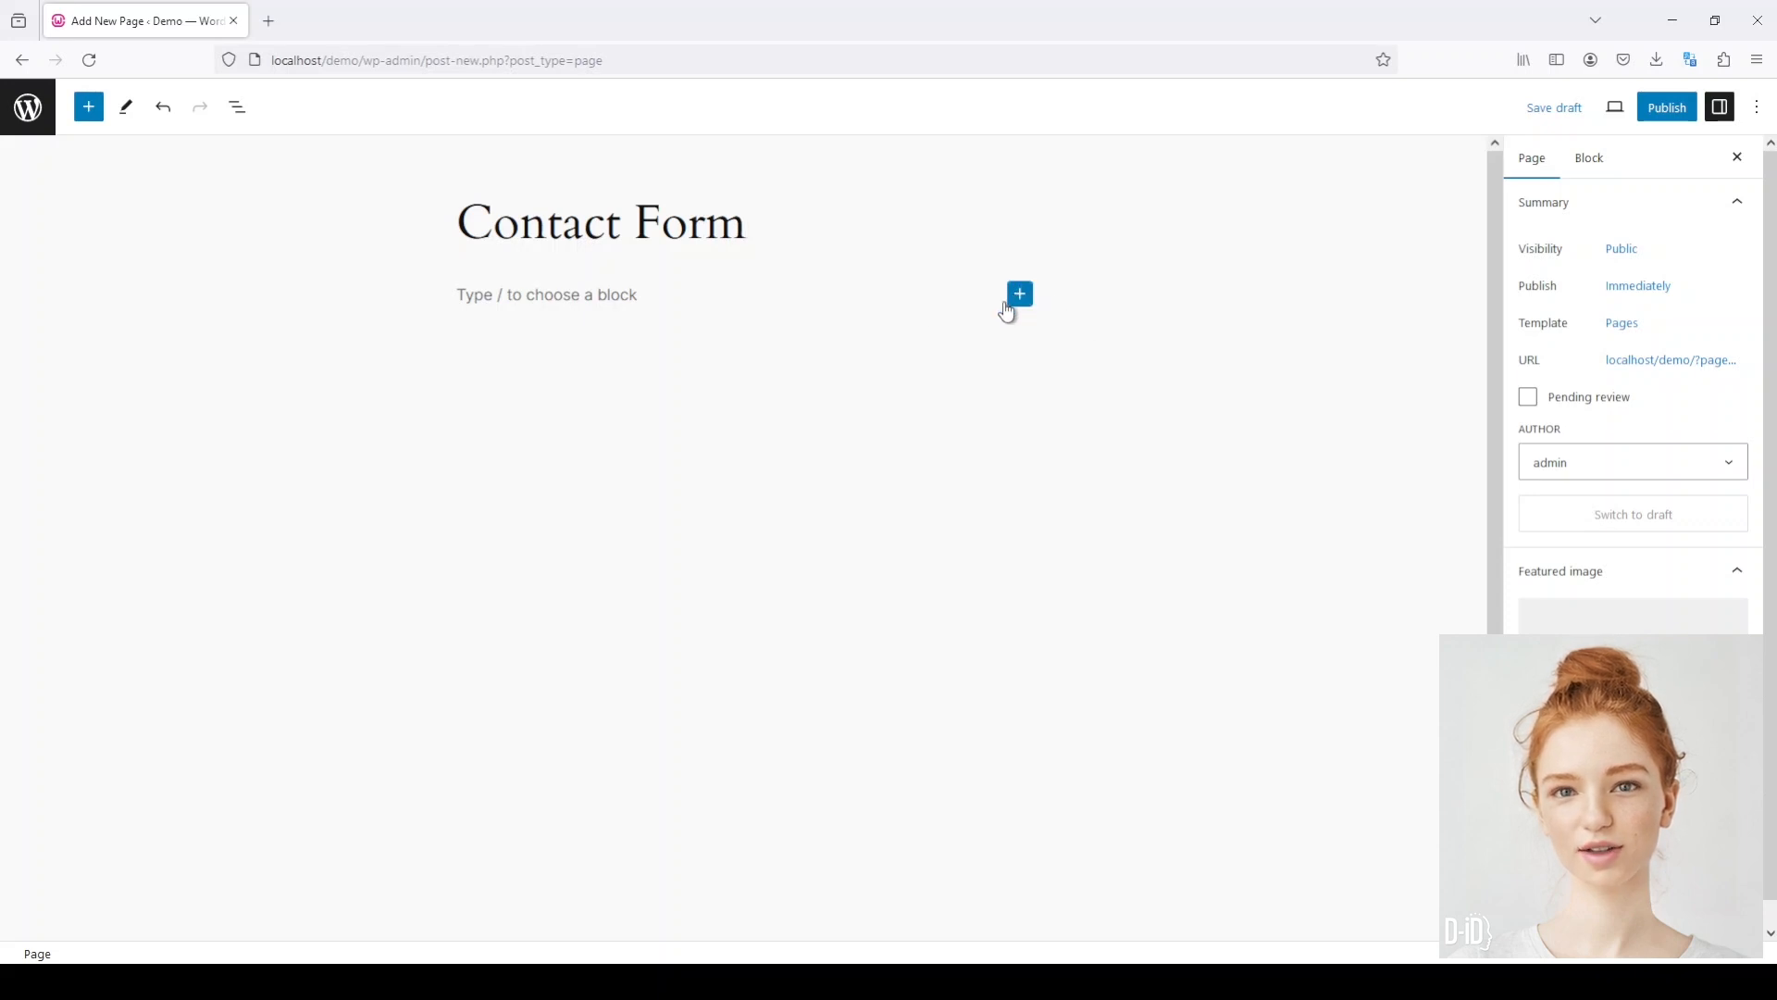
left_click(1018, 293)
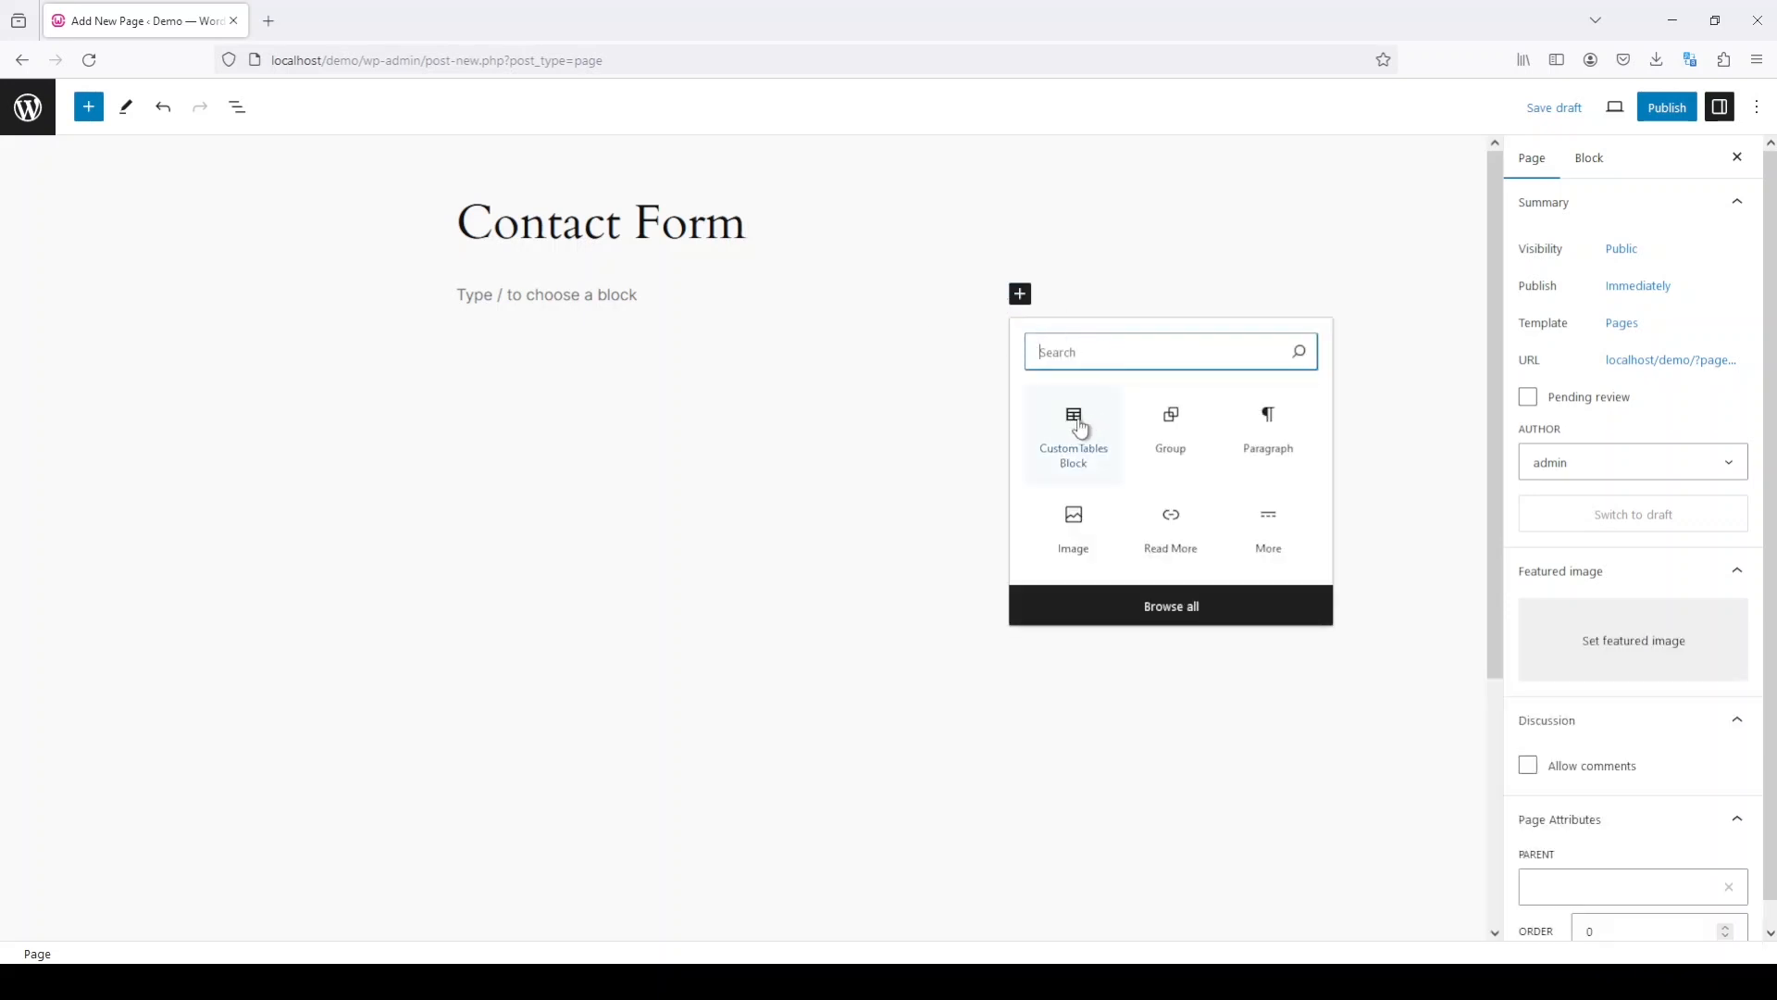
Insert a CustomTables block as an Edit Form bound to the contactform table
left_click(1072, 436)
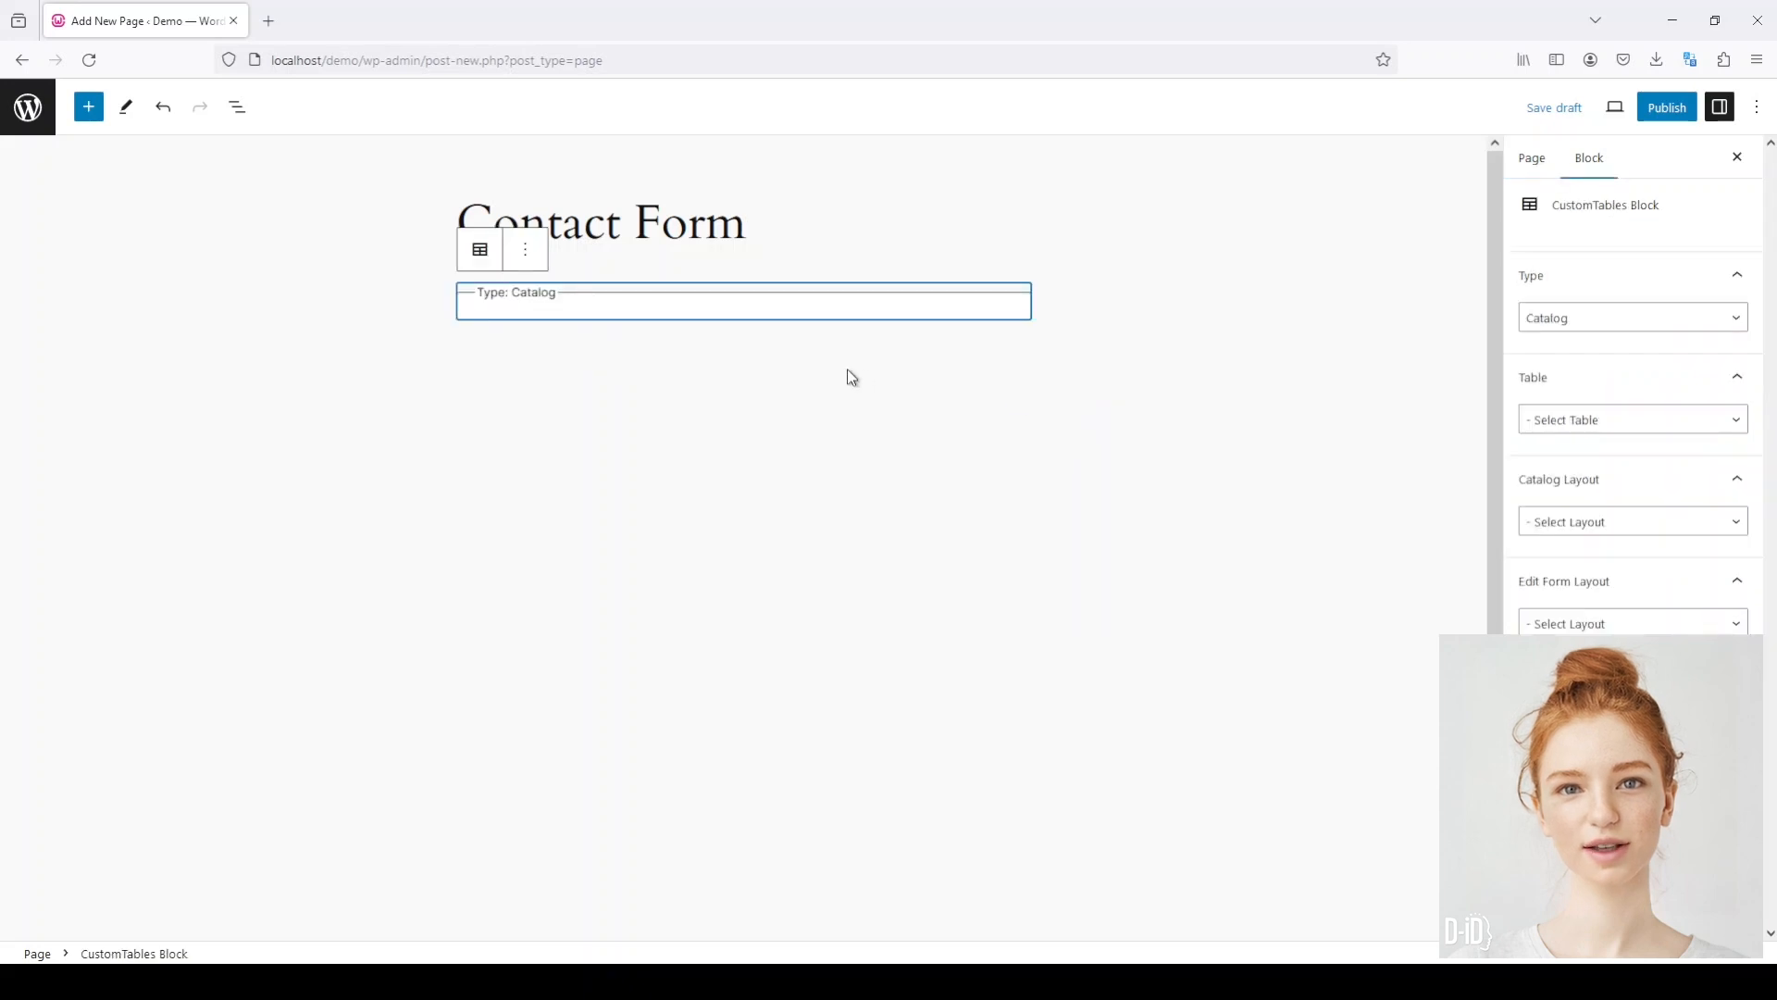
mouse_move(763, 318)
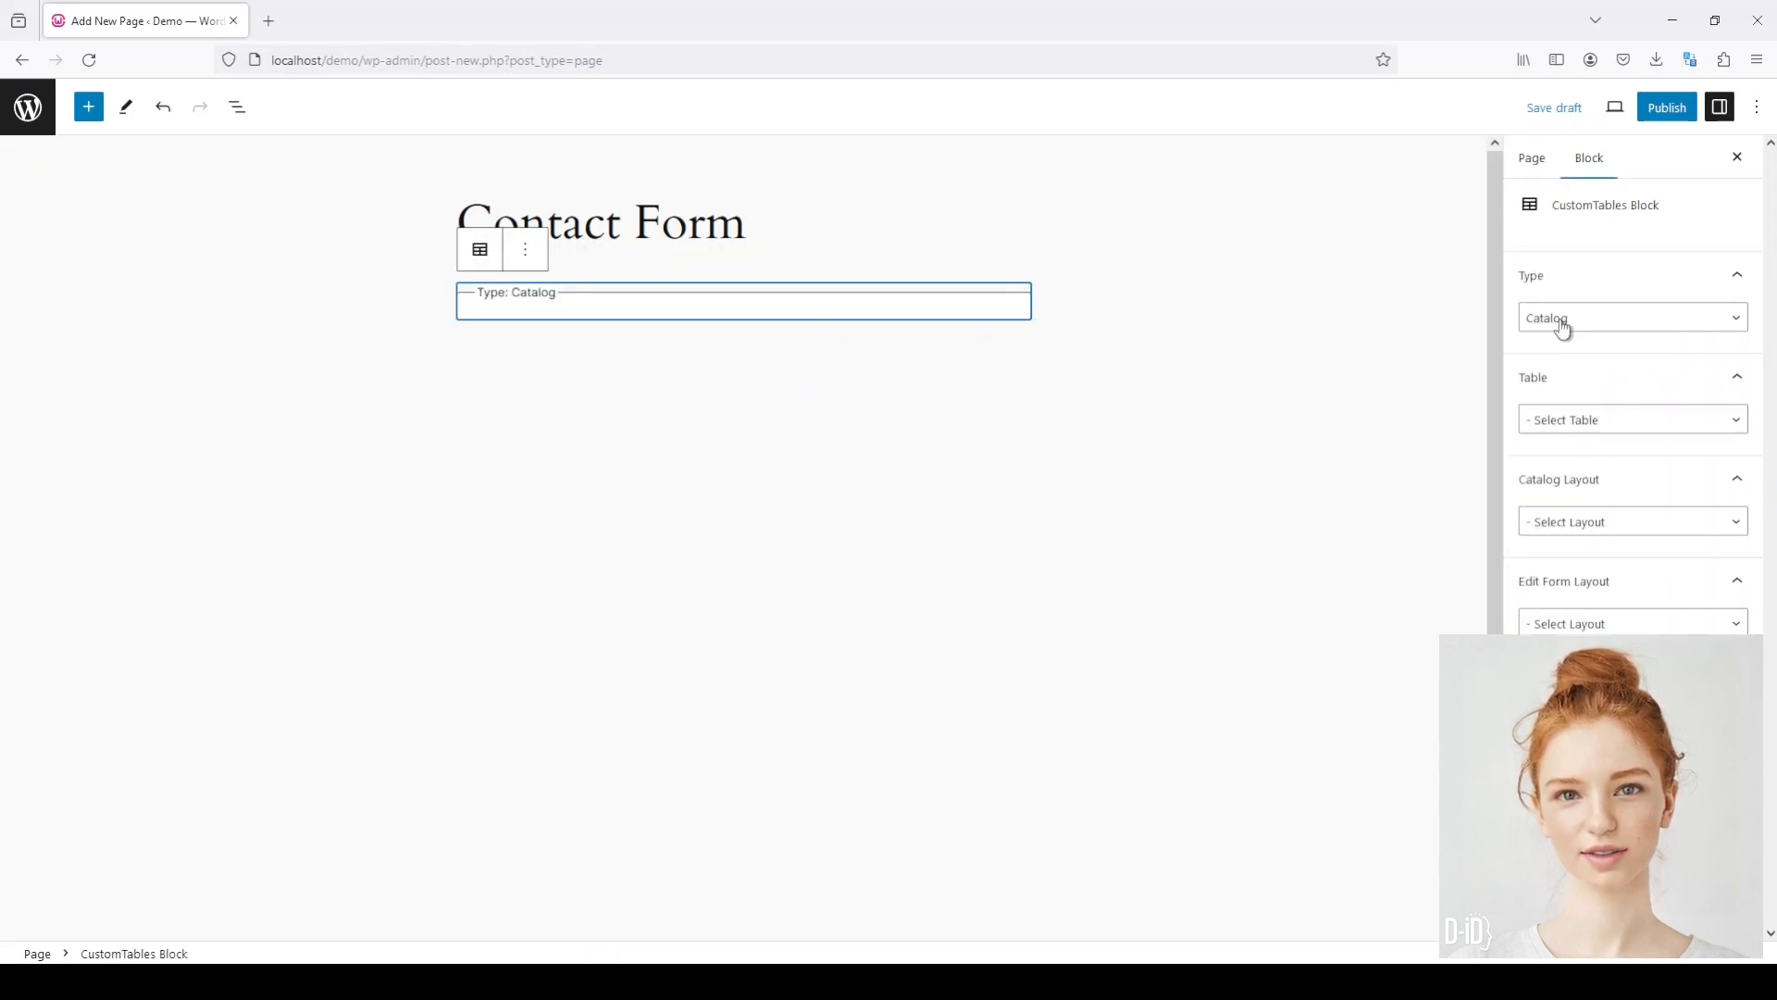
mouse_move(1598, 363)
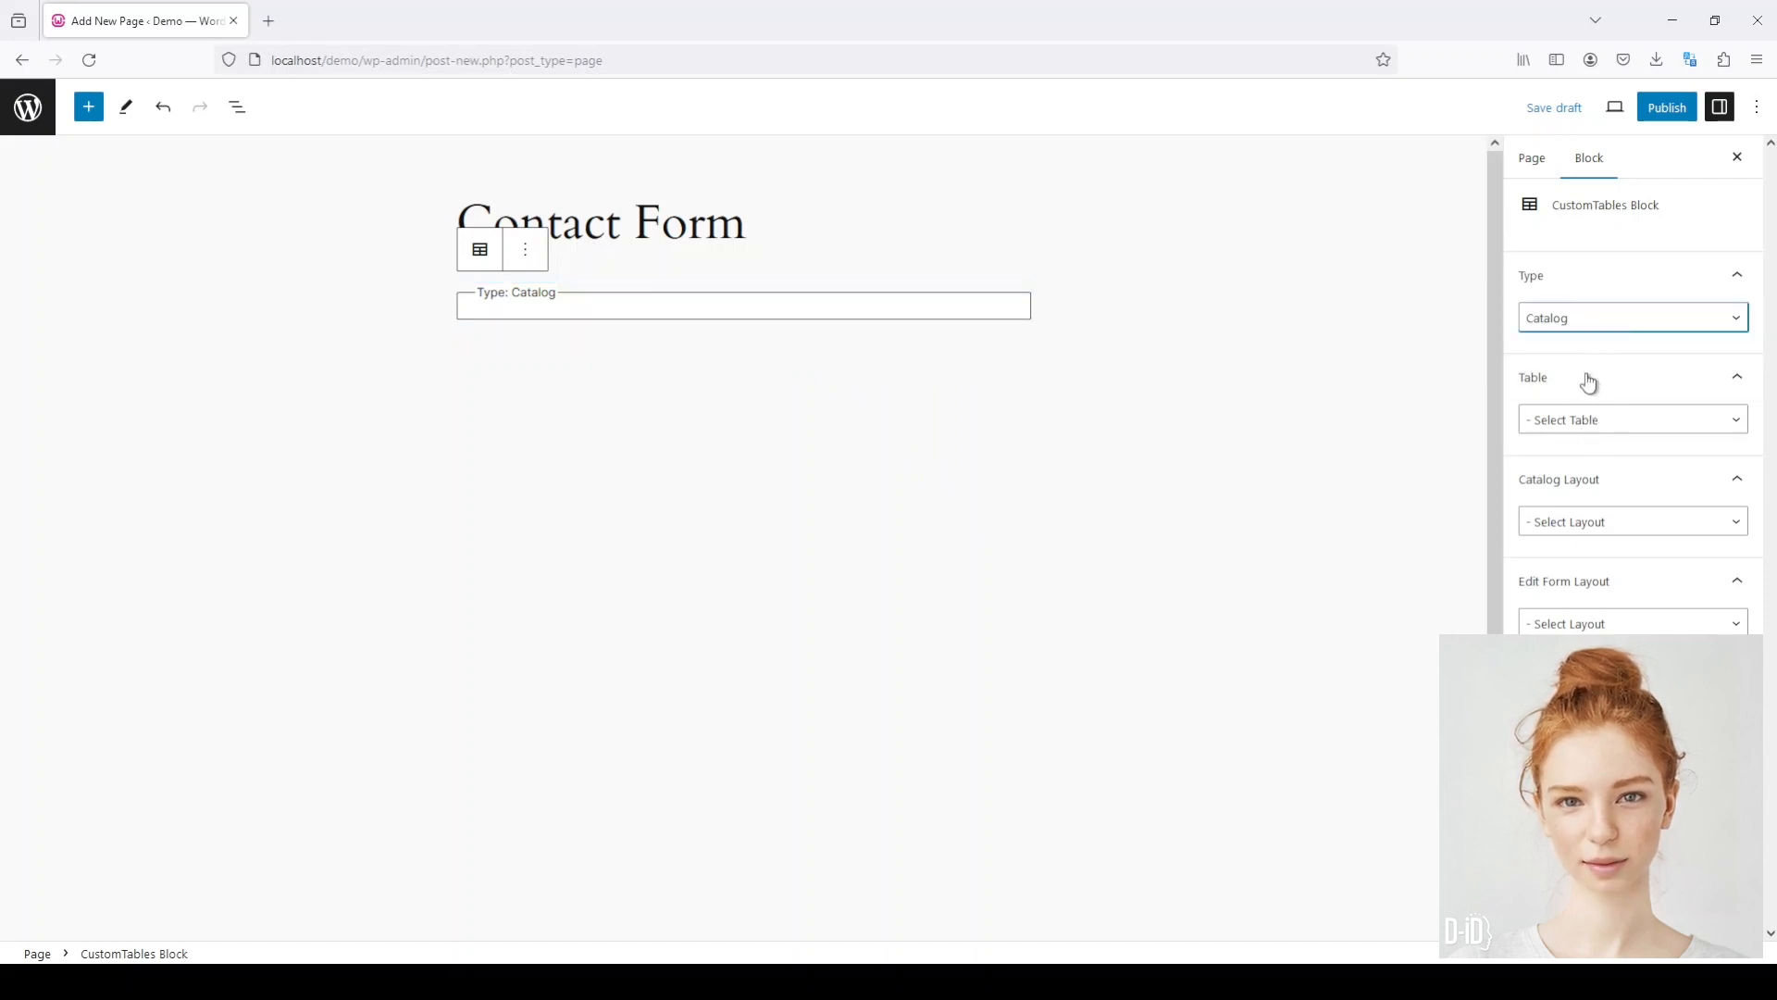
left_click(1631, 318)
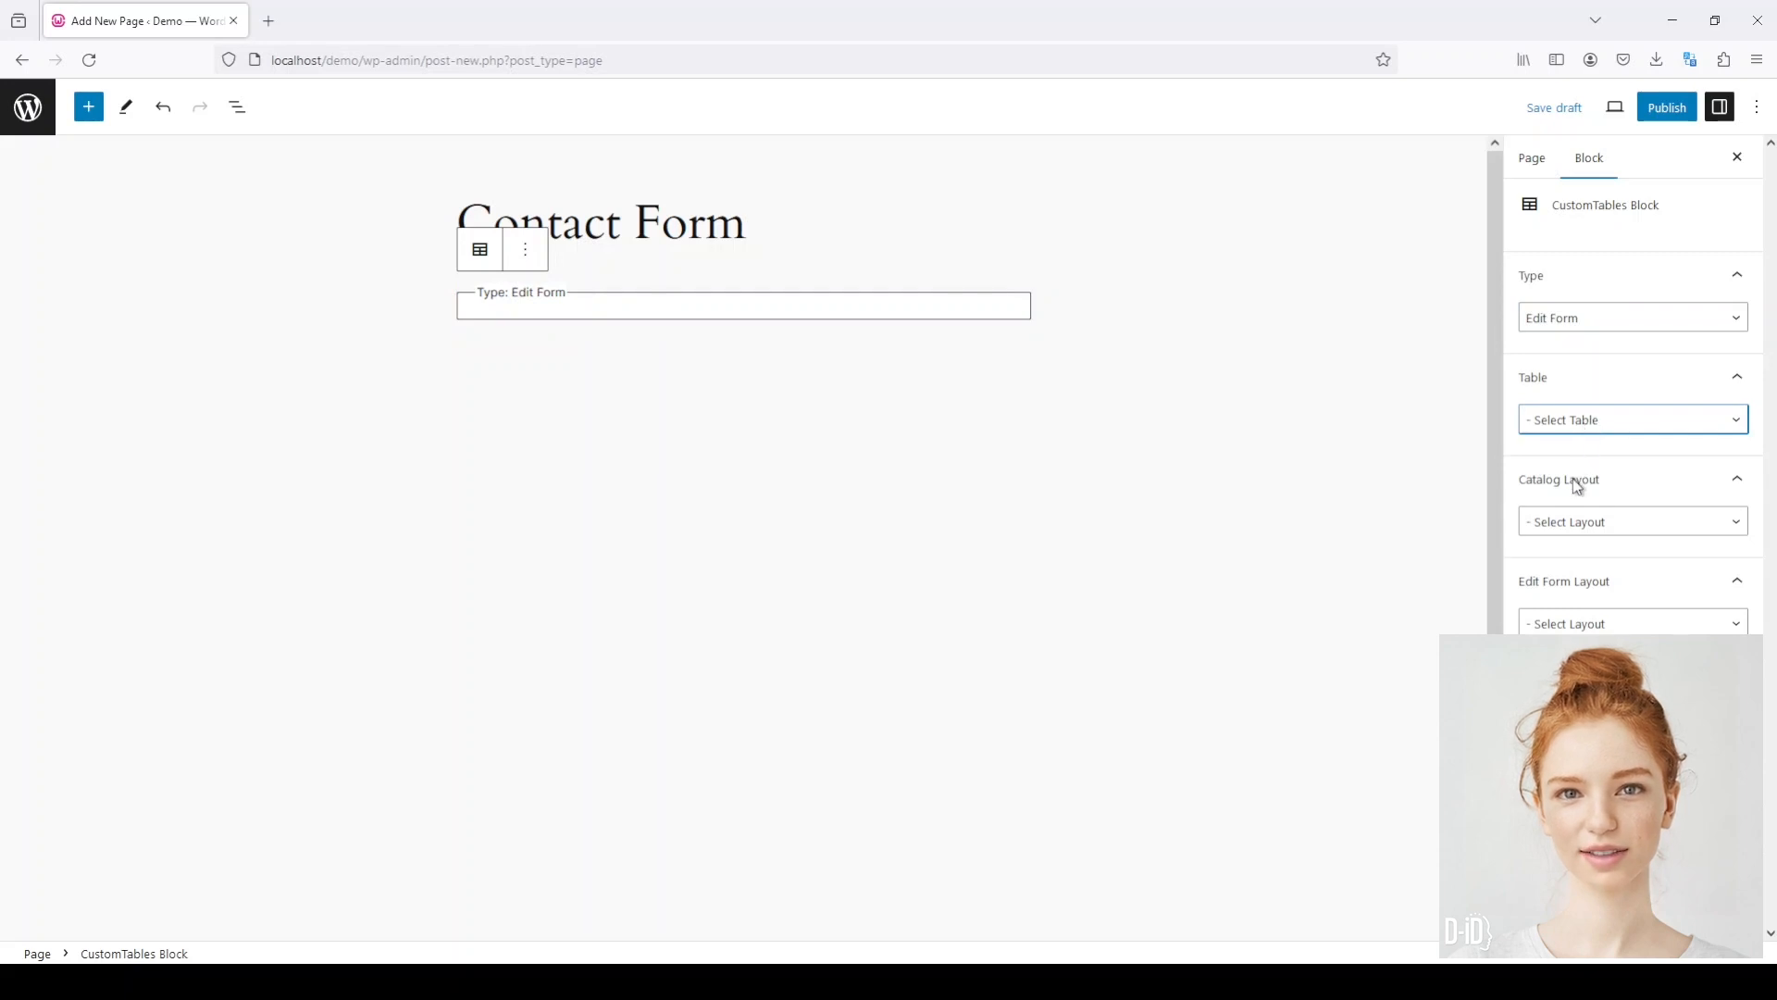
left_click(1631, 419)
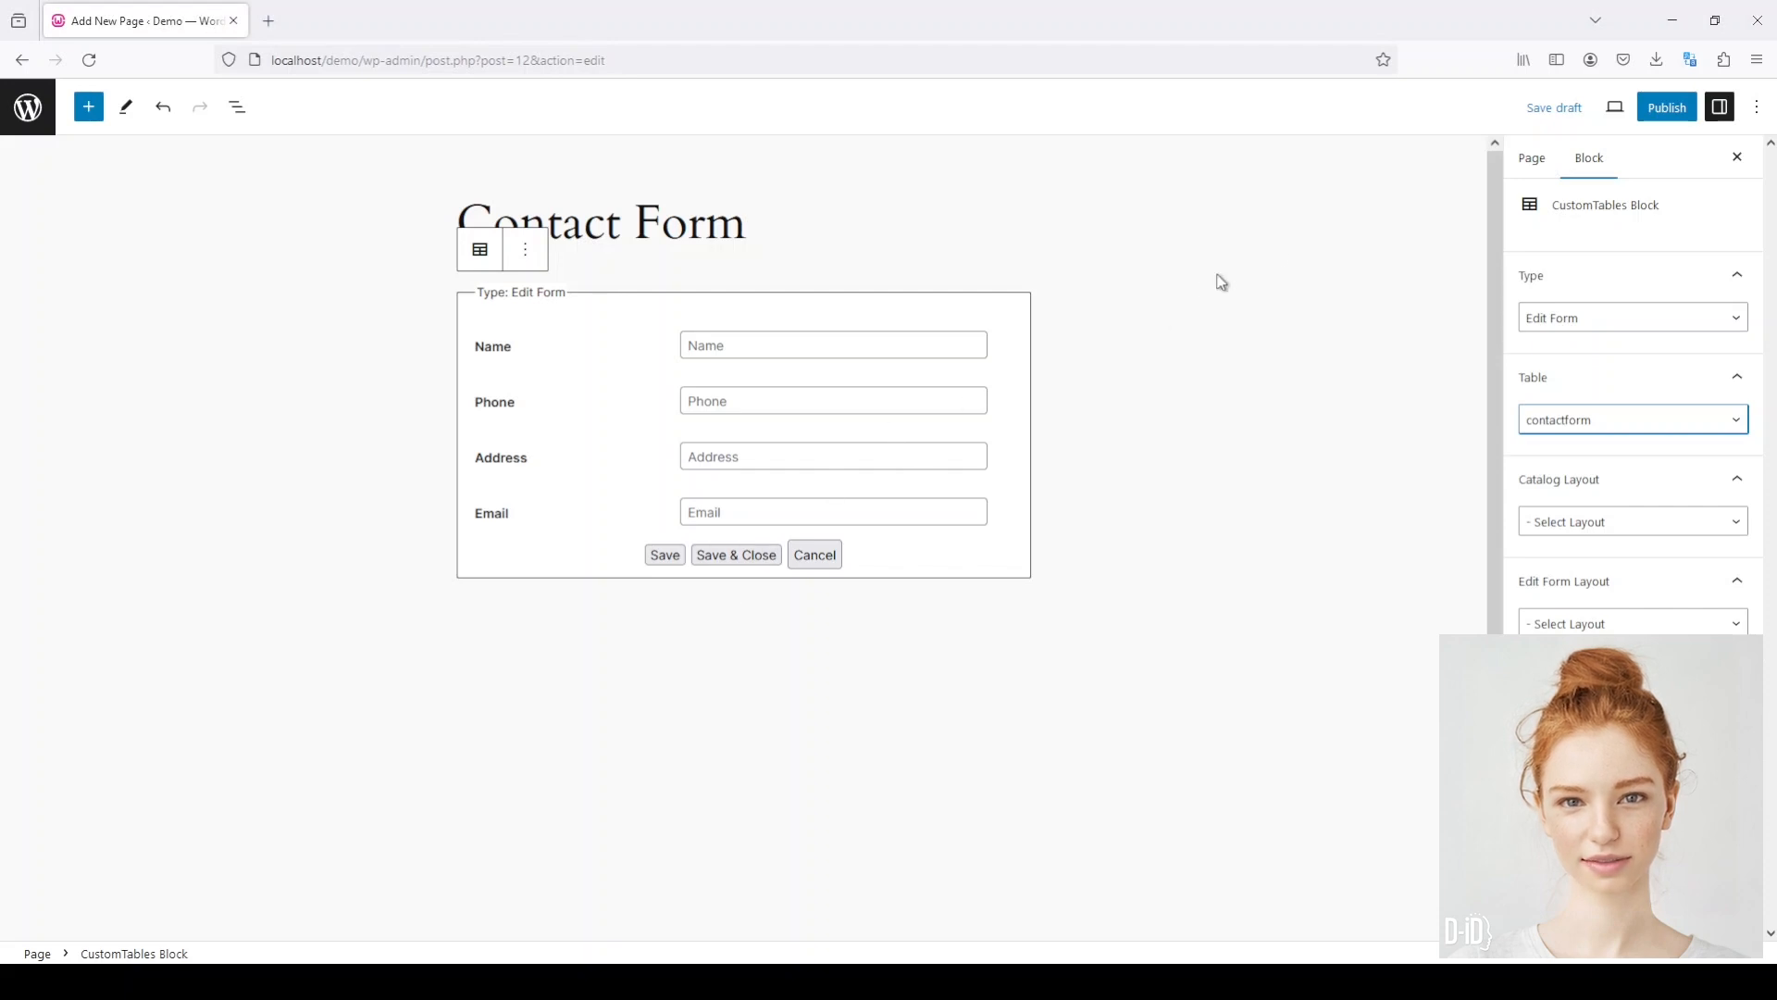
Publish the Contact Form page and view it
left_click(1666, 106)
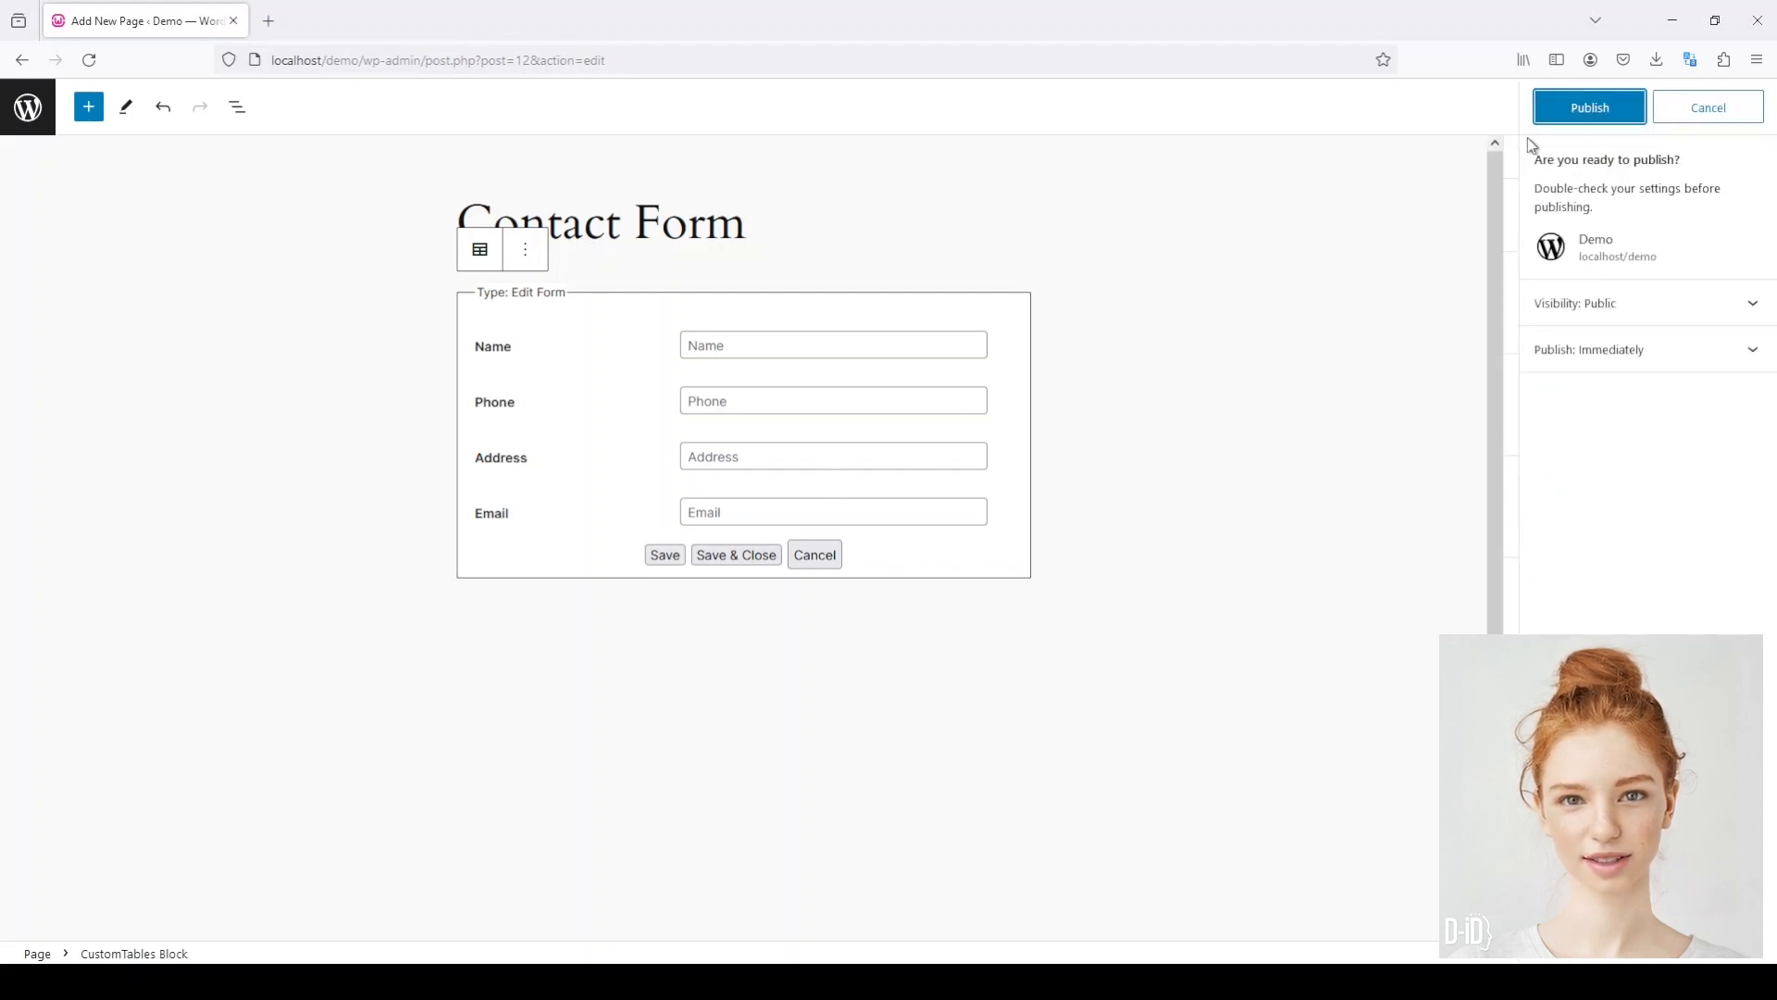
left_click(1589, 106)
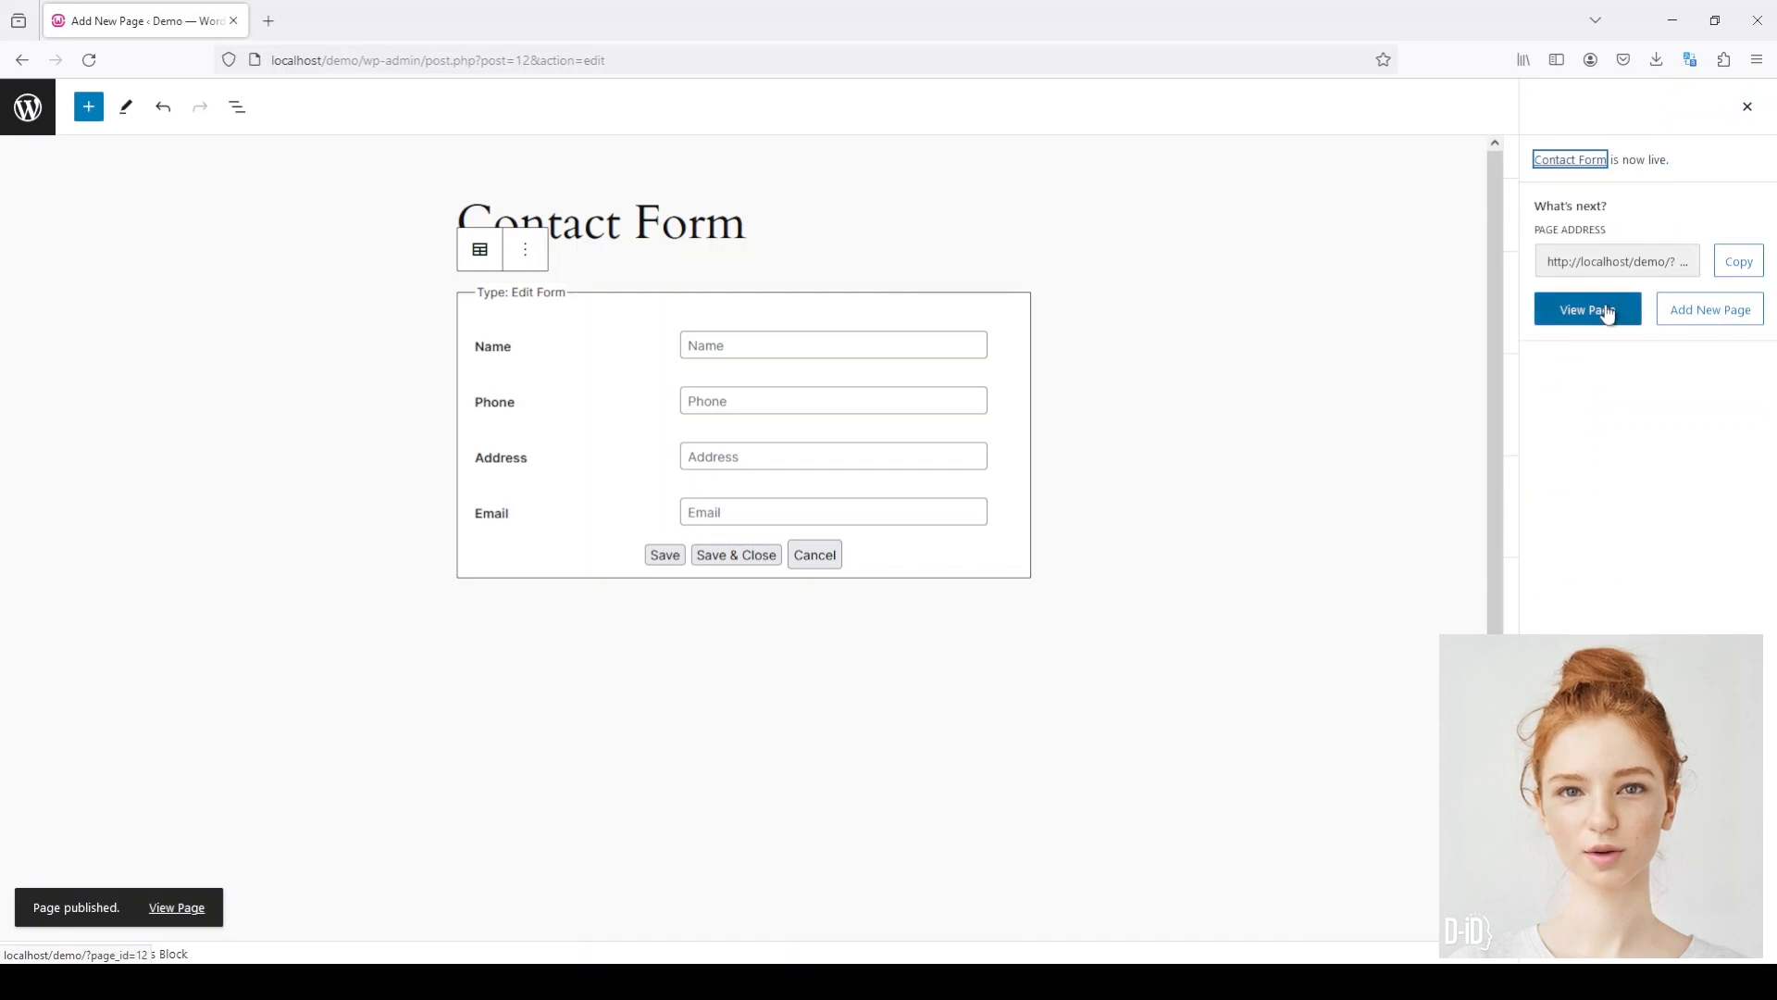
left_click(1587, 309)
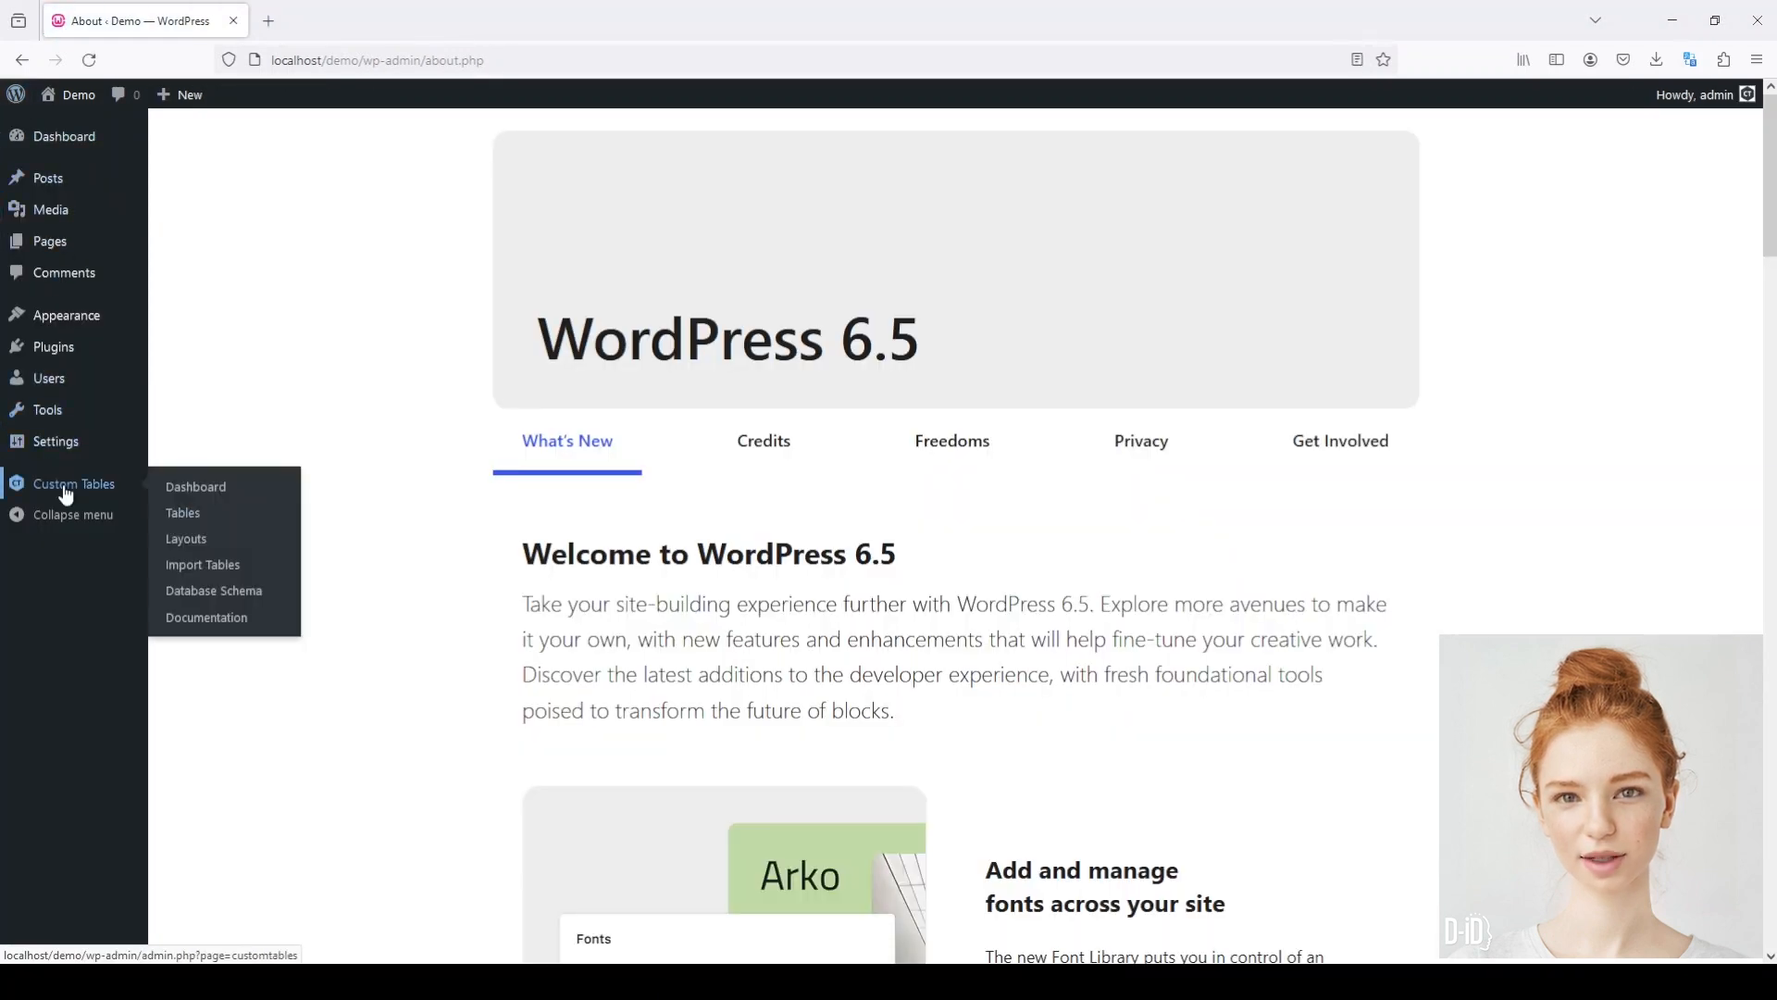
Open the Field Types documentation from the Custom Tables dashboard
left_click(74, 484)
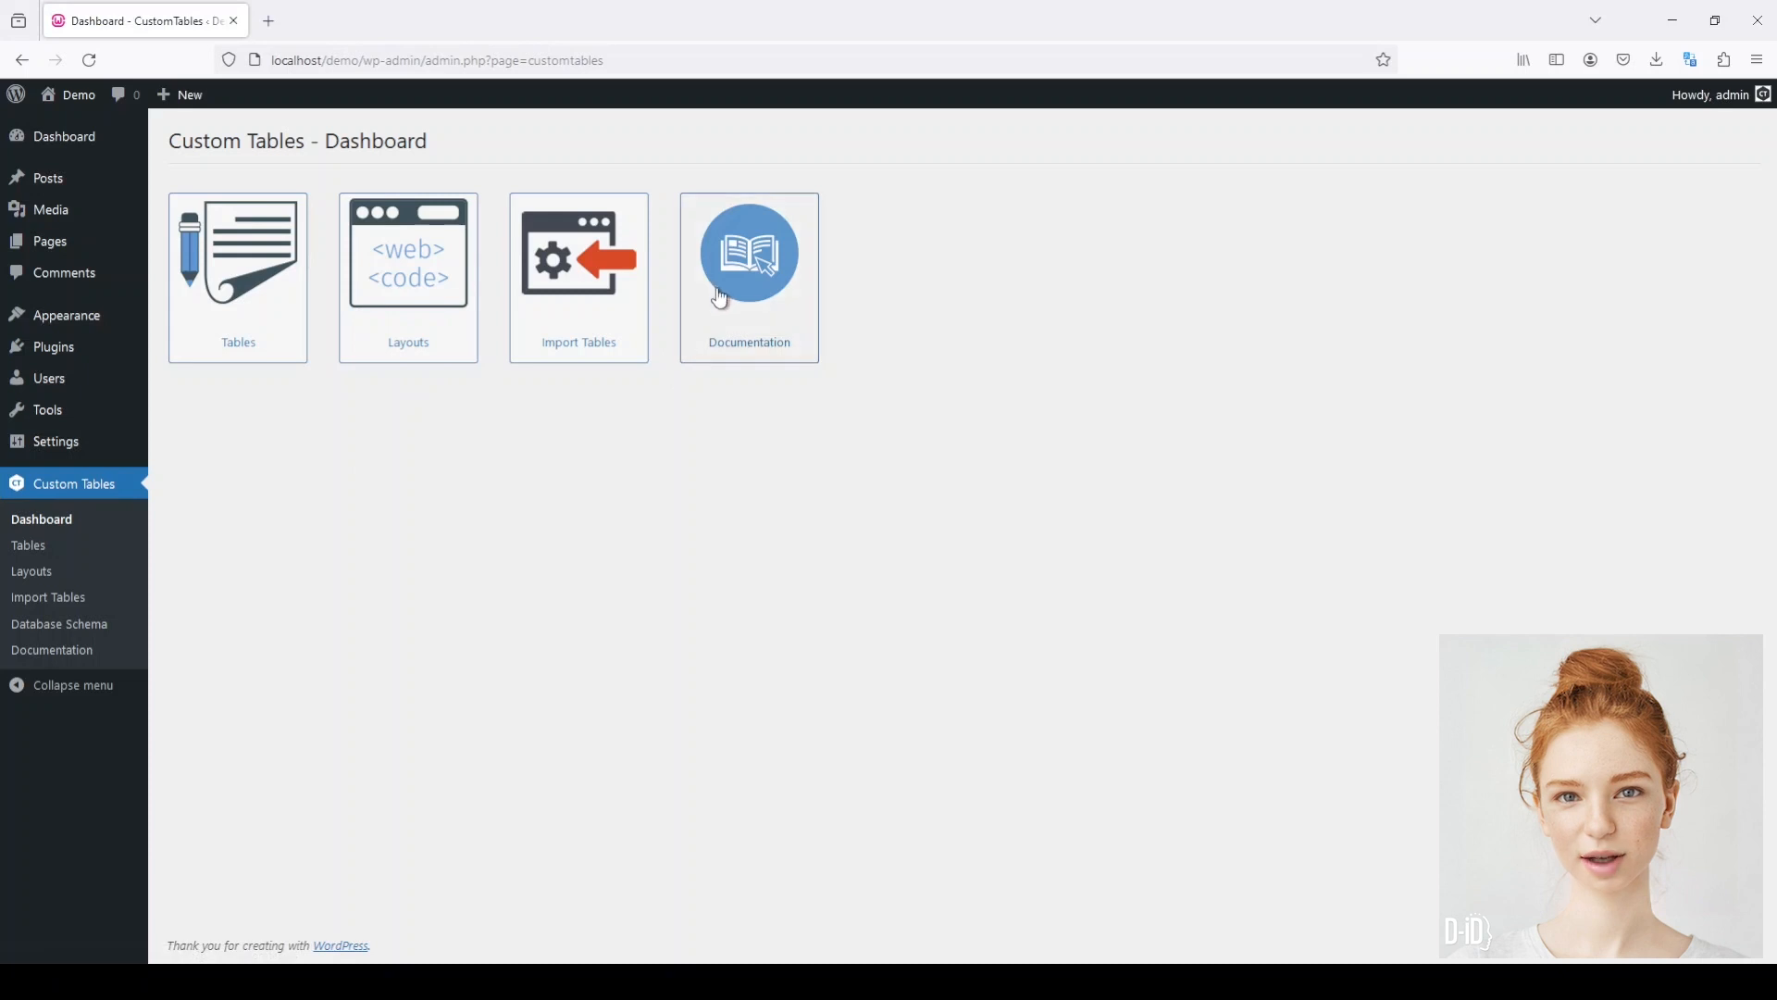
left_click(748, 252)
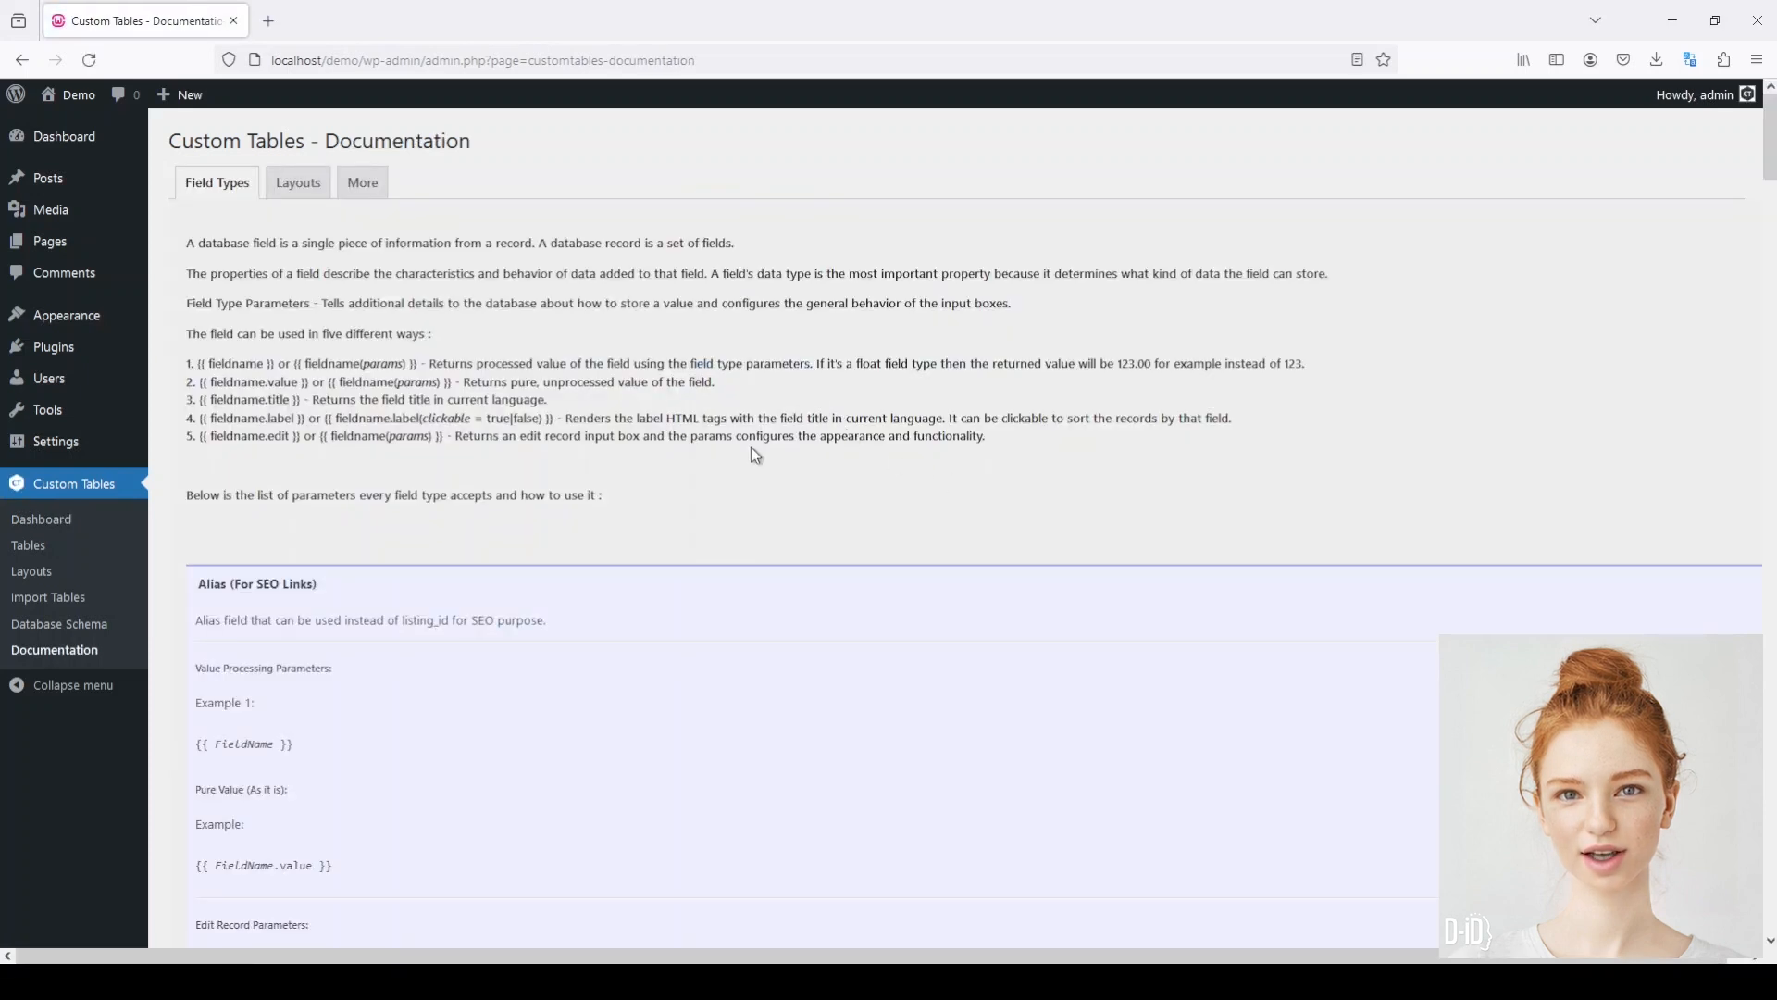